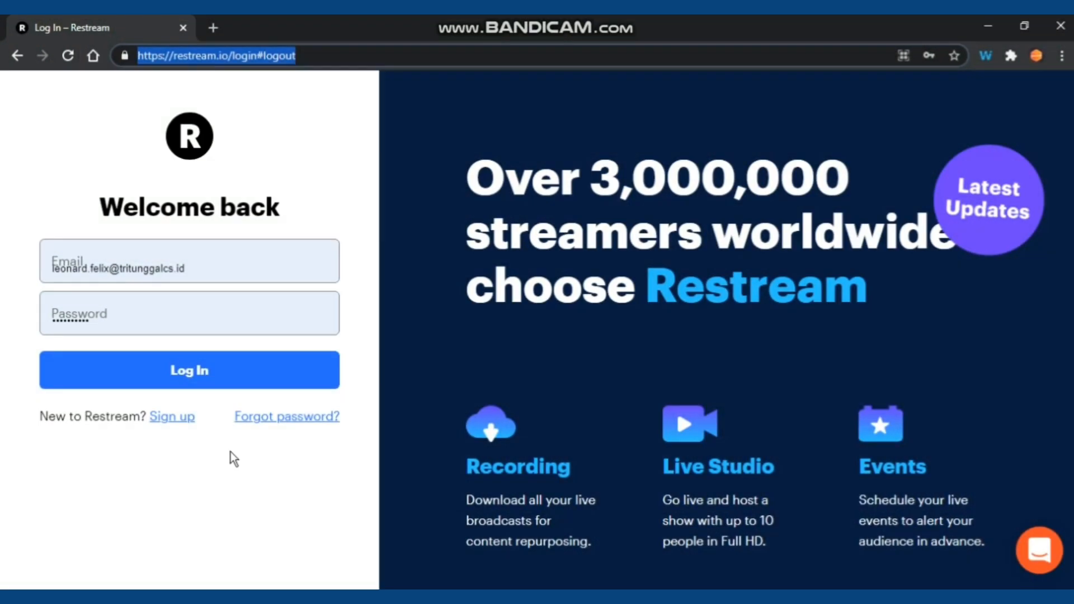
{"action": "mouse_move", "coordinate": [258, 46]}
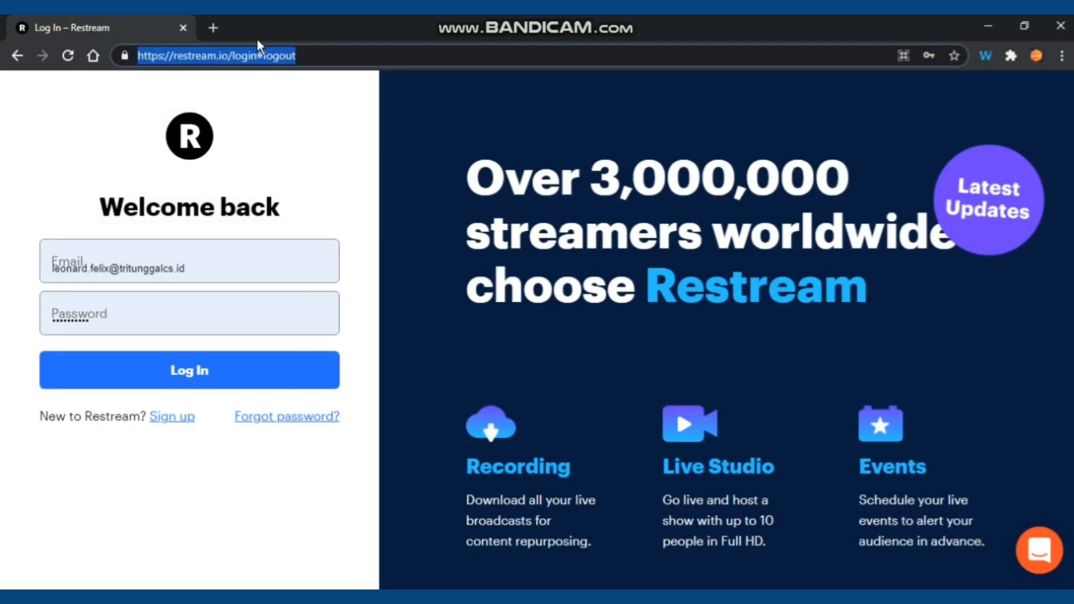
{"action": "mouse_move", "coordinate": [264, 105]}
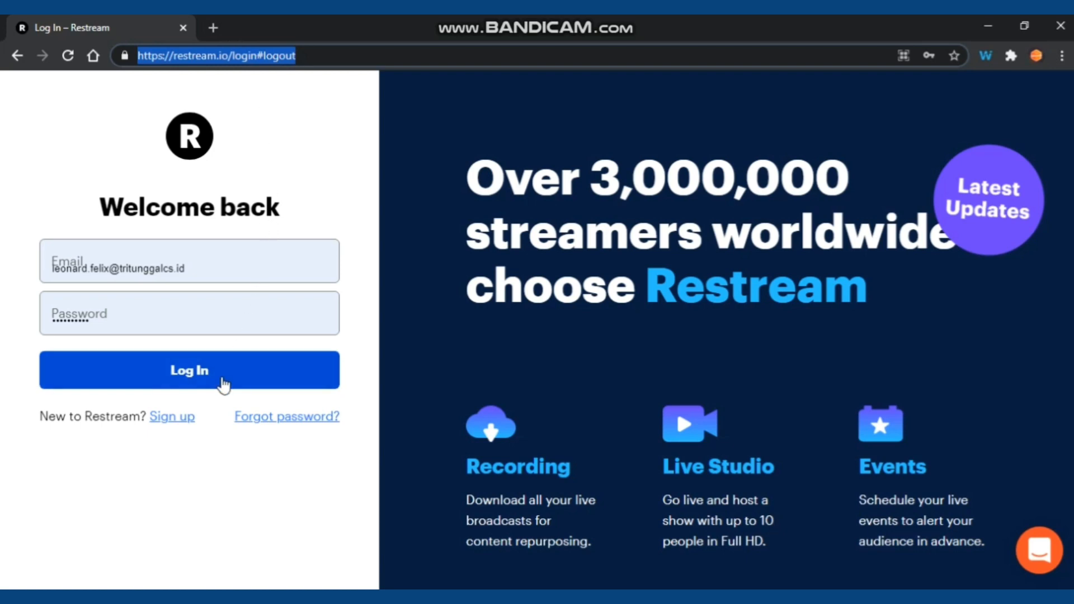
Step: Log in with the saved Restream account to reach the channel dashboard
{"action": "left_click", "coordinate": [189, 370]}
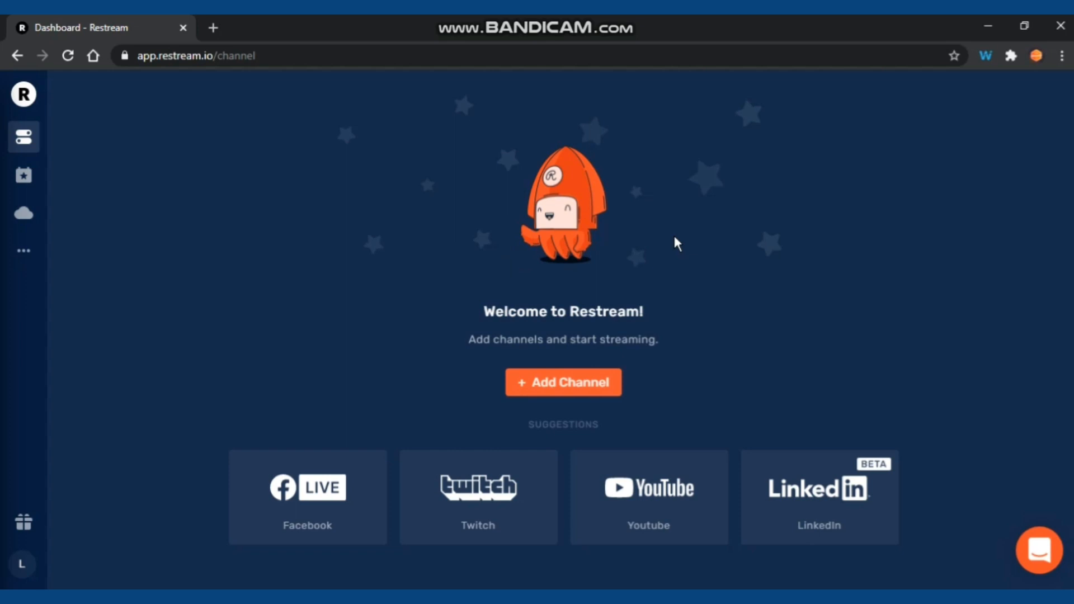
{"action": "mouse_move", "coordinate": [363, 258]}
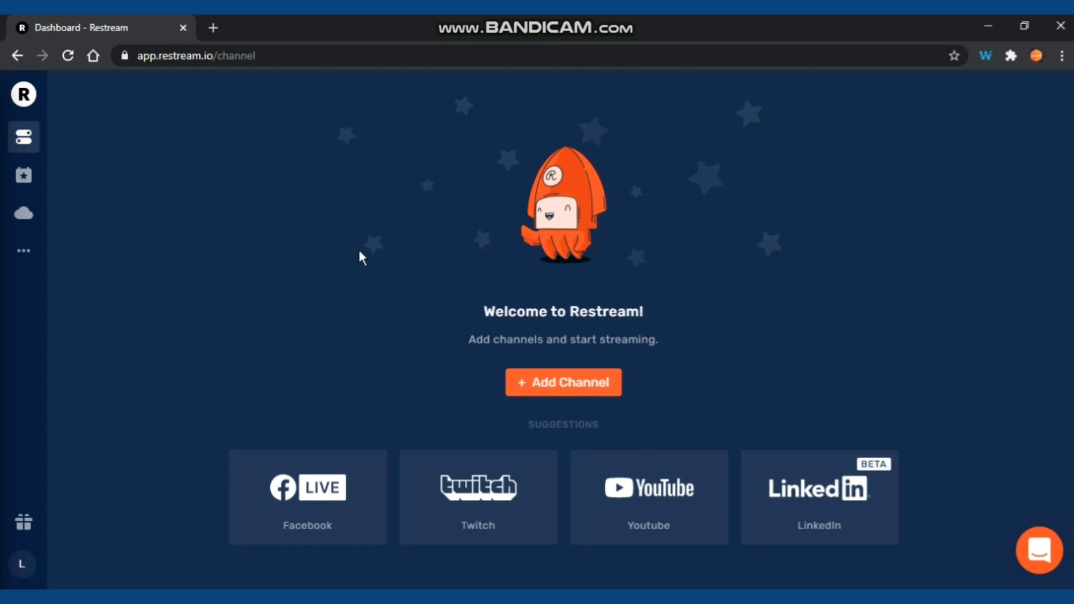
{"action": "mouse_move", "coordinate": [617, 386]}
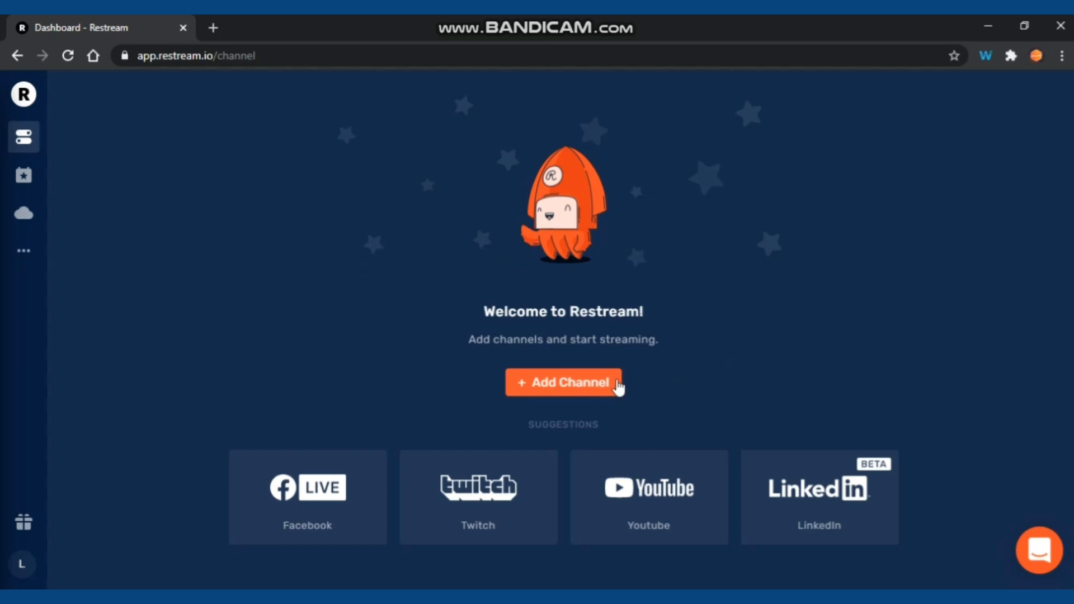
{"action": "mouse_move", "coordinate": [593, 397]}
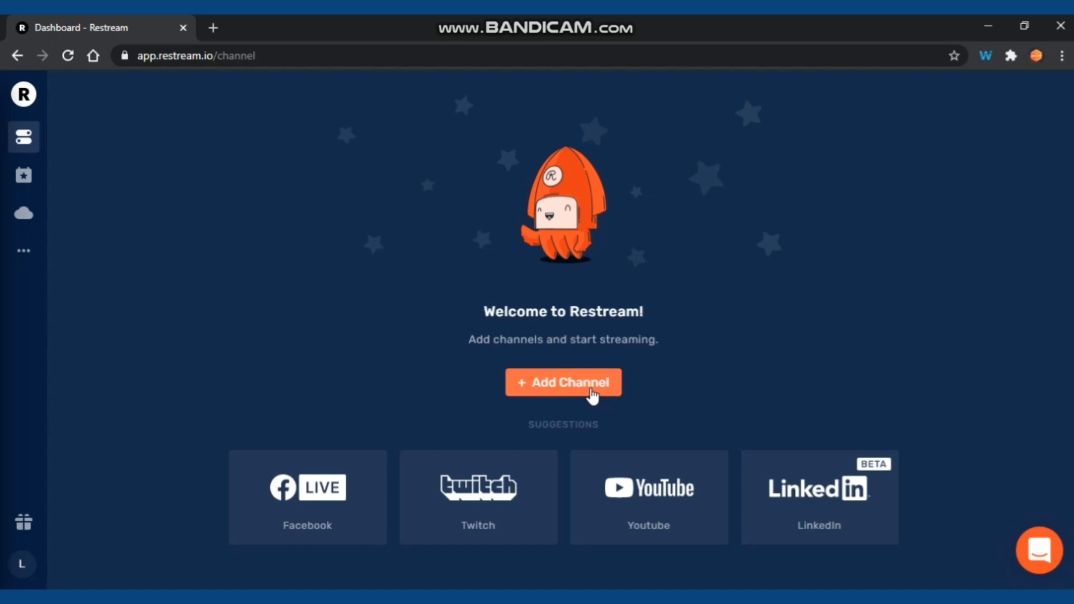
Step: Start adding a channel and browse the full grid of streaming services
{"action": "left_click", "coordinate": [563, 381]}
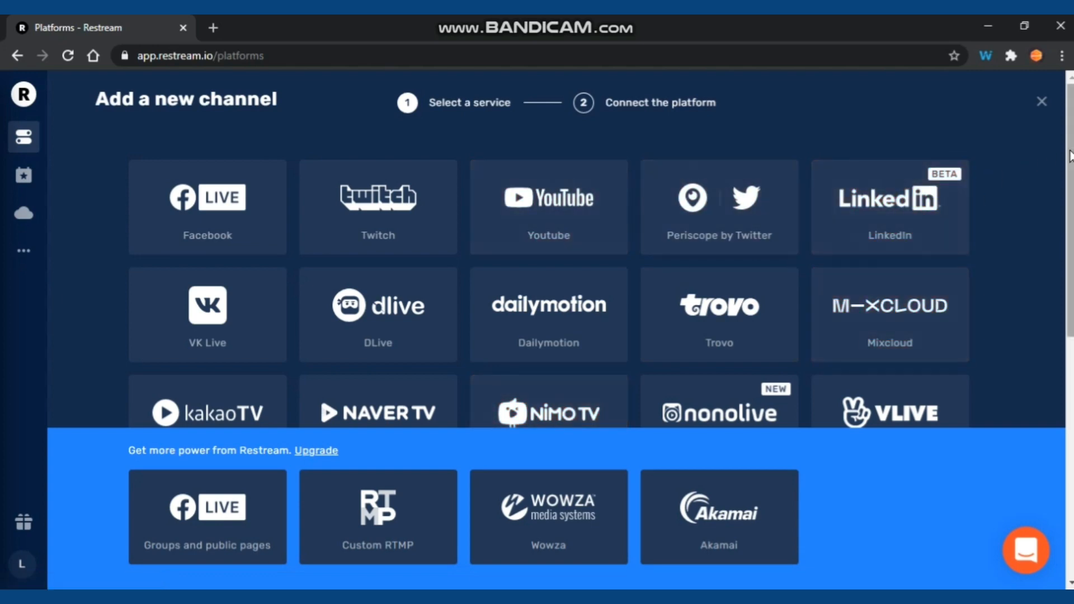
{"action": "scroll", "scroll_direction": "down", "scroll_amount": 3}
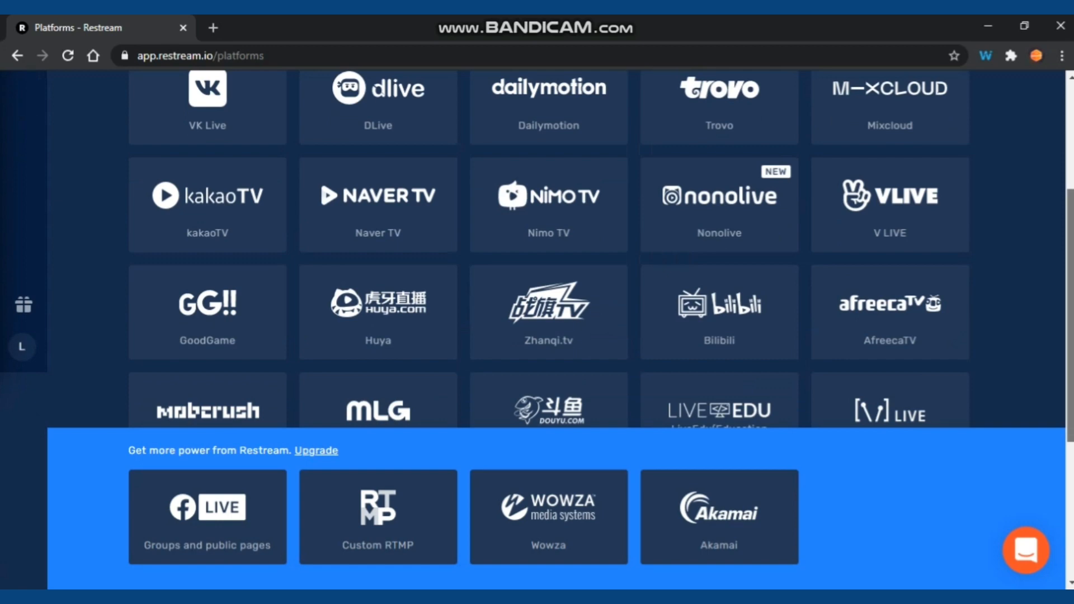
{"action": "scroll", "scroll_direction": "down", "scroll_amount": 3}
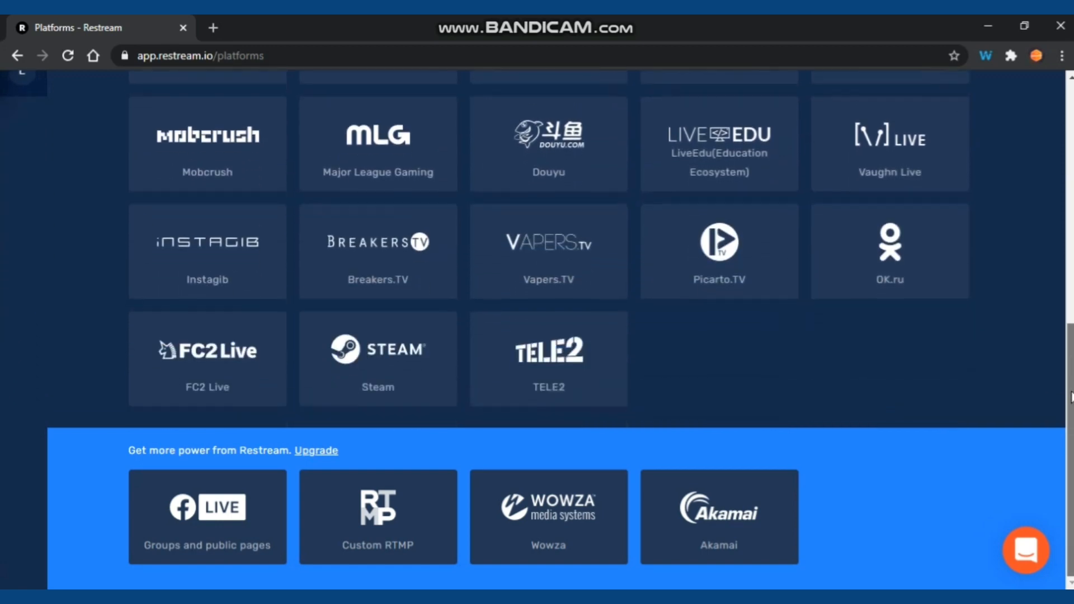
{"action": "scroll", "scroll_direction": "up", "scroll_amount": 3}
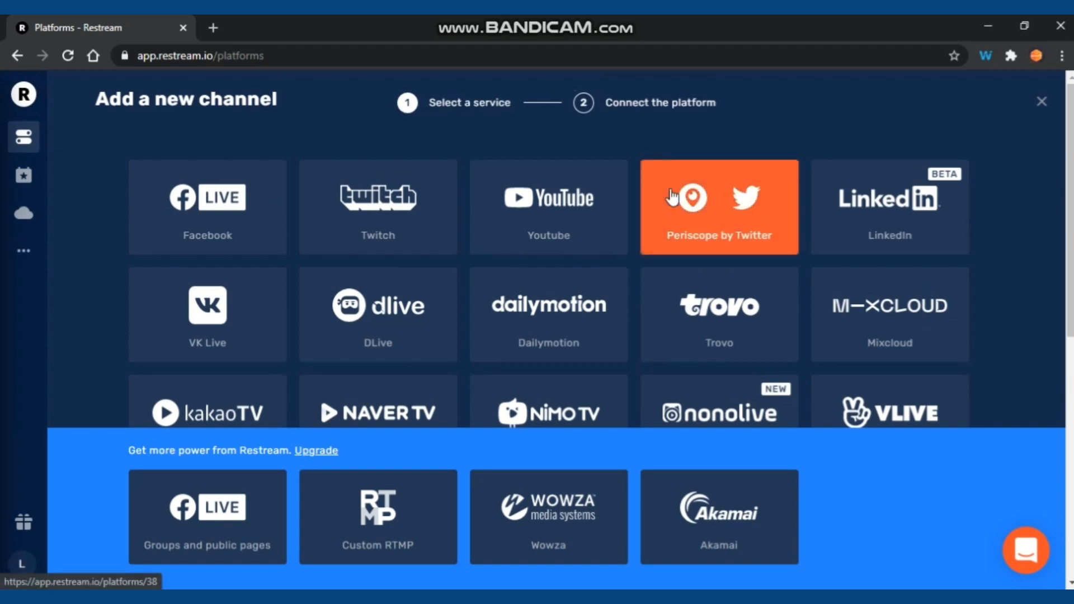
{"action": "mouse_move", "coordinate": [206, 206]}
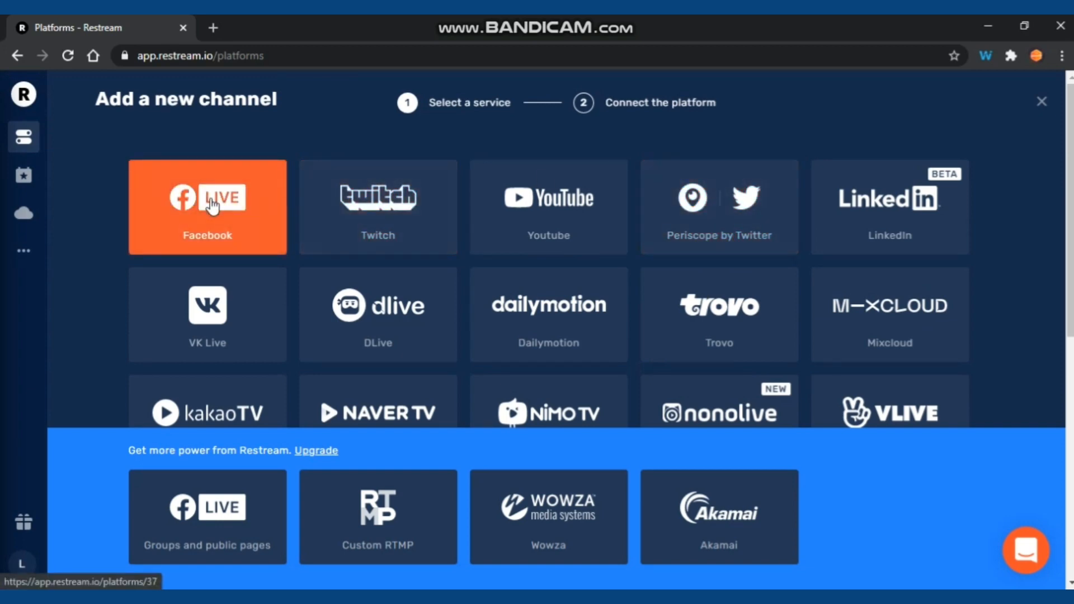
{"action": "mouse_move", "coordinate": [350, 240]}
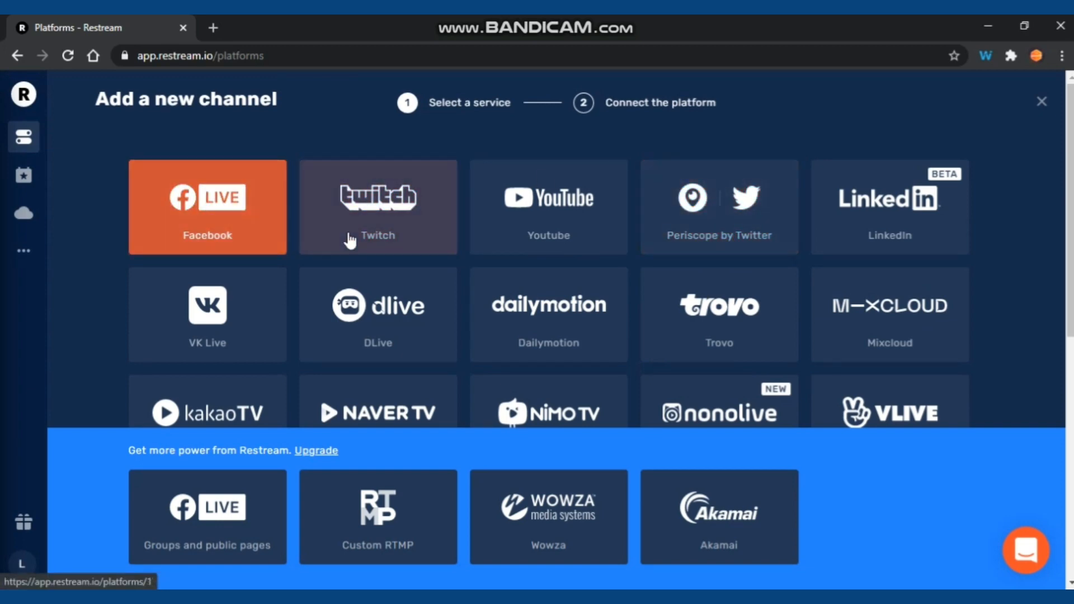
{"action": "left_click", "coordinate": [548, 207]}
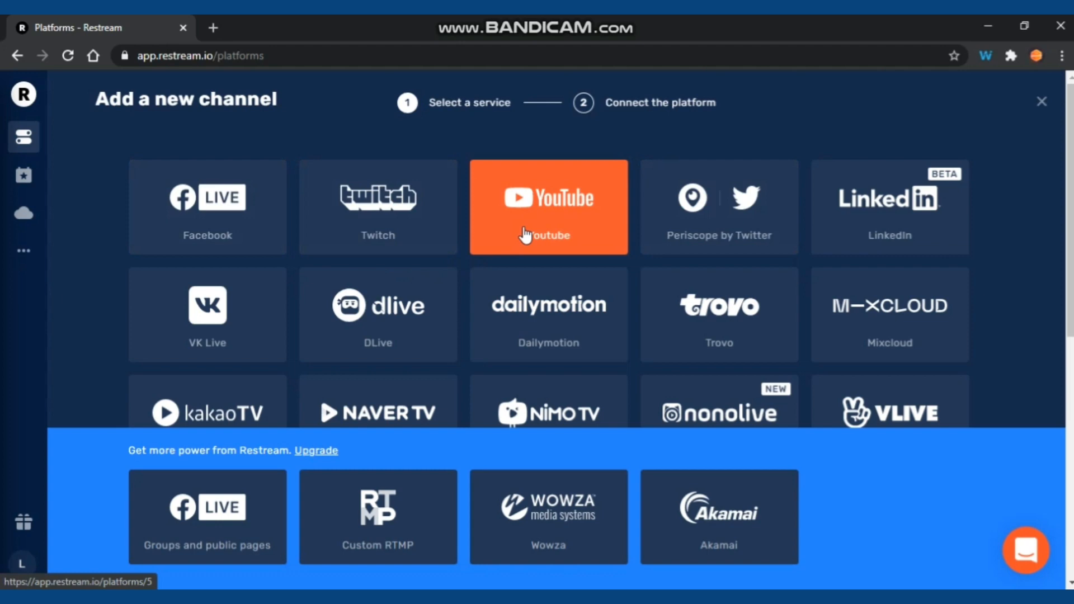
{"action": "mouse_move", "coordinate": [487, 232]}
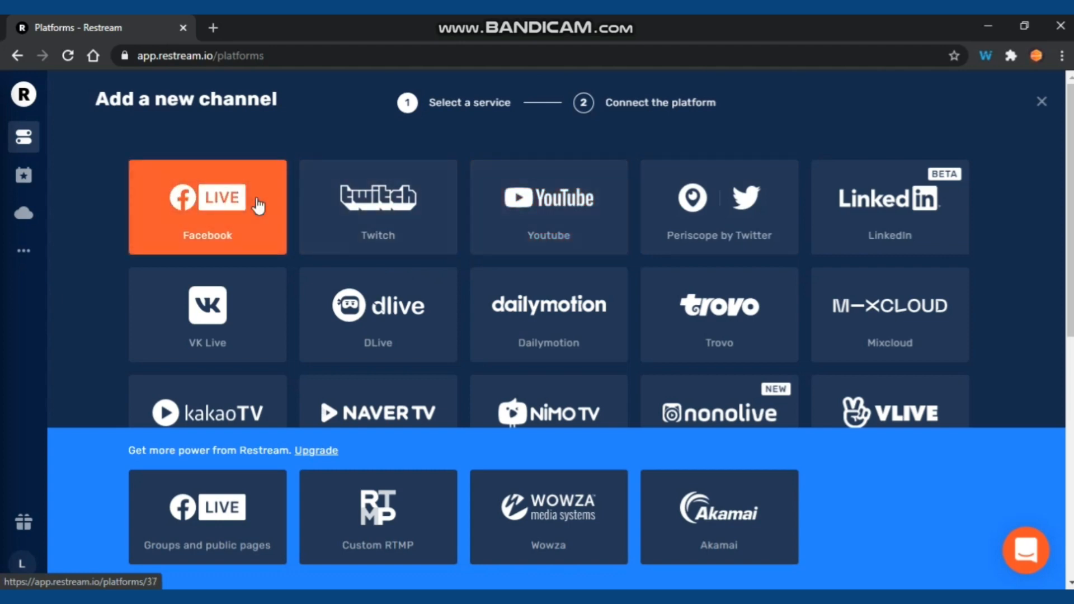
{"action": "mouse_move", "coordinate": [377, 412]}
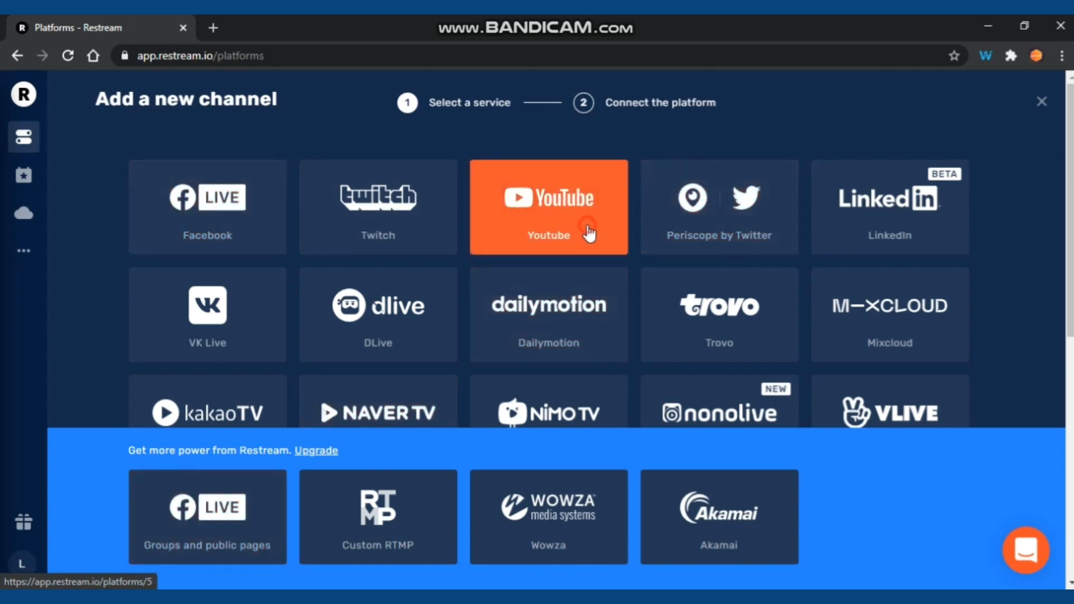
Step: Choose YouTube as the service for the new channel
{"action": "left_click", "coordinate": [548, 207]}
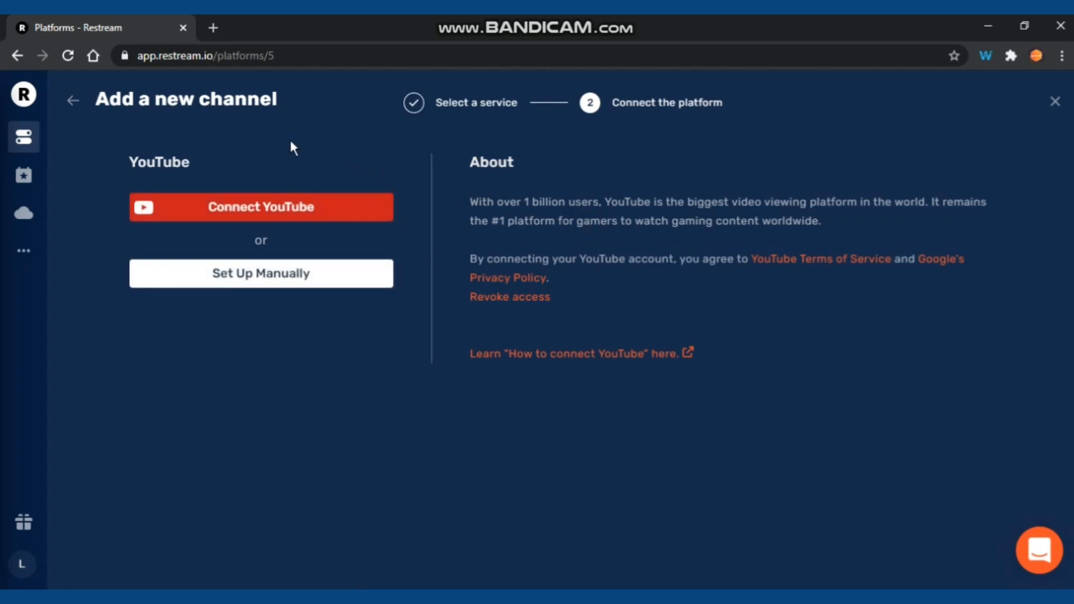
{"action": "mouse_move", "coordinate": [249, 195]}
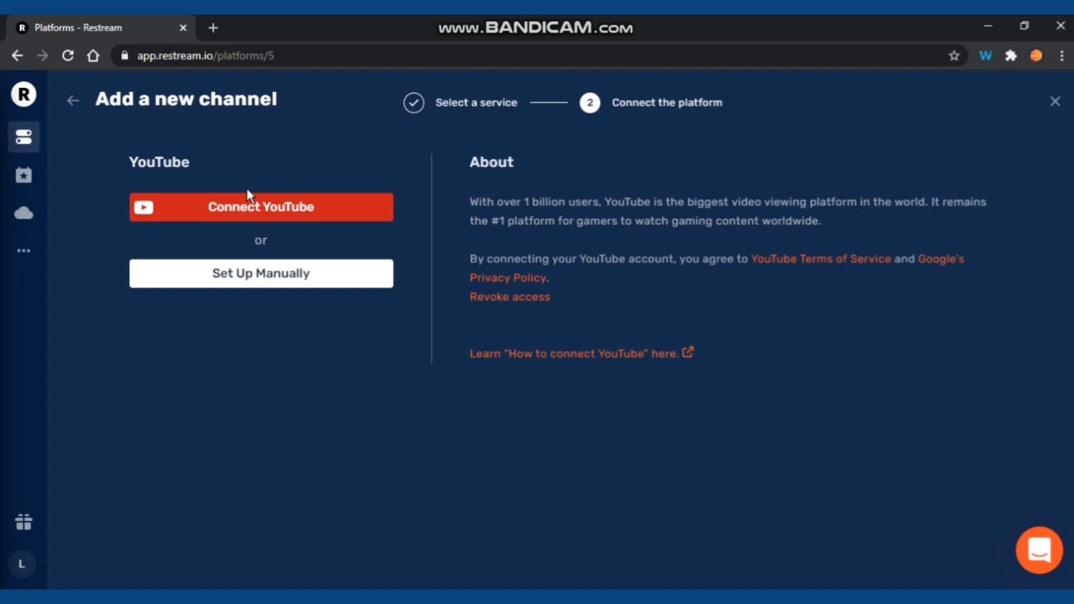
{"action": "mouse_move", "coordinate": [315, 206]}
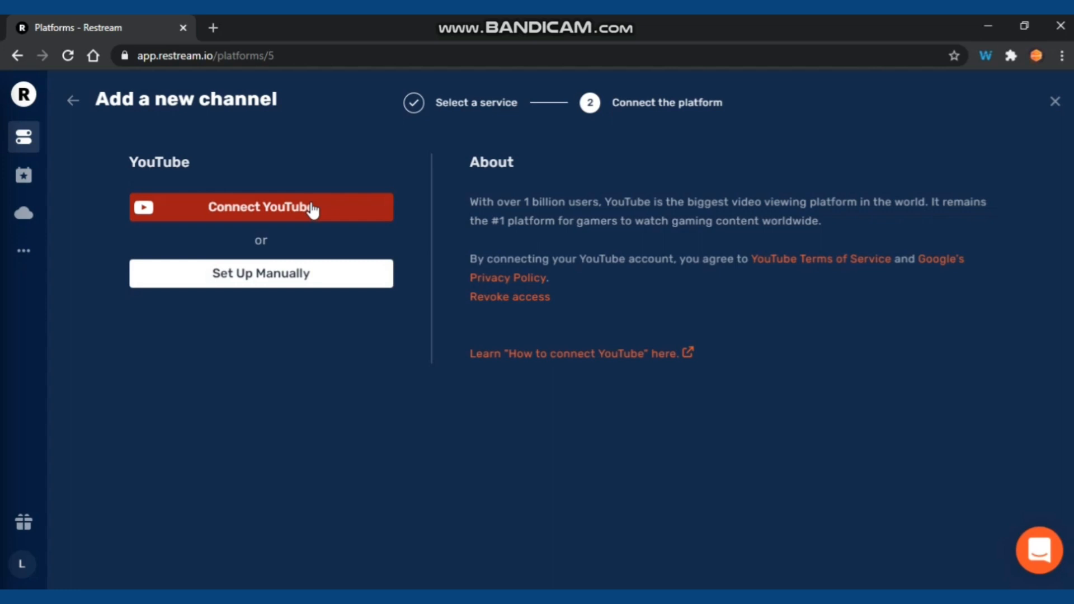
Step: Connect YouTube and pick the first listed Google account
{"action": "left_click", "coordinate": [261, 207]}
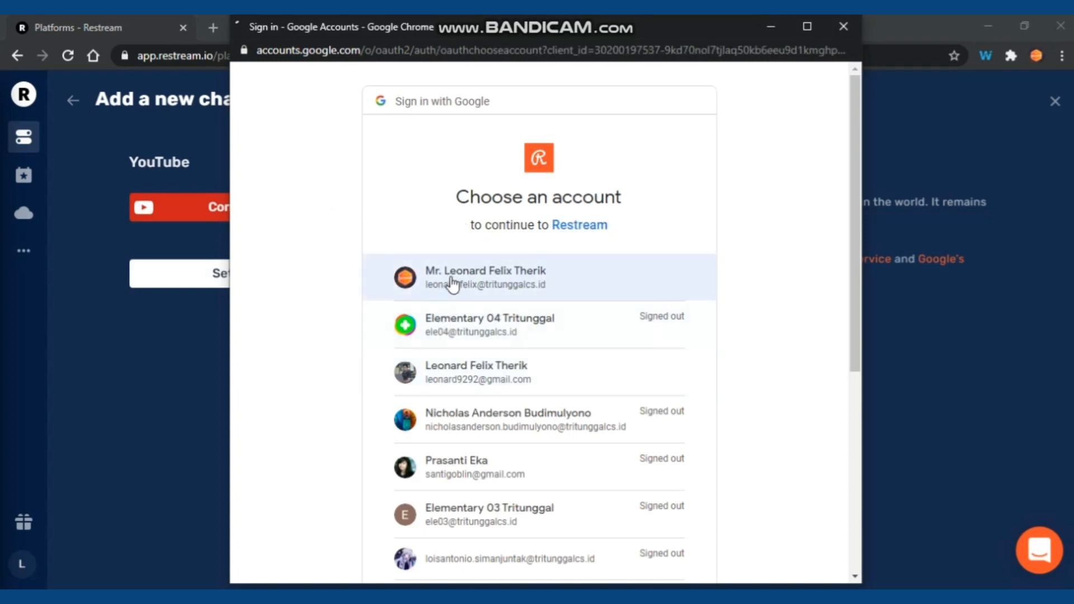
{"action": "left_click", "coordinate": [484, 277]}
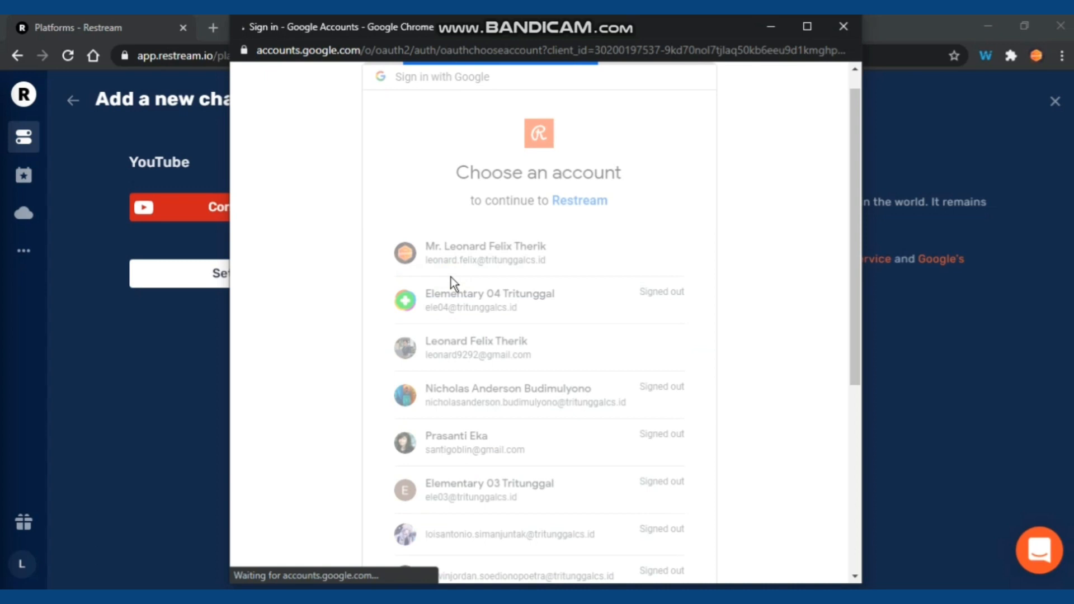
{"action": "left_click", "coordinate": [486, 253]}
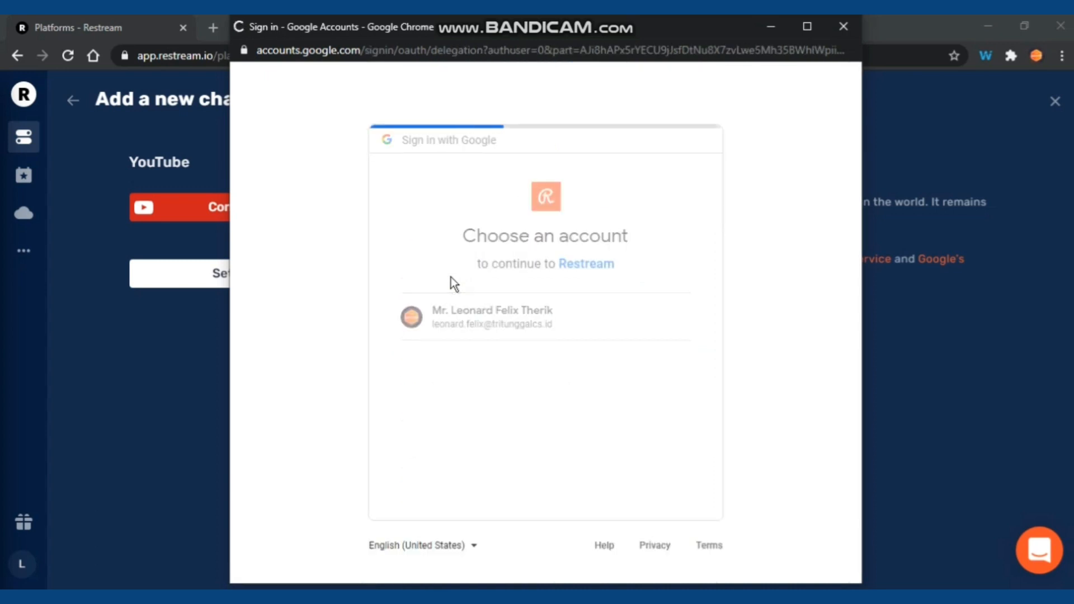
{"action": "left_click", "coordinate": [491, 317]}
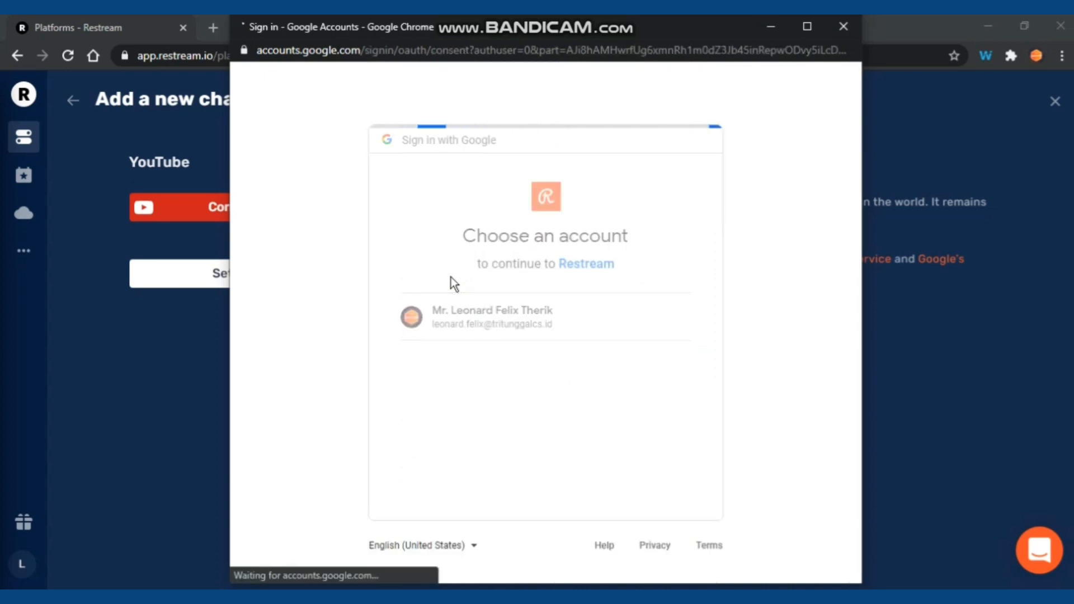
{"action": "left_click", "coordinate": [493, 316]}
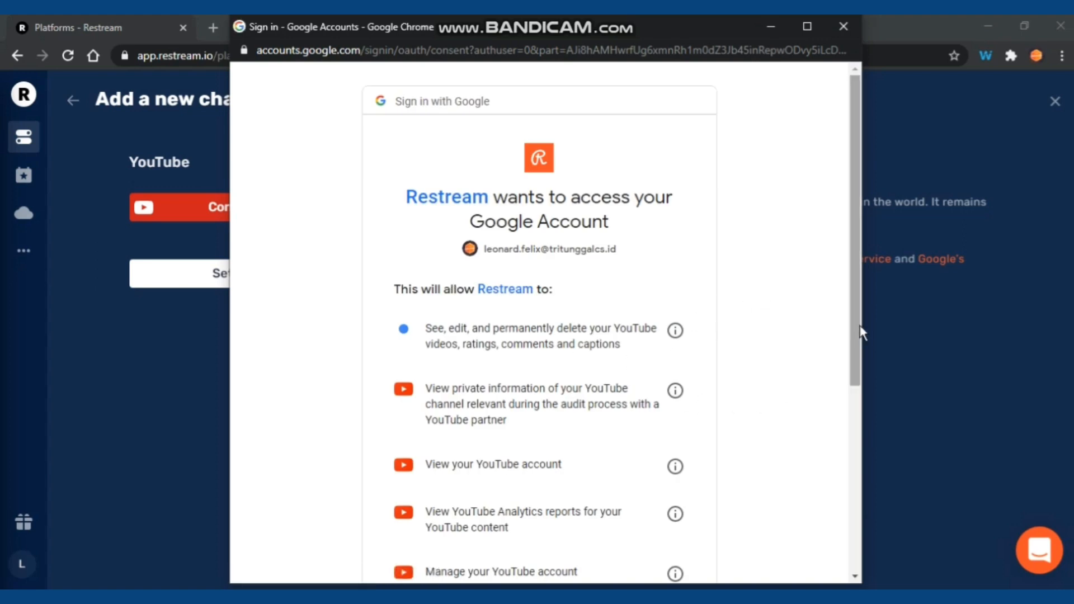
Step: Allow Restream access to the YouTube channel on the Google consent page
{"action": "scroll", "scroll_direction": "down", "scroll_amount": 3}
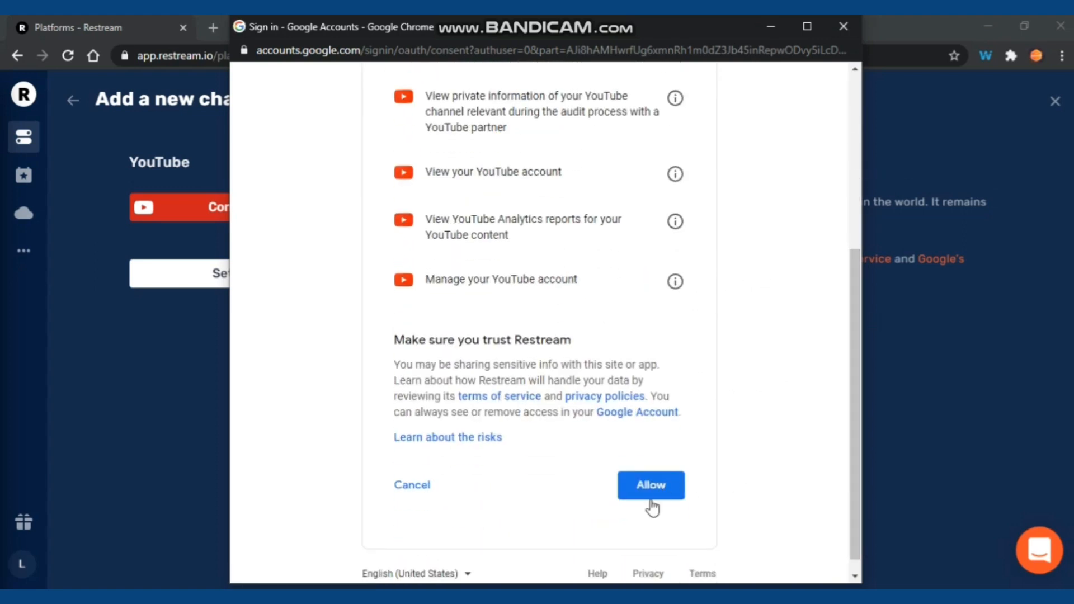
{"action": "left_click", "coordinate": [649, 484]}
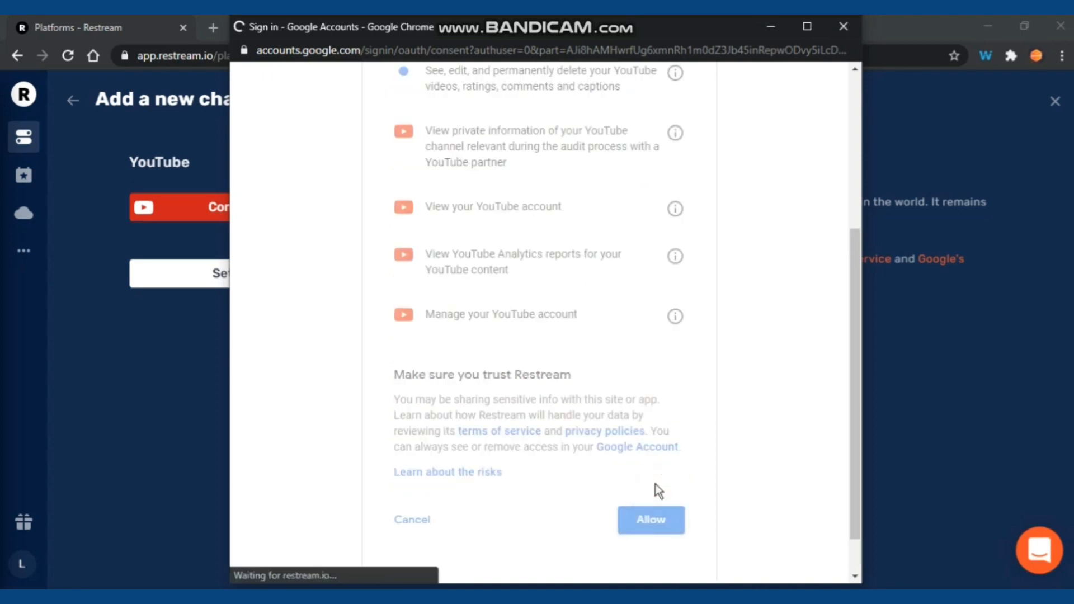
{"action": "left_click", "coordinate": [649, 519]}
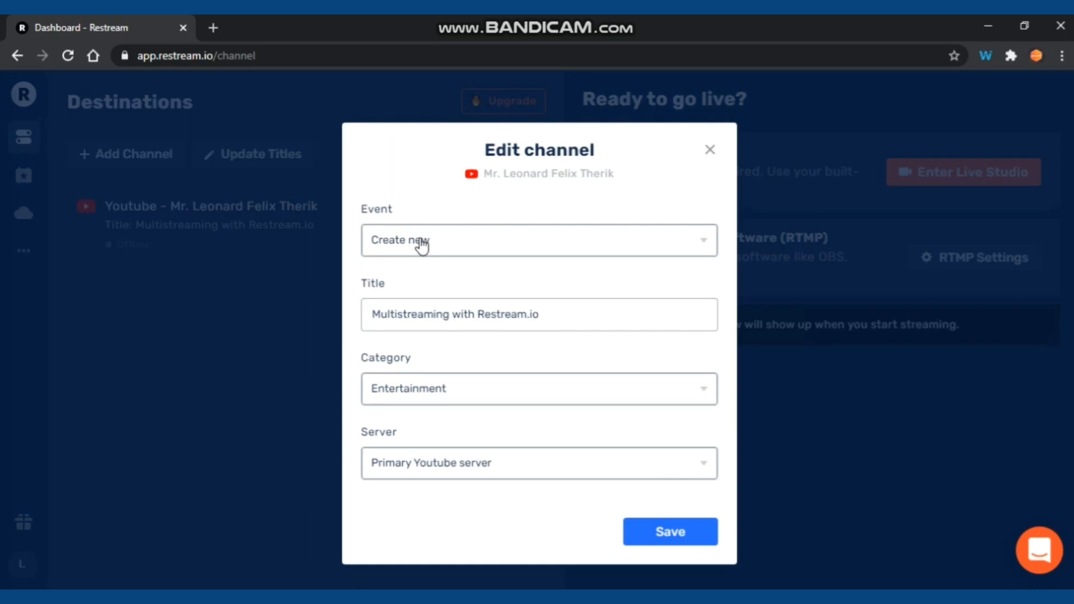
{"action": "mouse_move", "coordinate": [421, 262]}
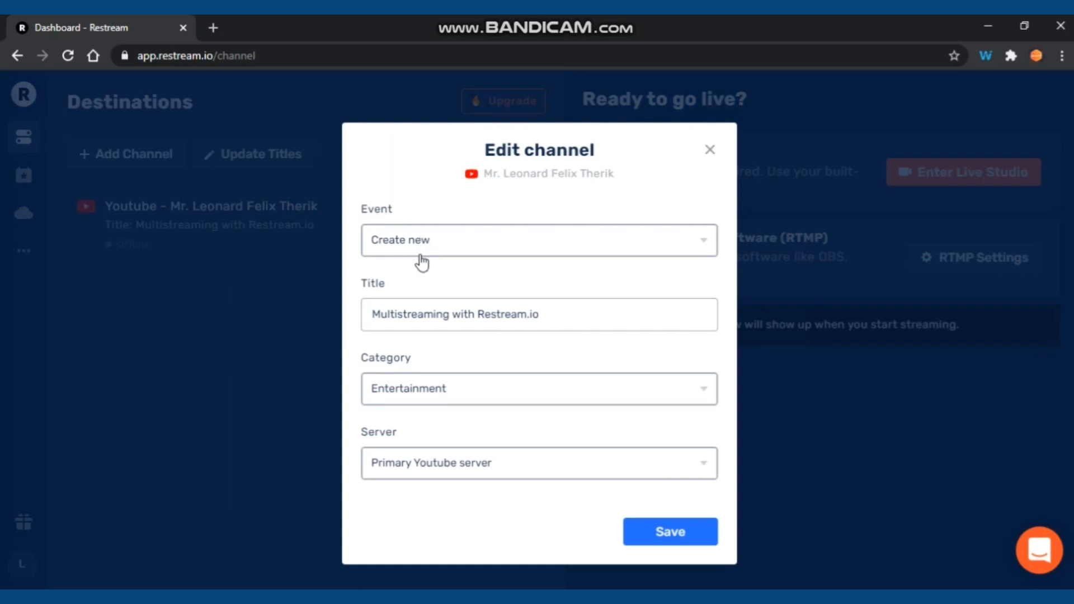
Step: Keep the event as create new, title the YouTube stream 'Tutorial' and save
{"action": "left_click", "coordinate": [538, 239]}
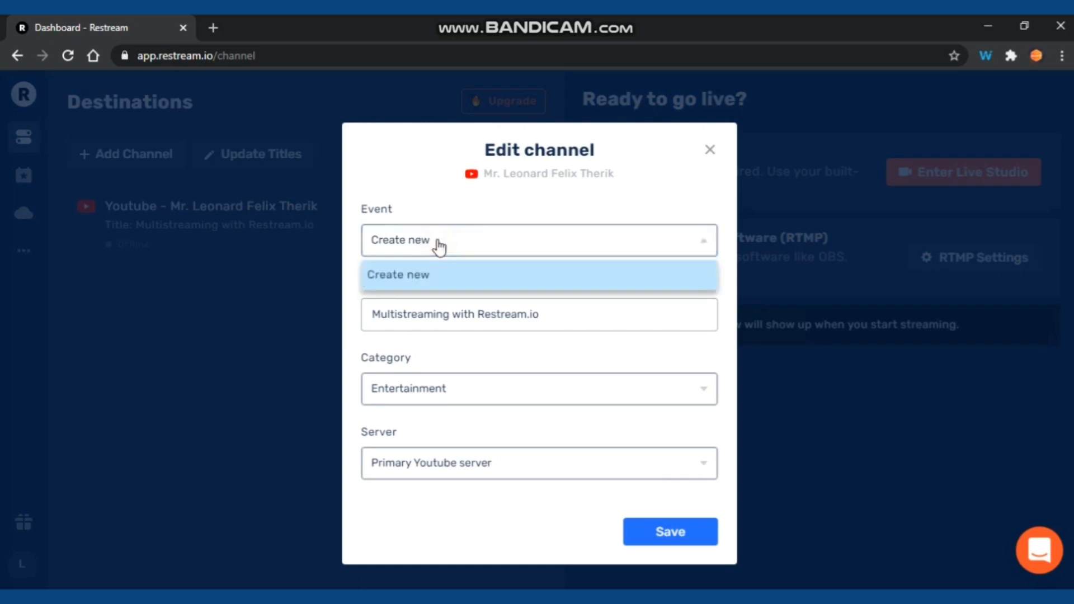
{"action": "left_click", "coordinate": [400, 274]}
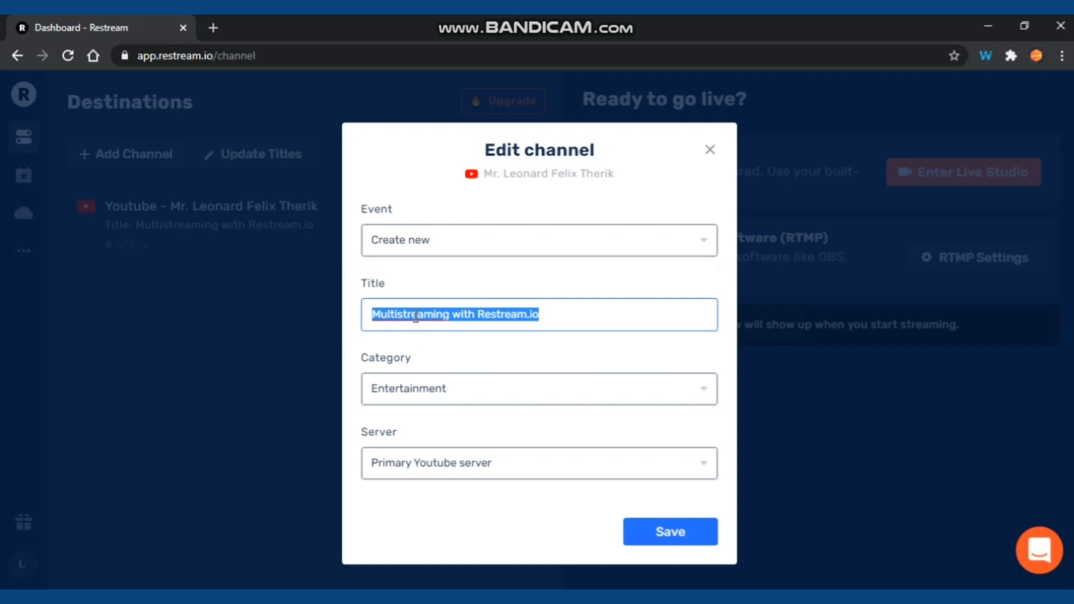
{"action": "type", "text": "Tu"}
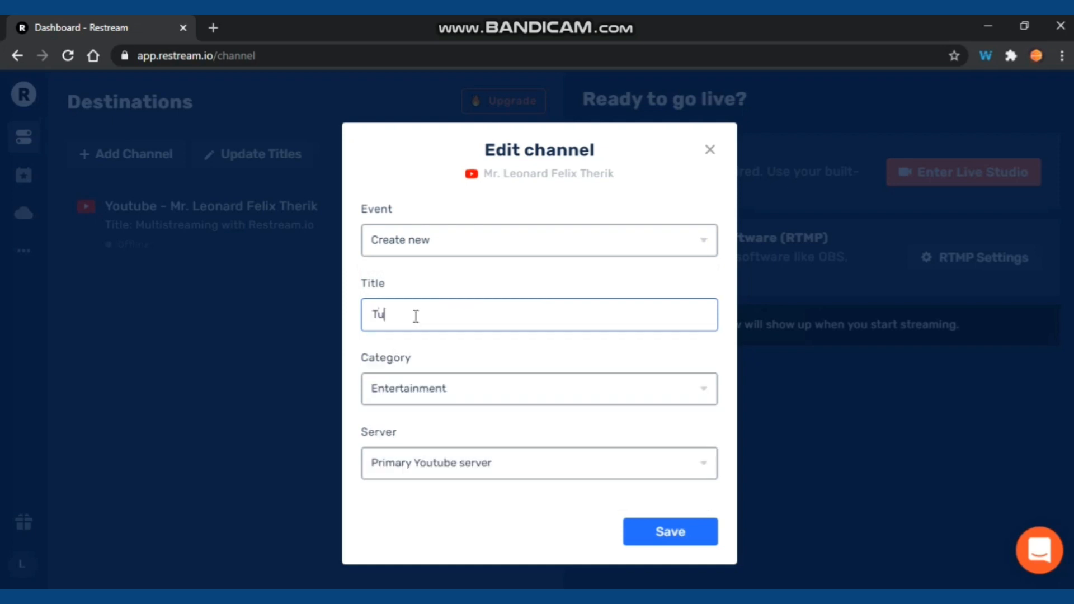
{"action": "type", "text": "to"}
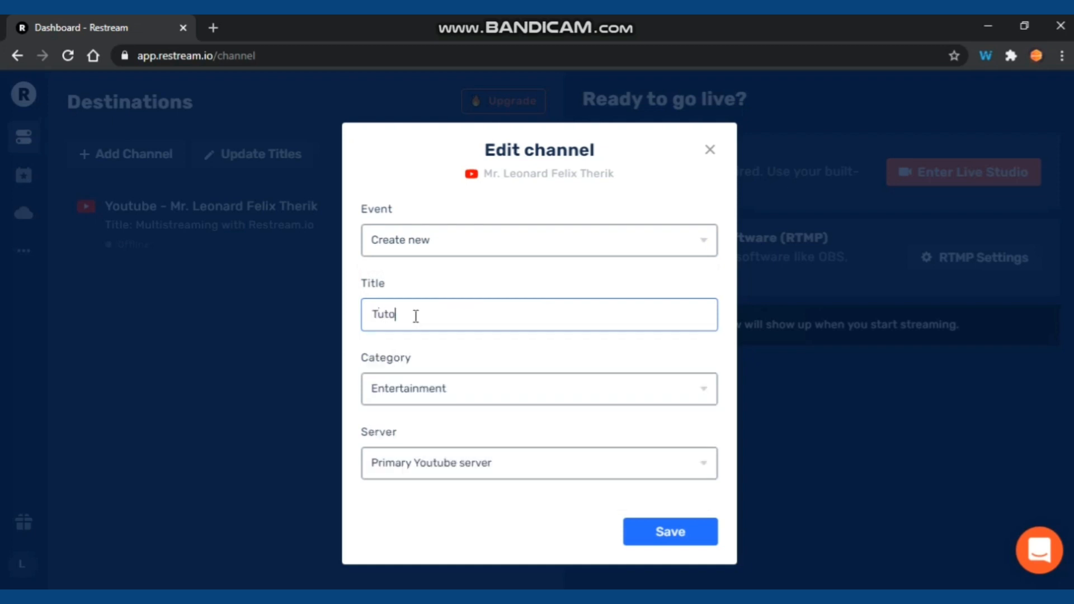
{"action": "type", "text": "rial"}
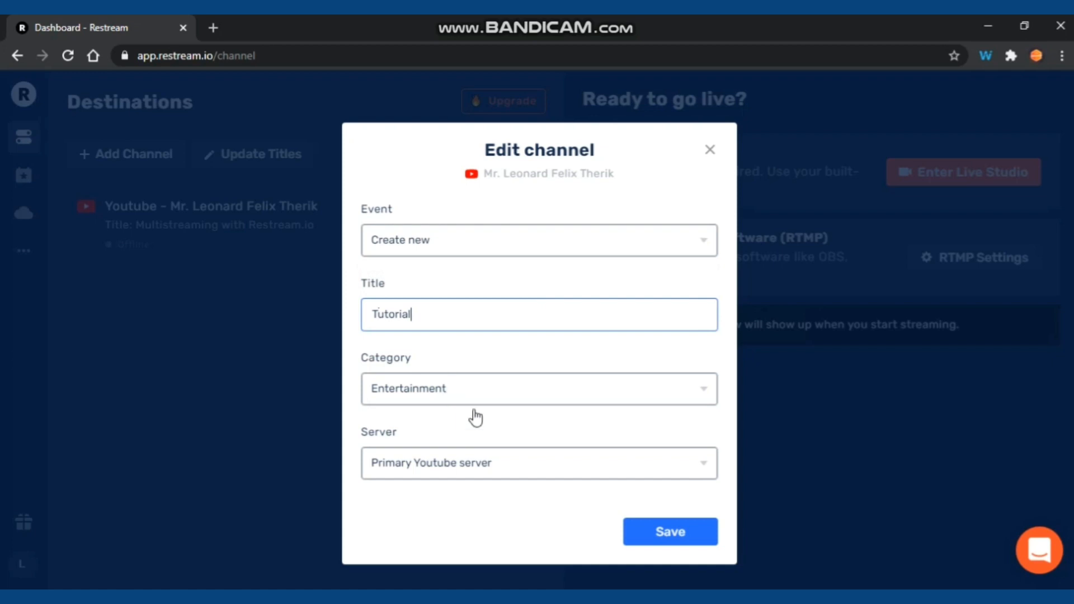
{"action": "left_click", "coordinate": [669, 531]}
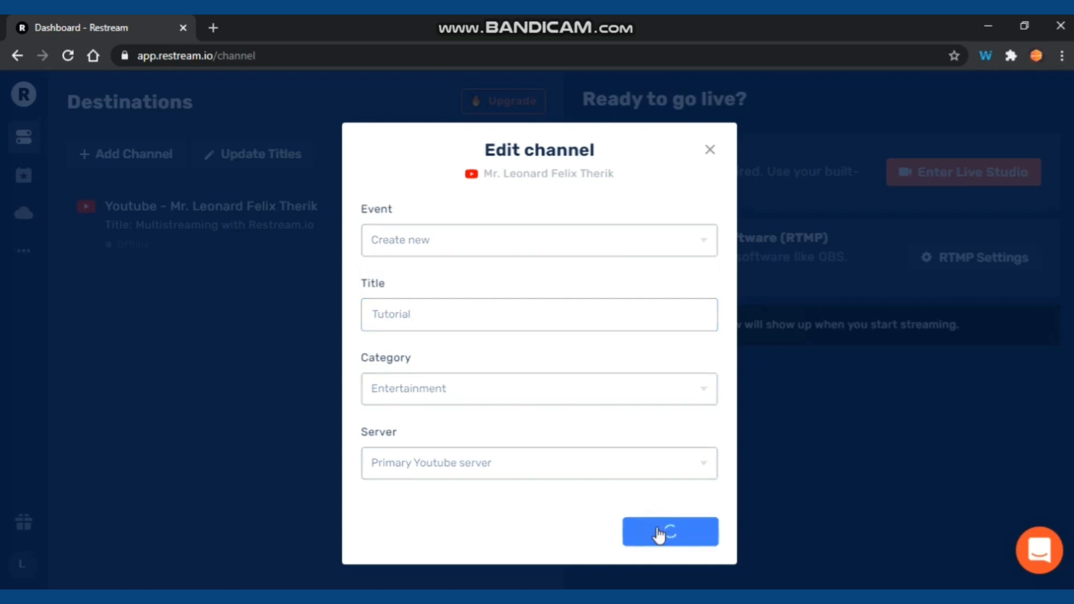
{"action": "left_click", "coordinate": [669, 531]}
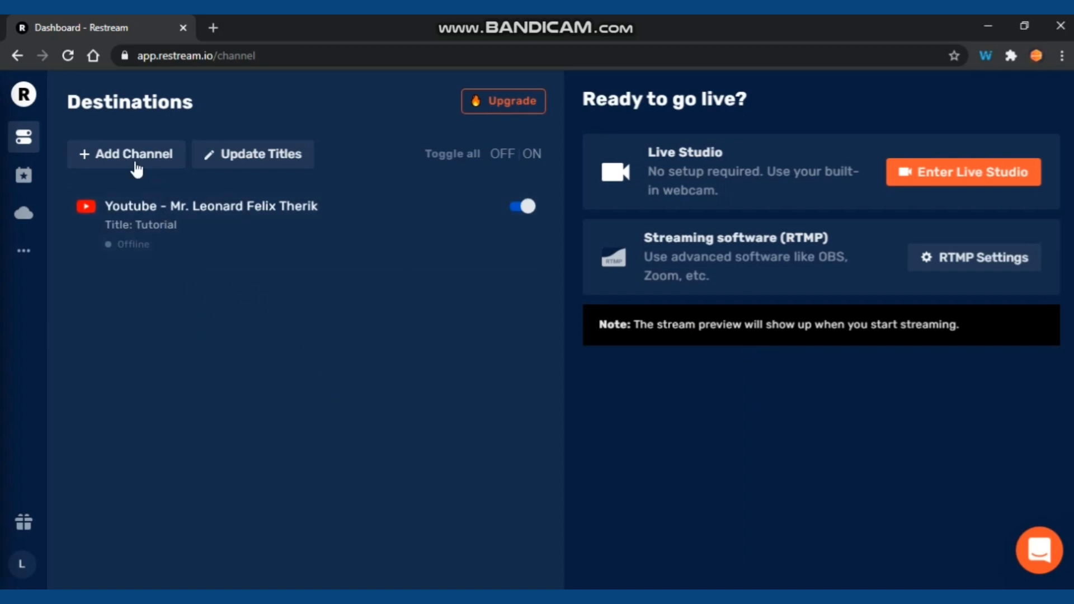
Step: Add Facebook as a new destination and connect the Facebook account
{"action": "left_click", "coordinate": [126, 153]}
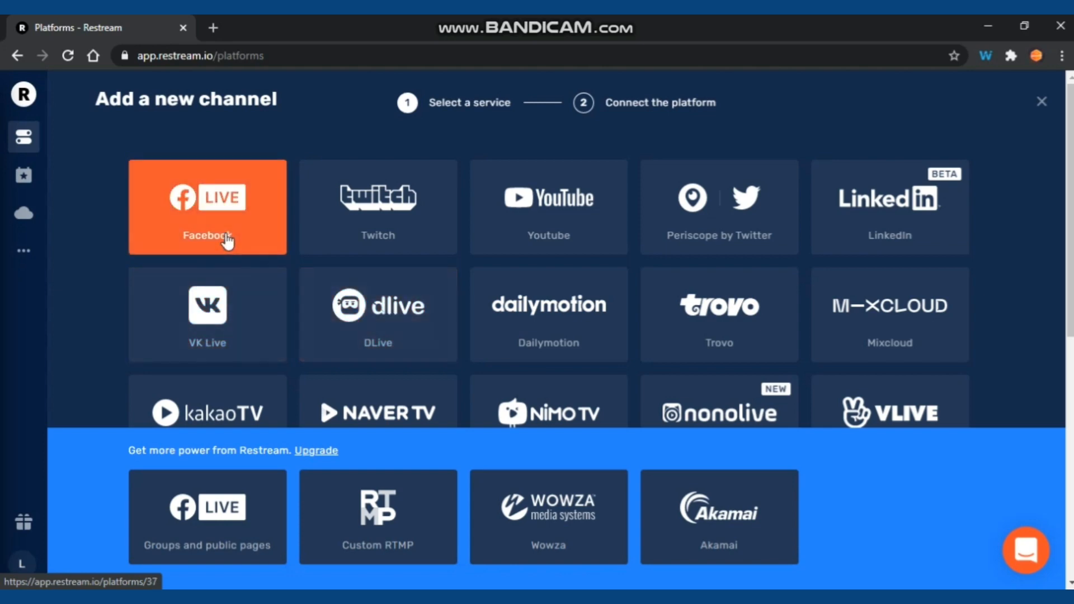
{"action": "left_click", "coordinate": [207, 207]}
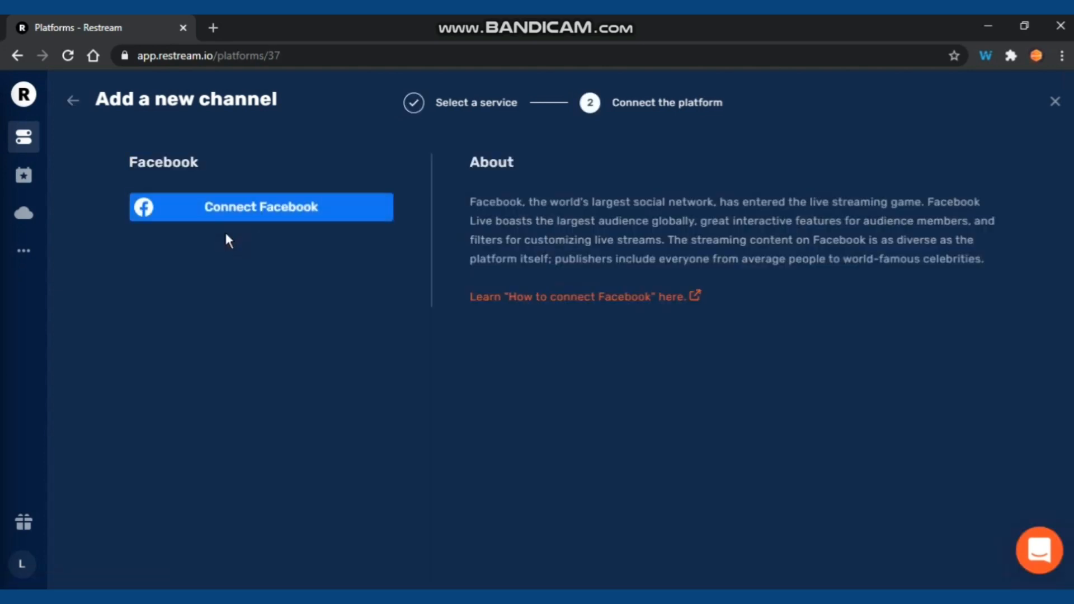
{"action": "mouse_move", "coordinate": [249, 218]}
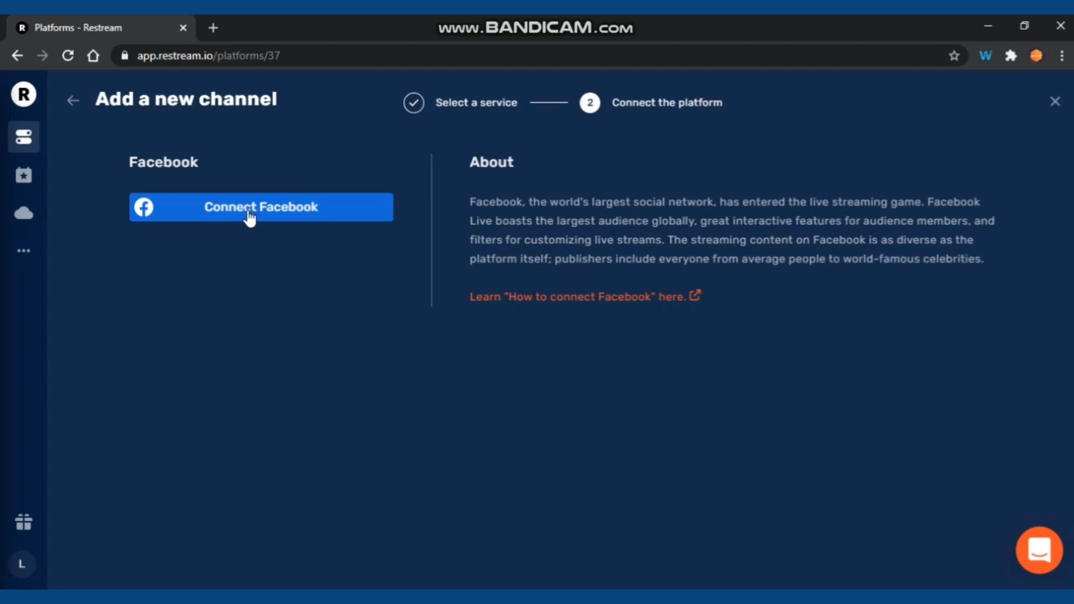
{"action": "left_click", "coordinate": [261, 207]}
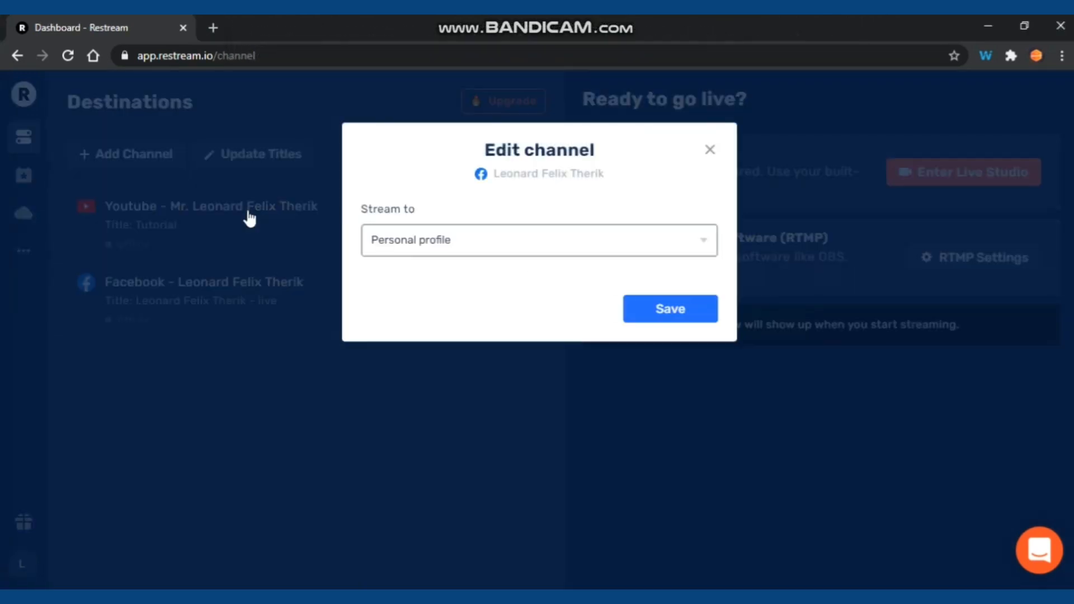
{"action": "mouse_move", "coordinate": [655, 267]}
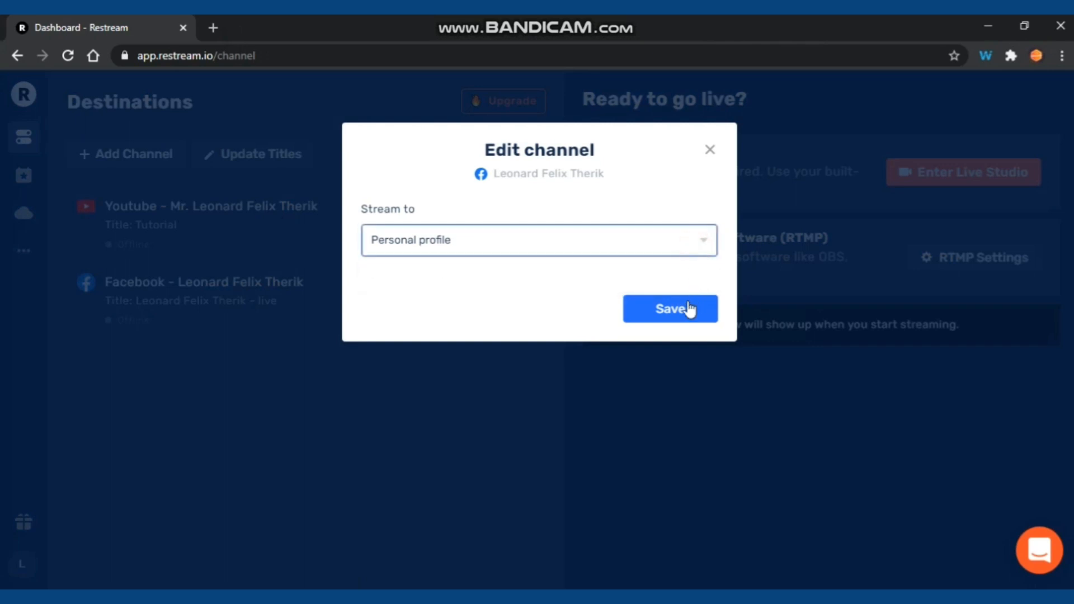
Step: Save the Facebook channel streaming to the personal profile
{"action": "left_click", "coordinate": [671, 309]}
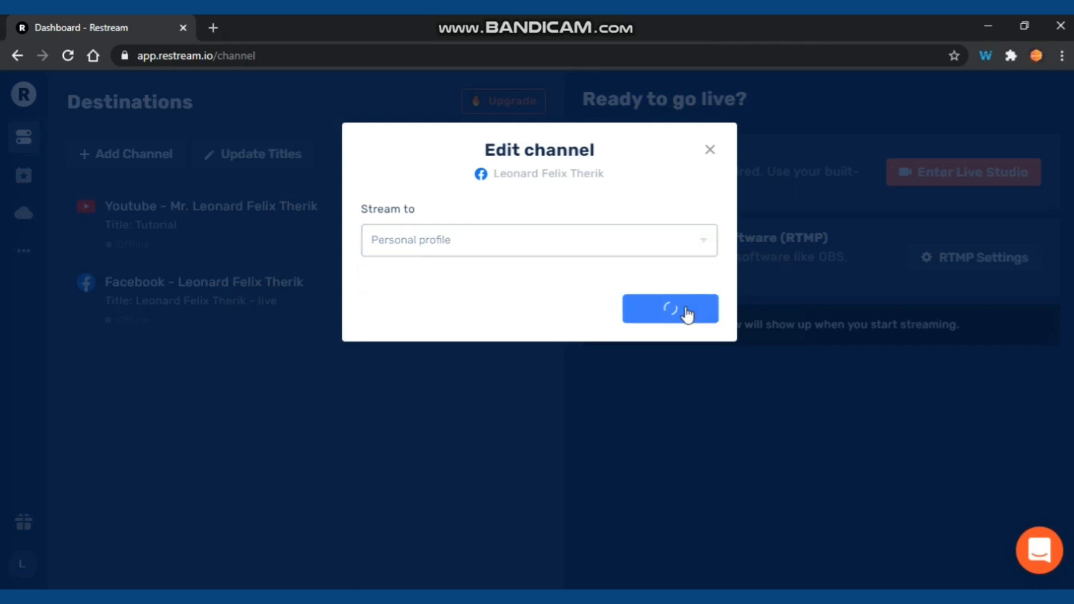
{"action": "left_click", "coordinate": [669, 309]}
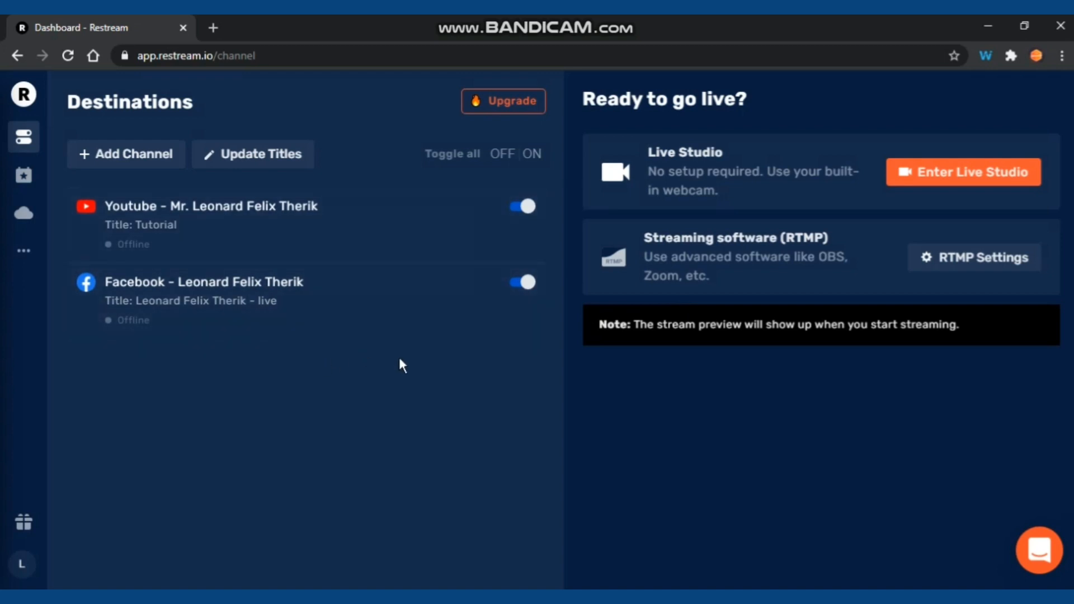
{"action": "mouse_move", "coordinate": [518, 183]}
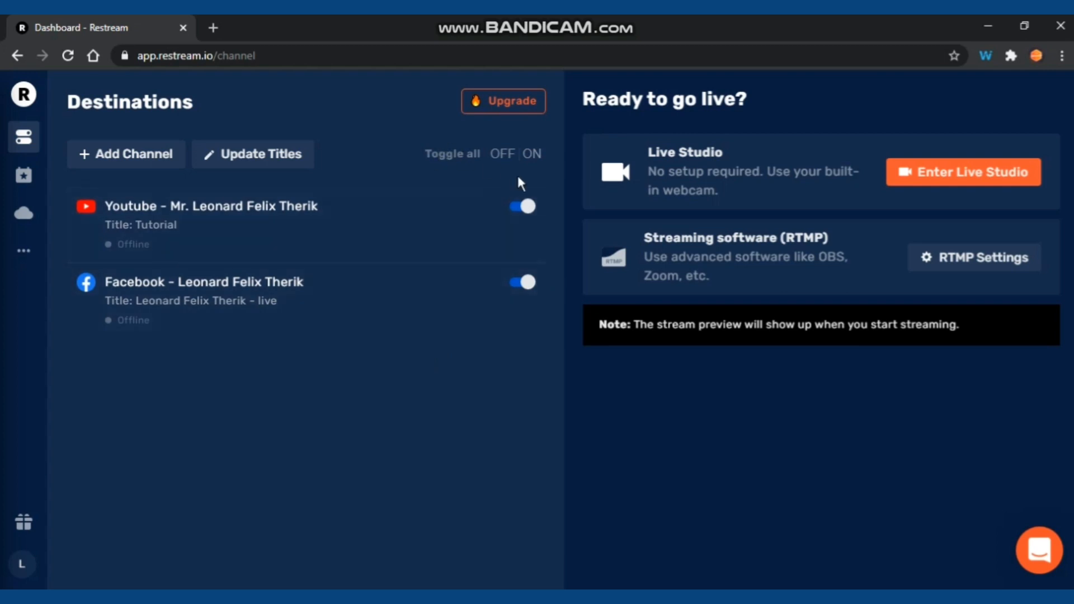
Step: Switch the Facebook destination off and leave YouTube as the only active one
{"action": "left_click", "coordinate": [521, 206]}
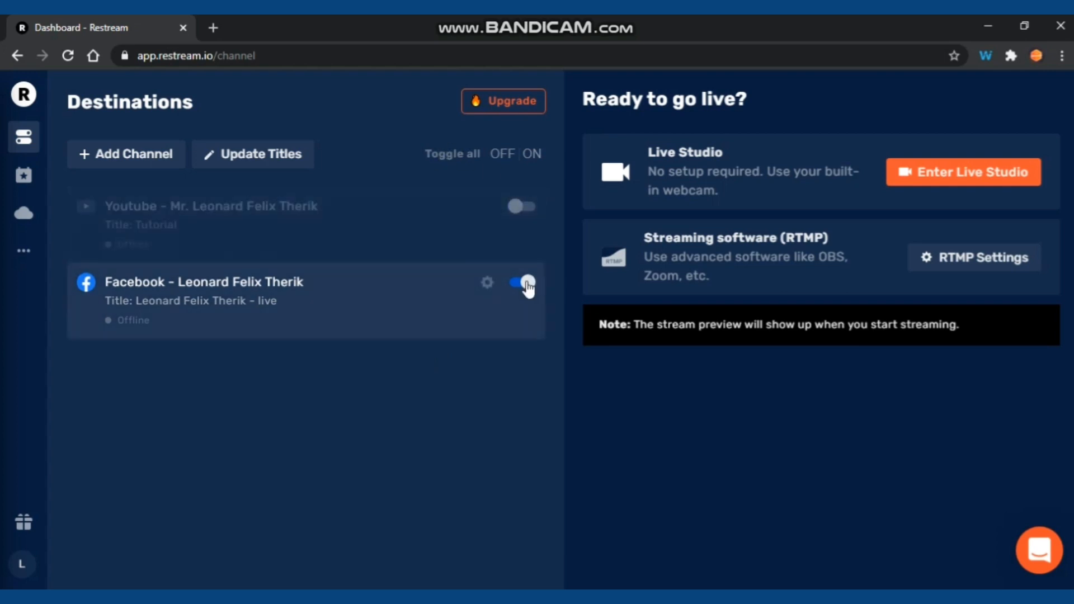
{"action": "left_click", "coordinate": [522, 282]}
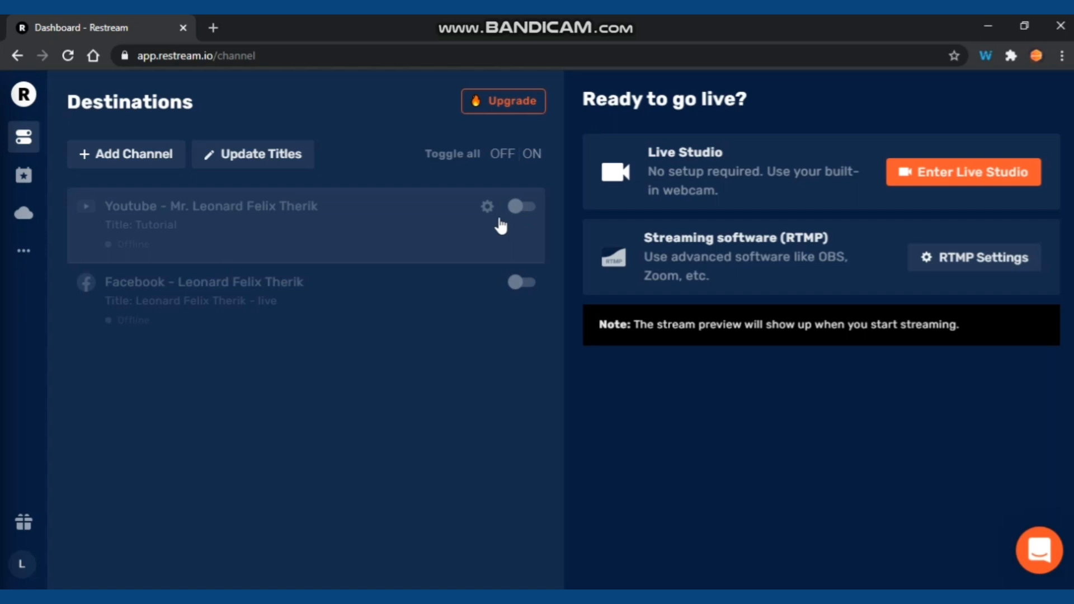
{"action": "left_click", "coordinate": [522, 206]}
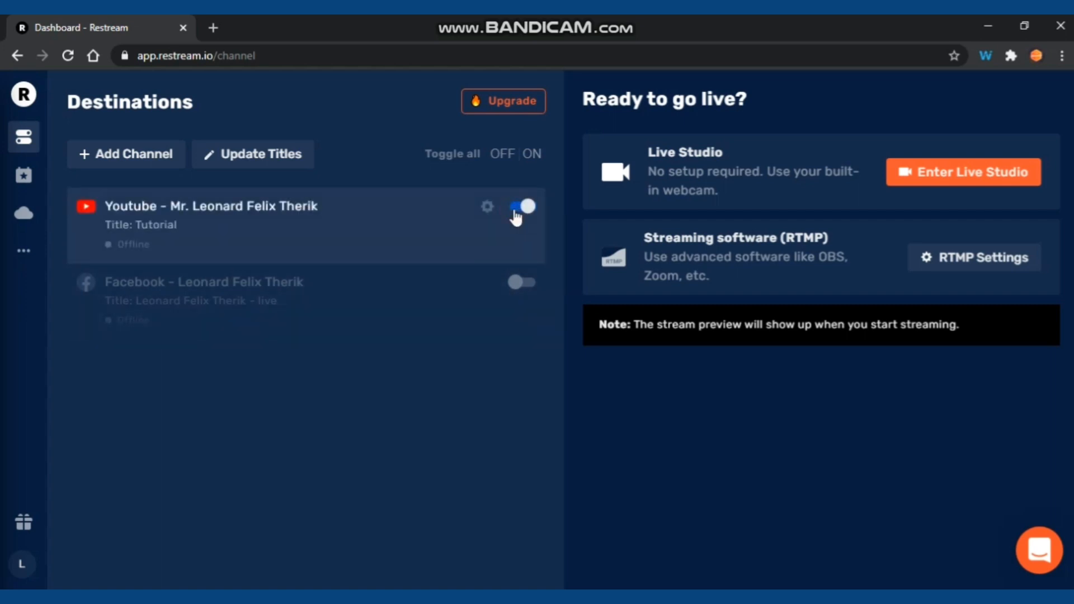
{"action": "left_click", "coordinate": [521, 205]}
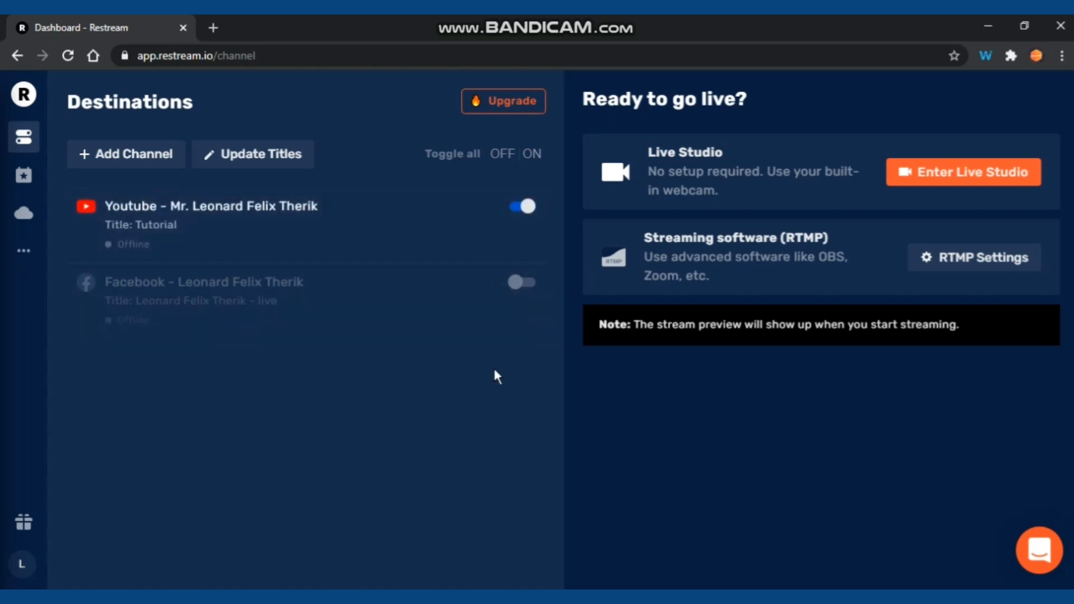
{"action": "mouse_move", "coordinate": [651, 137]}
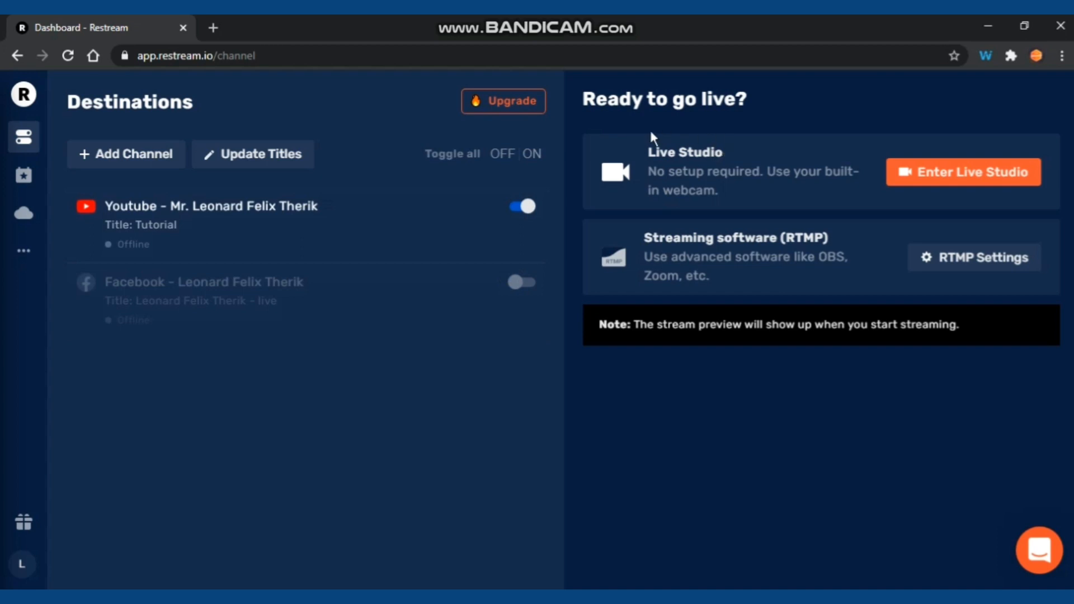
{"action": "mouse_move", "coordinate": [1000, 289]}
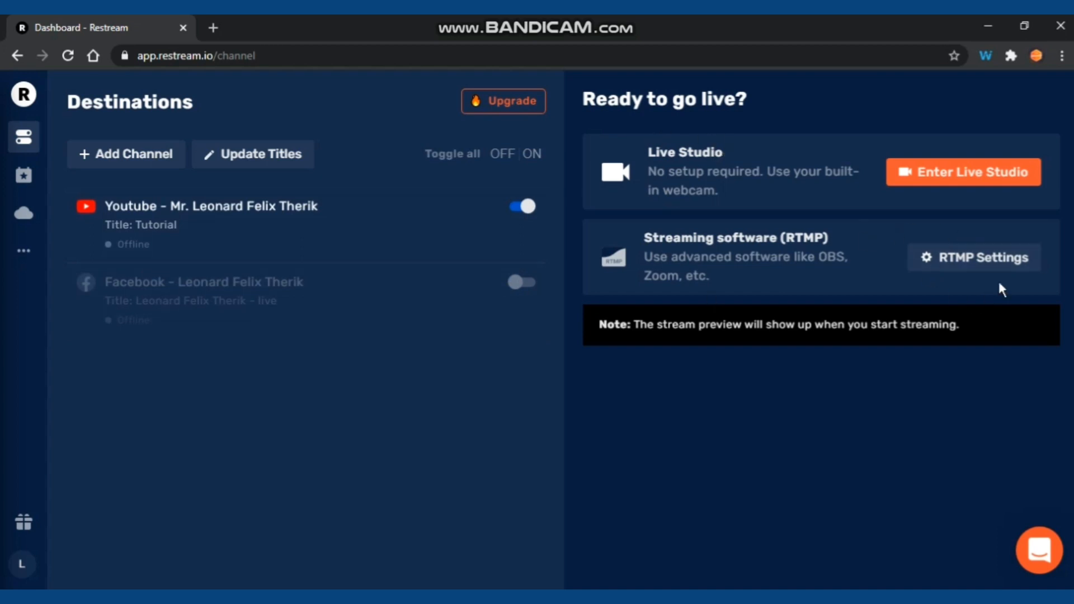
{"action": "mouse_move", "coordinate": [662, 294]}
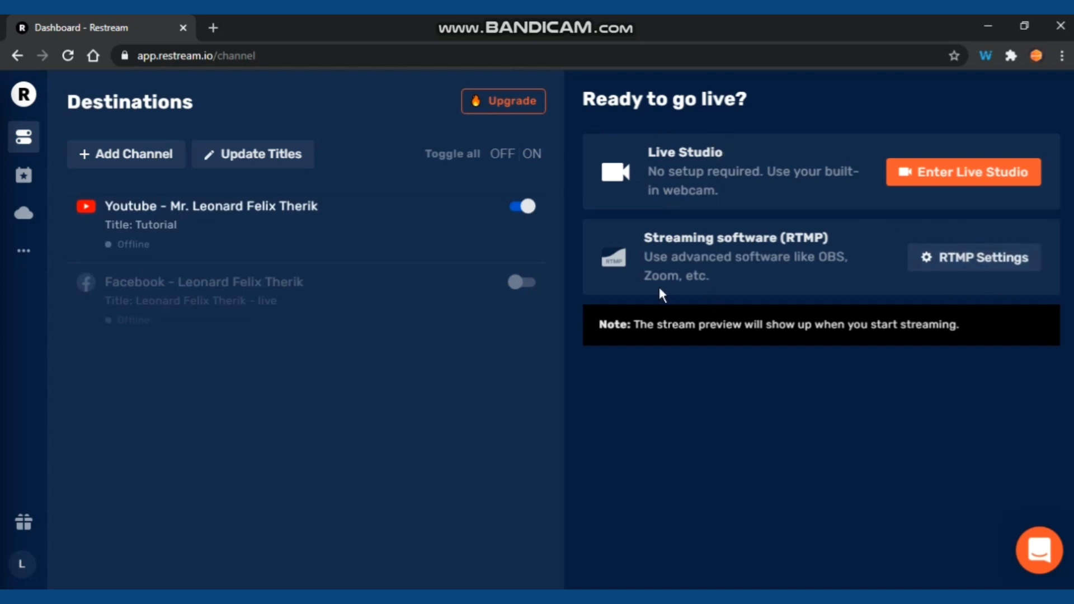
{"action": "double_click", "coordinate": [661, 275]}
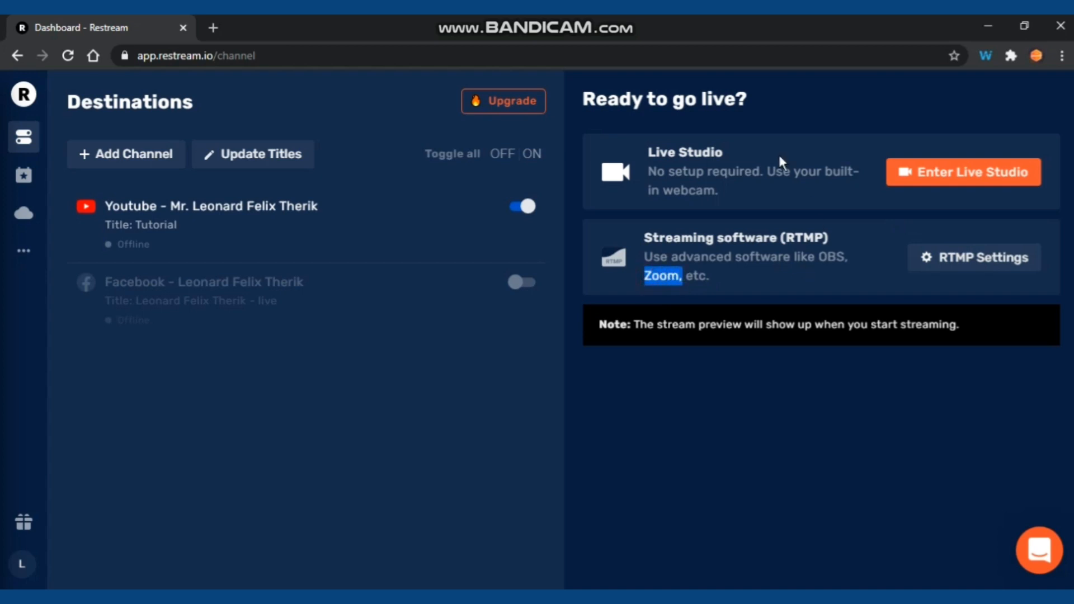
{"action": "mouse_move", "coordinate": [816, 167]}
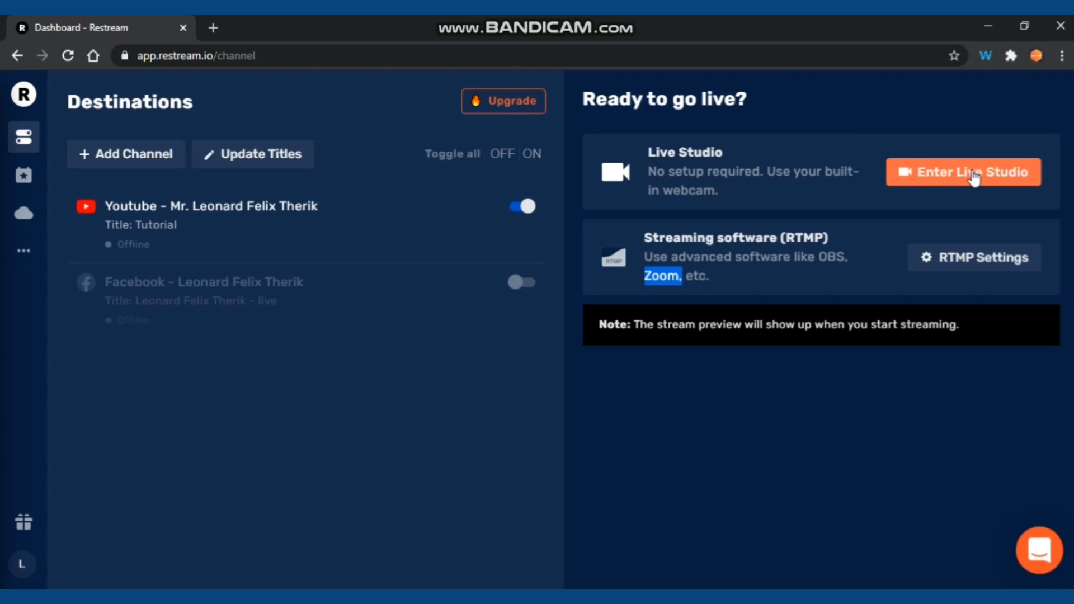
{"action": "mouse_move", "coordinate": [963, 172]}
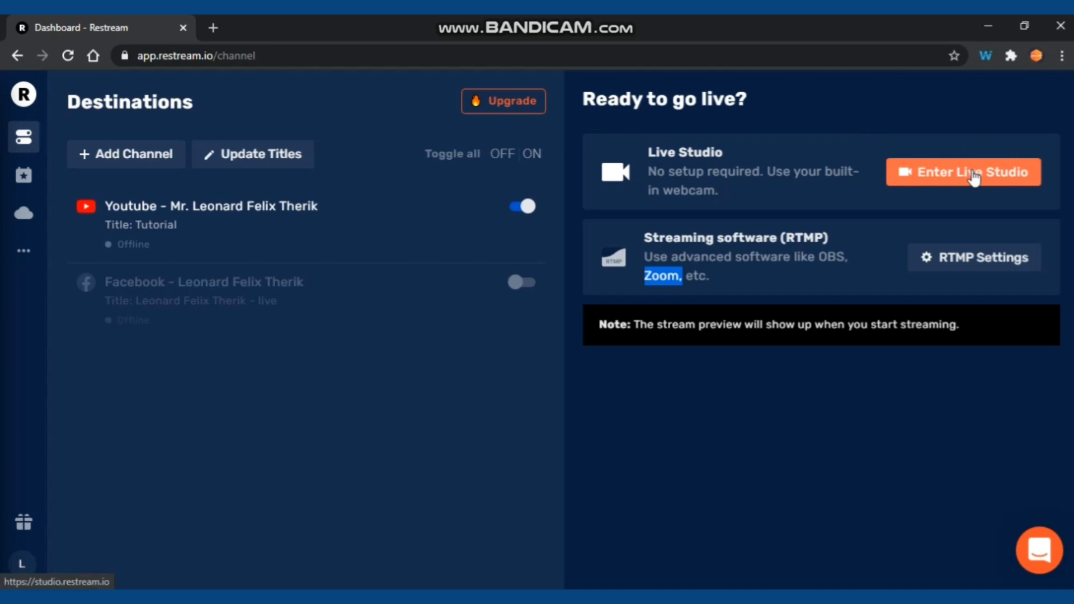
Step: Enter the Live Studio showing the webcam preview and chat panel
{"action": "left_click", "coordinate": [963, 173]}
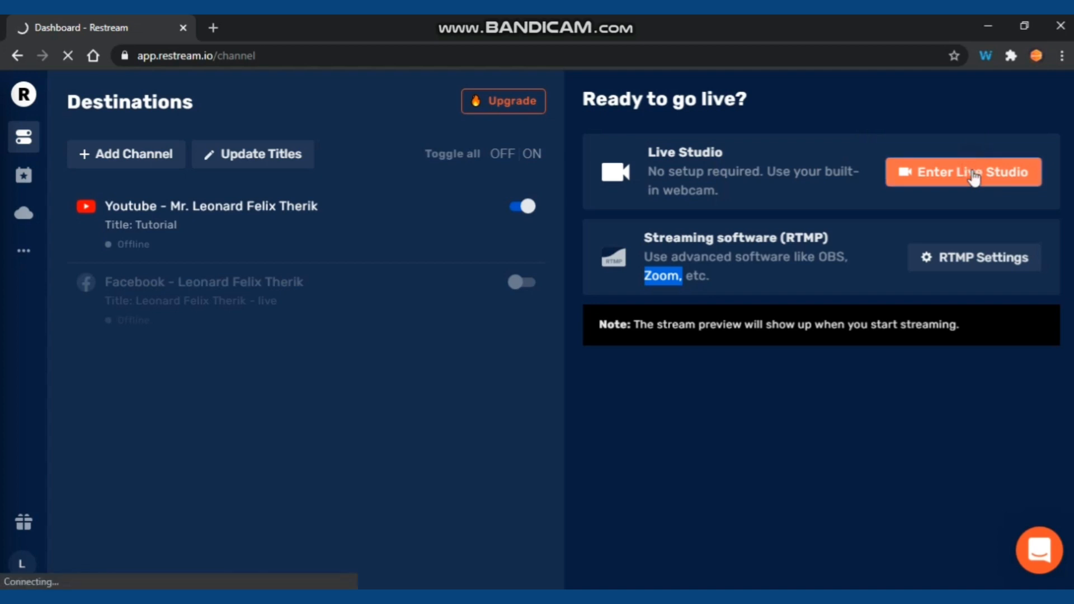
{"action": "left_click", "coordinate": [963, 172]}
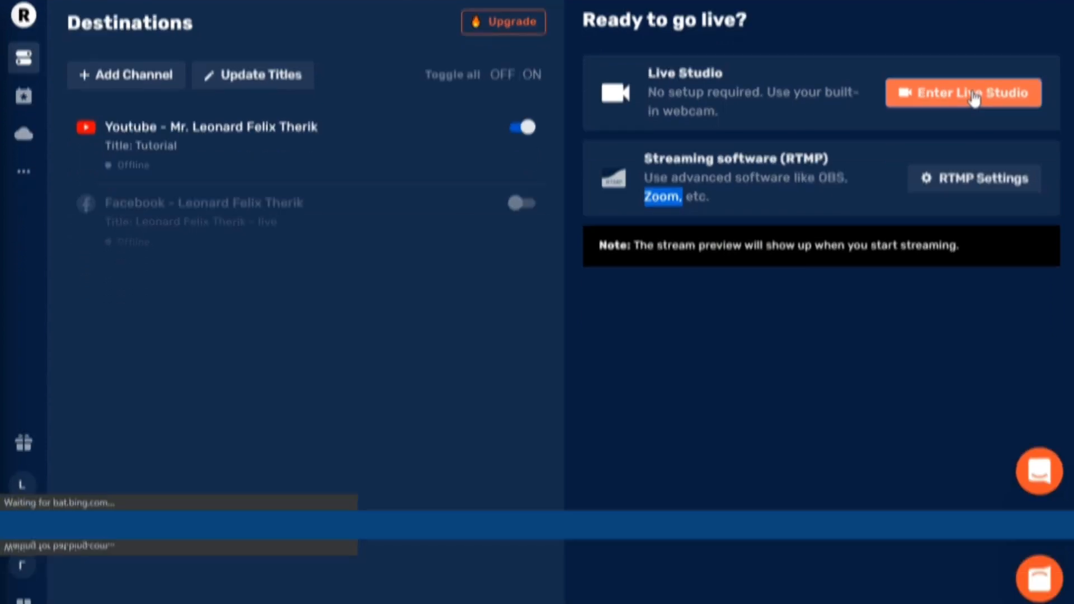
{"action": "left_click", "coordinate": [962, 92]}
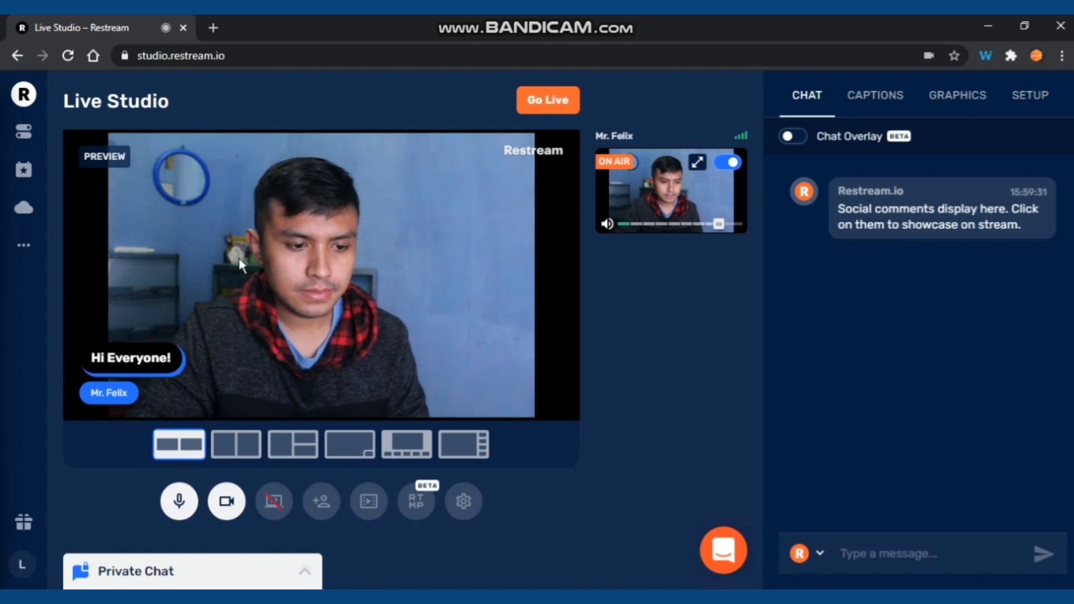
{"action": "mouse_move", "coordinate": [71, 175]}
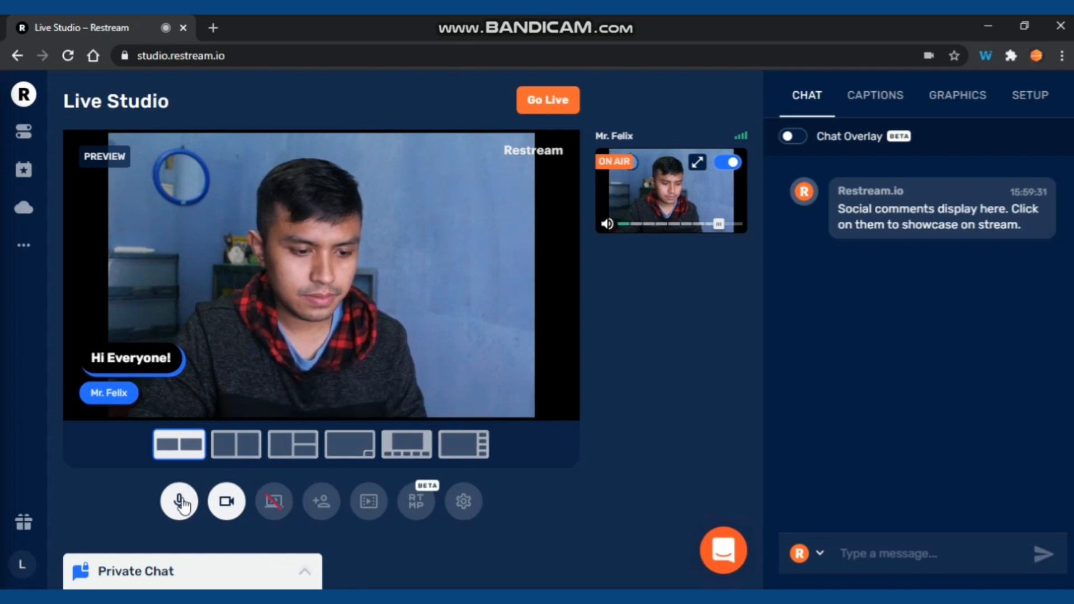
{"action": "mouse_move", "coordinate": [179, 502]}
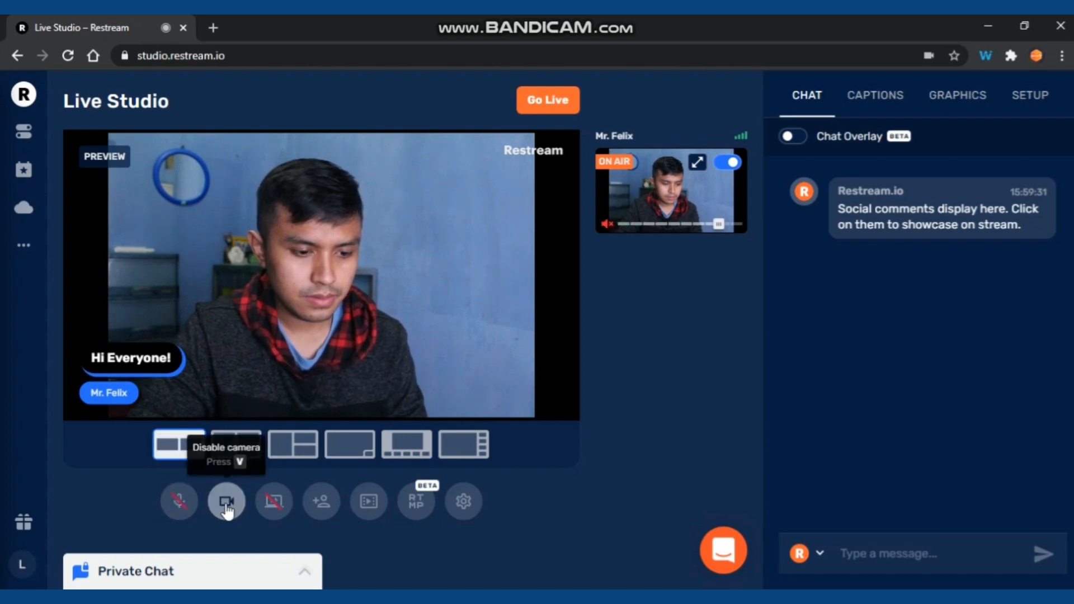
Step: Mute the microphone and bring up the camera and audio device settings
{"action": "left_click", "coordinate": [226, 501]}
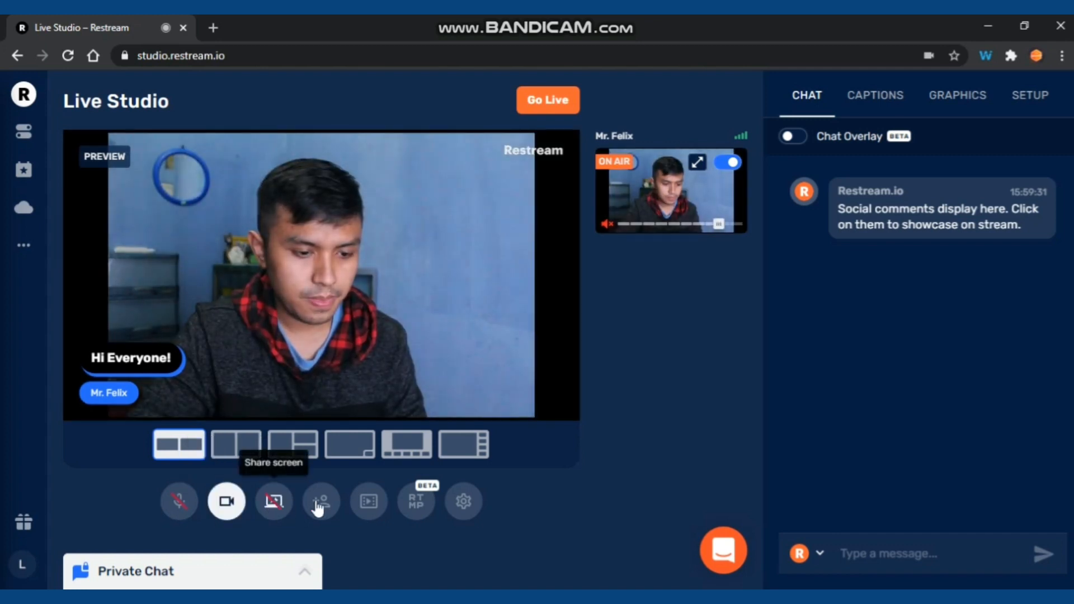
{"action": "mouse_move", "coordinate": [368, 507]}
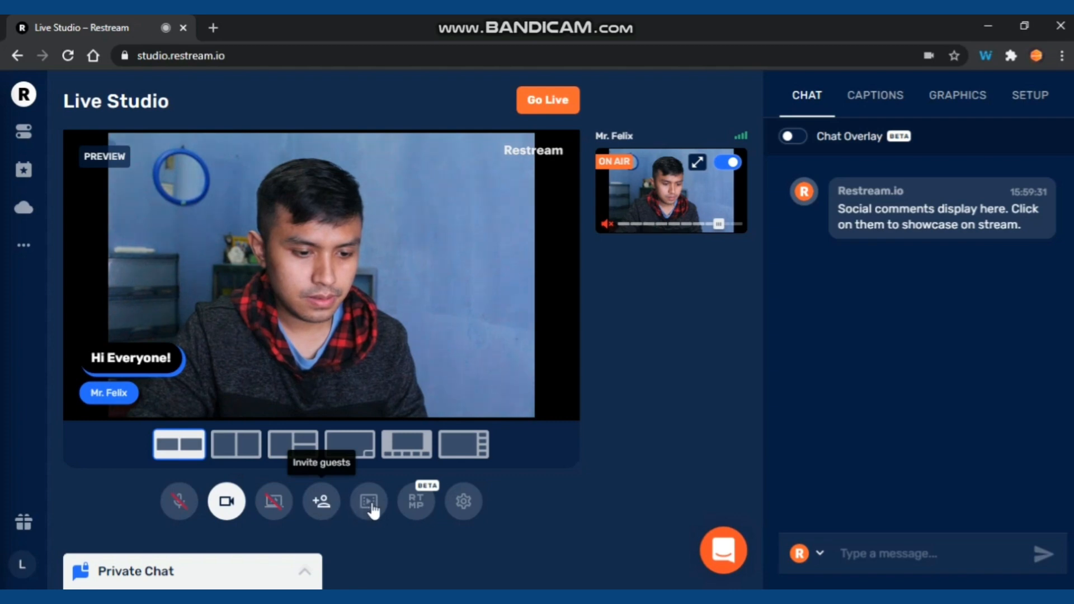
{"action": "mouse_move", "coordinate": [369, 501]}
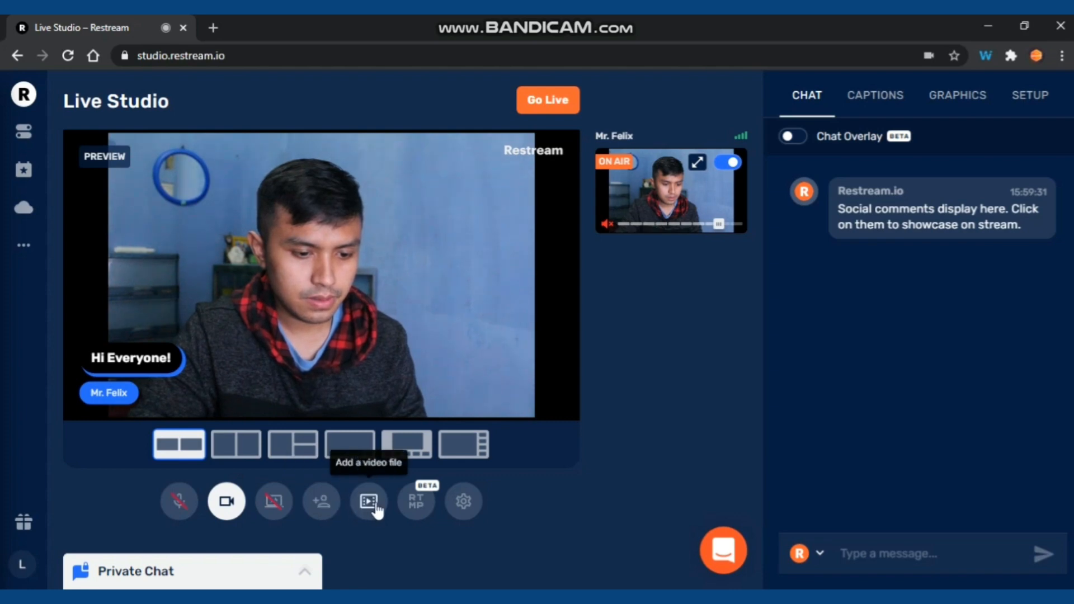
{"action": "mouse_move", "coordinate": [416, 501]}
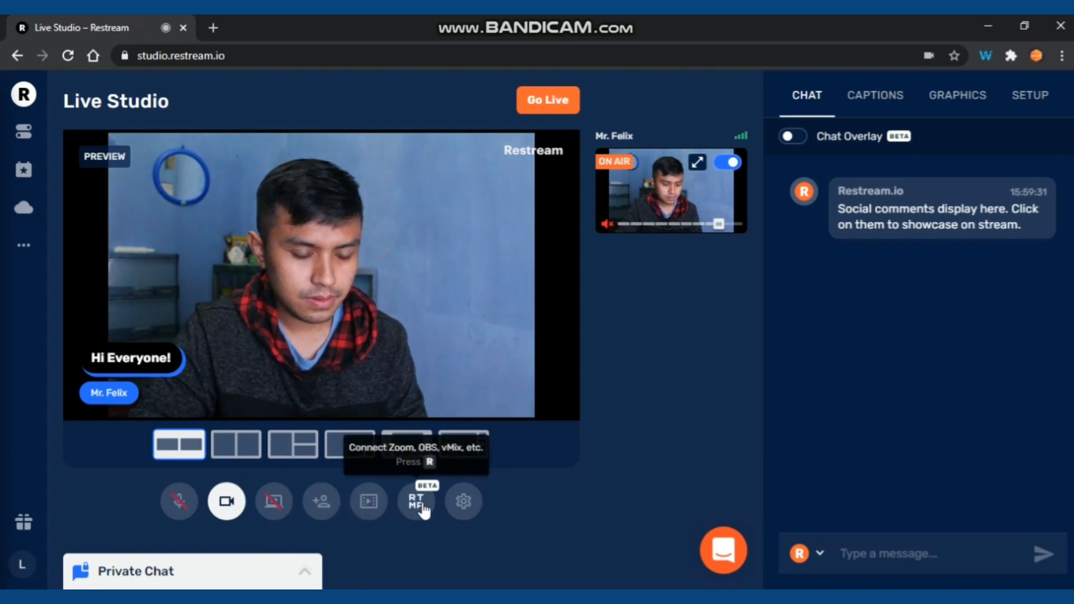
{"action": "mouse_move", "coordinate": [464, 501]}
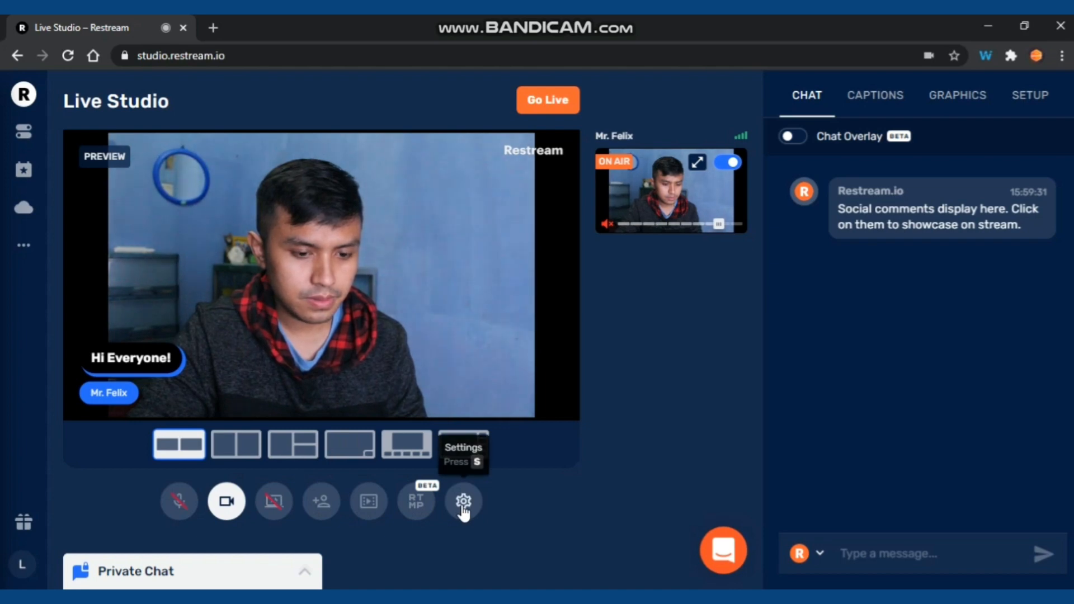
{"action": "left_click", "coordinate": [463, 501]}
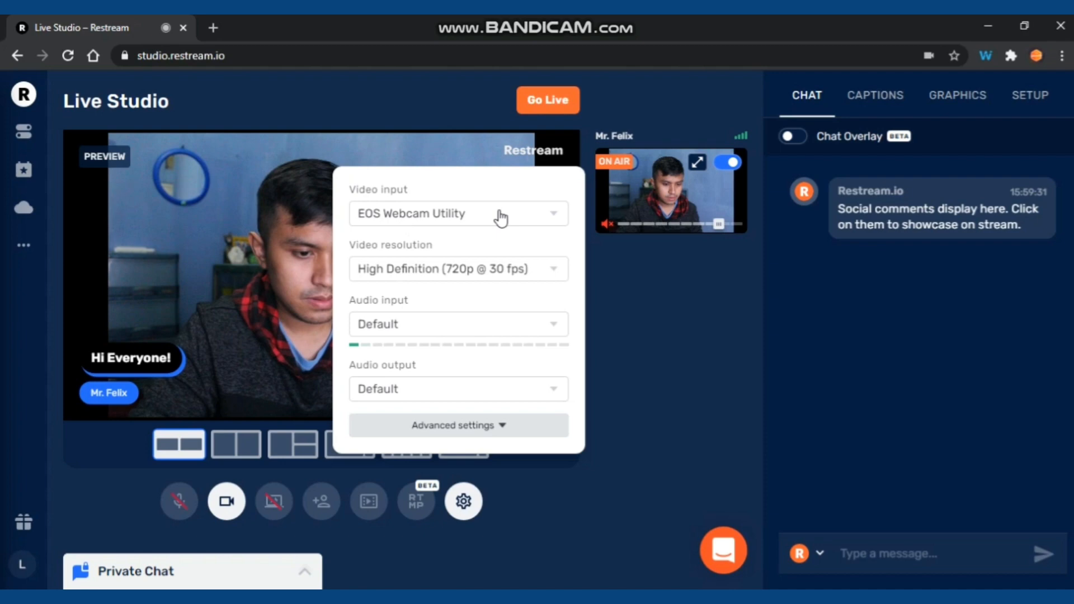
Step: Keep the EOS Webcam Utility camera at High Definition 720p and close the device settings
{"action": "left_click", "coordinate": [458, 212]}
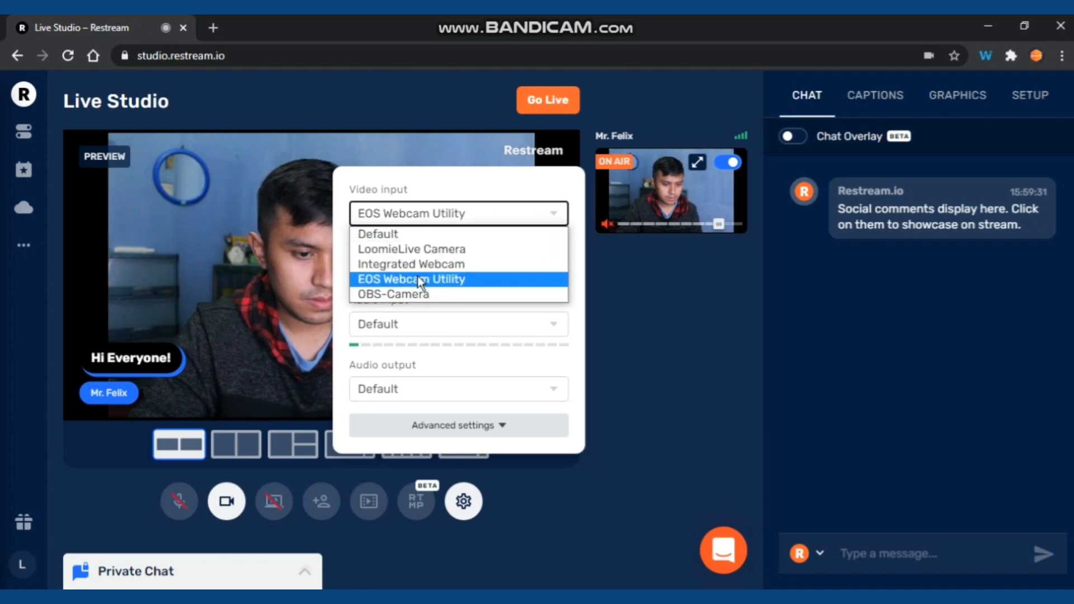
{"action": "left_click", "coordinate": [409, 280]}
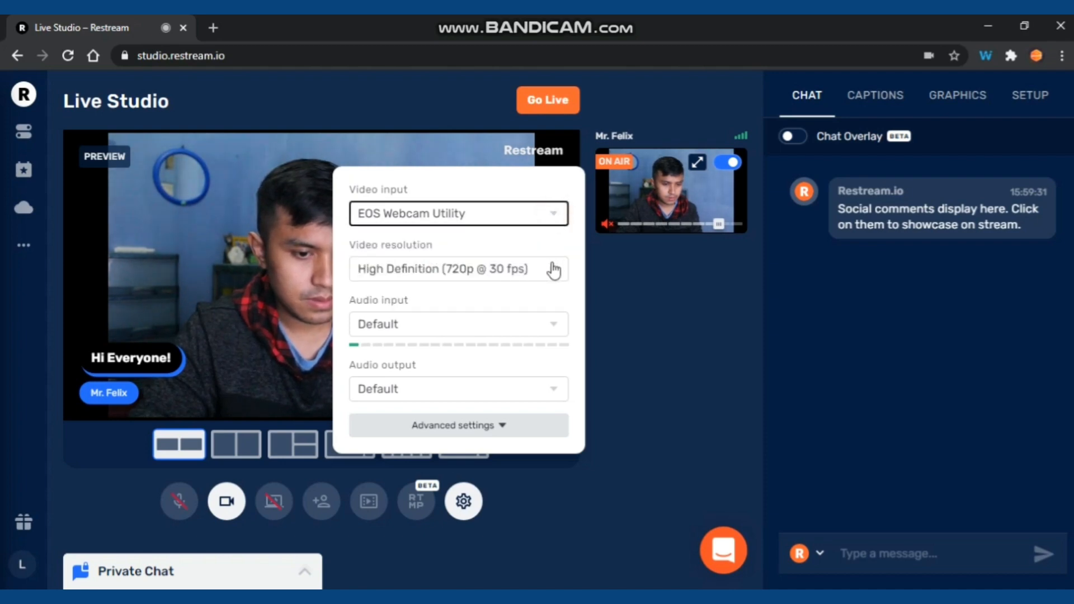
{"action": "left_click", "coordinate": [458, 268]}
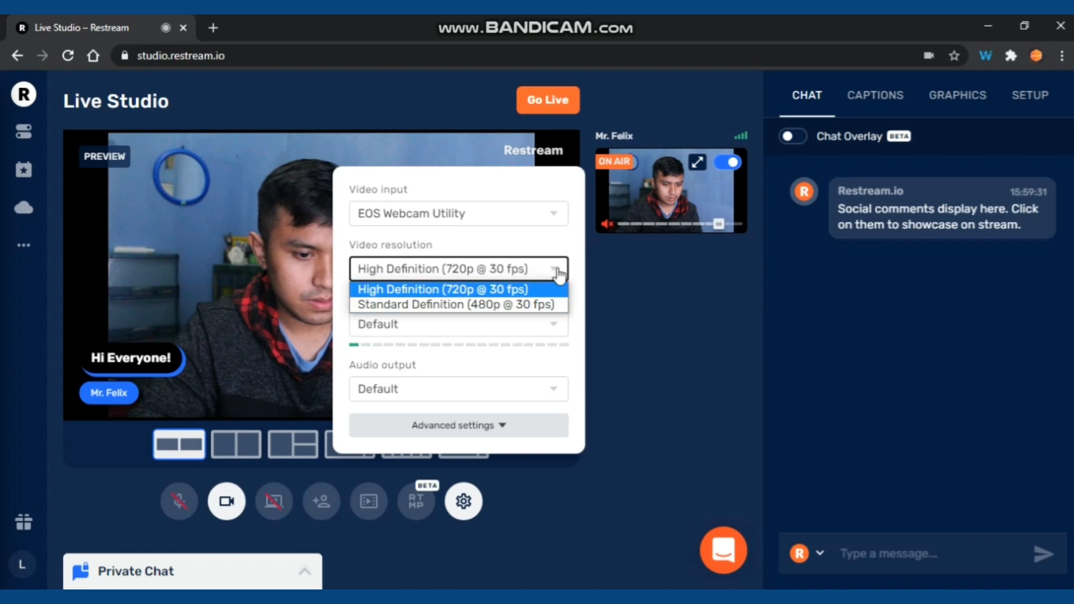
{"action": "left_click", "coordinate": [443, 269]}
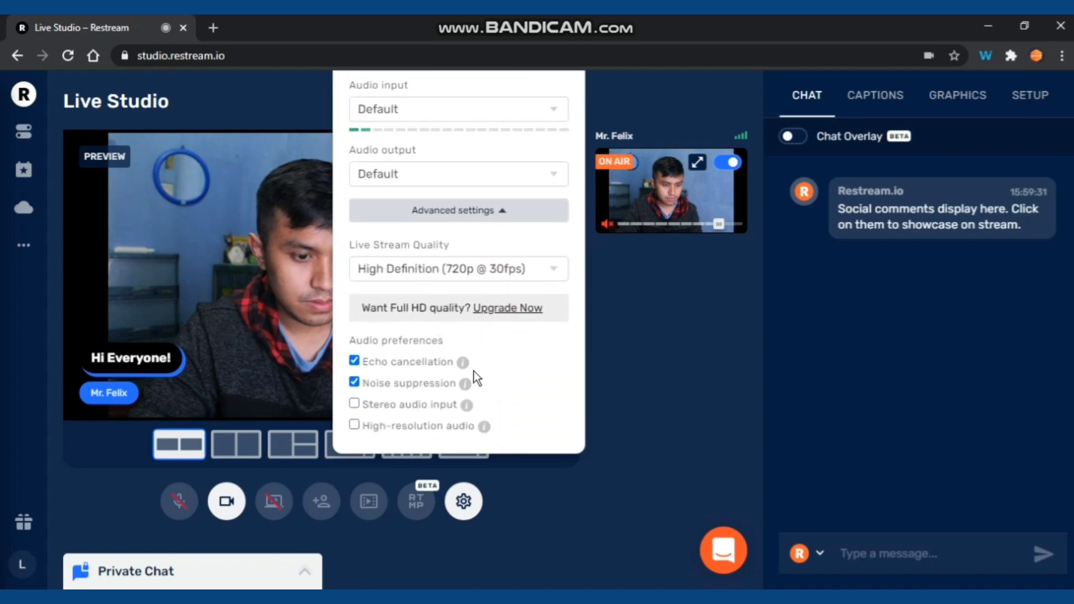
{"action": "mouse_move", "coordinate": [474, 379]}
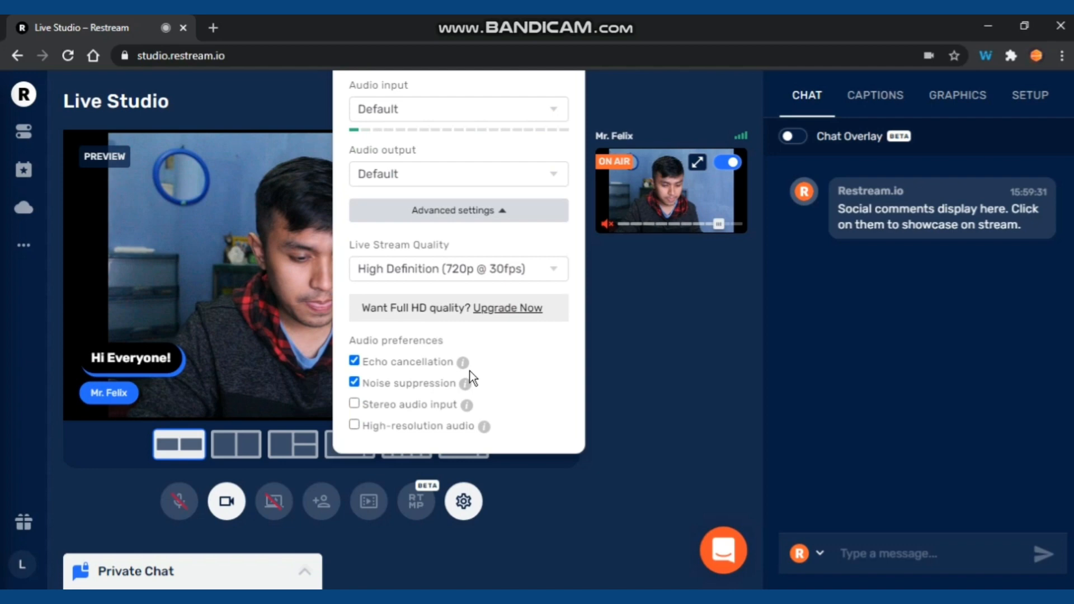
{"action": "mouse_move", "coordinate": [464, 361]}
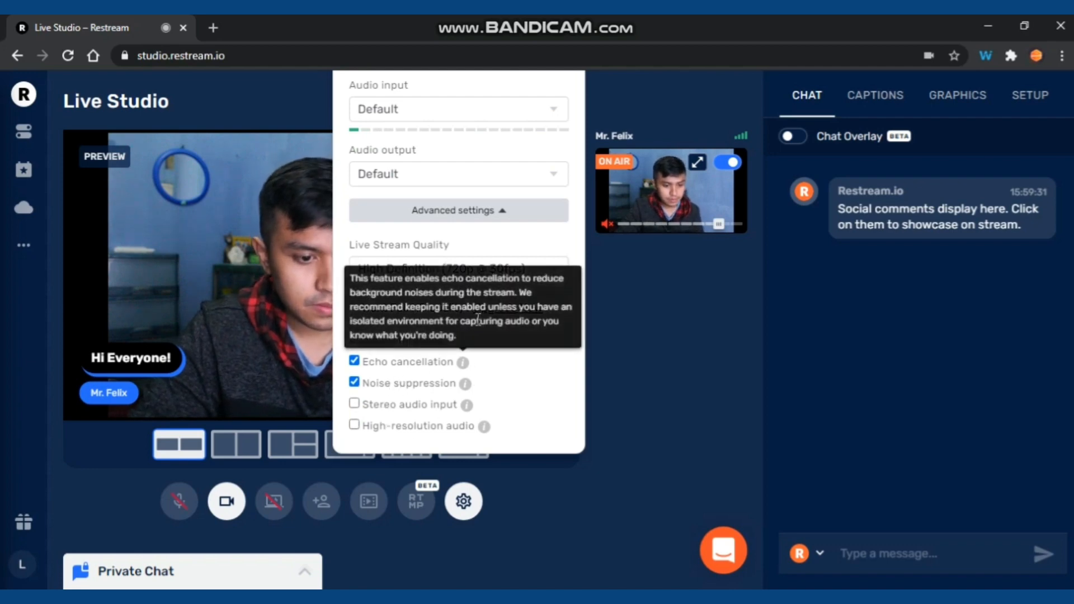
{"action": "left_click", "coordinate": [464, 502]}
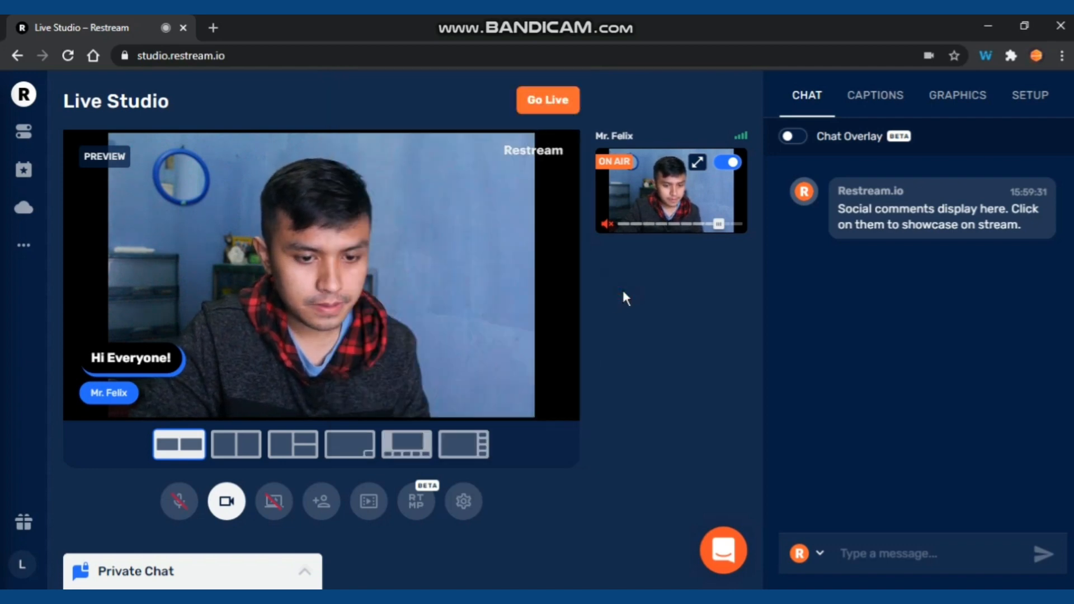
{"action": "mouse_move", "coordinate": [555, 277]}
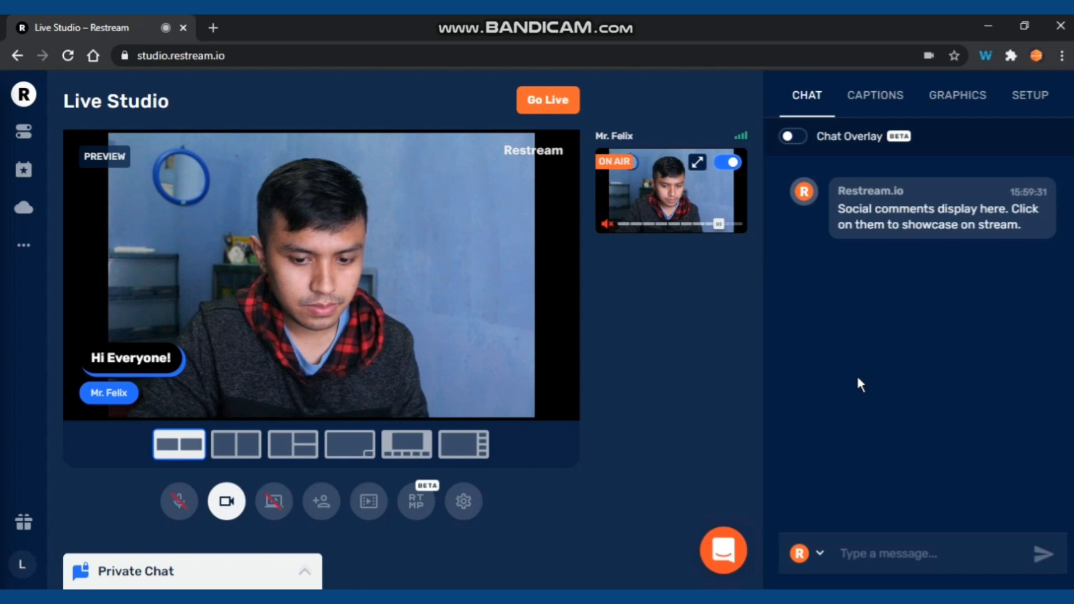
{"action": "mouse_move", "coordinate": [944, 328]}
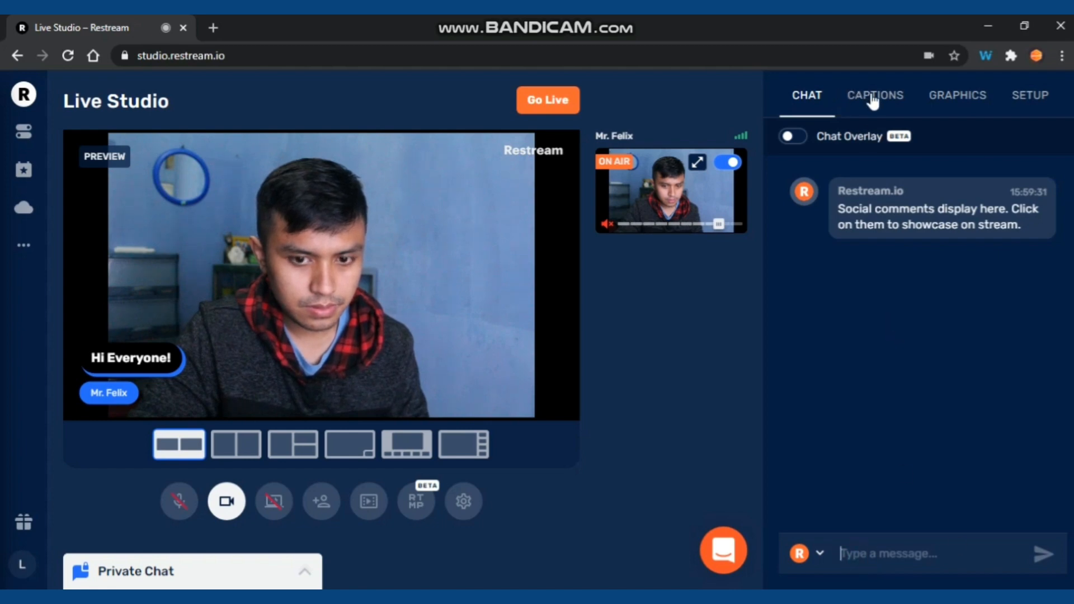
Step: Hide the 'Hi Everyone!' caption from the stream via the saved captions list
{"action": "left_click", "coordinate": [874, 95]}
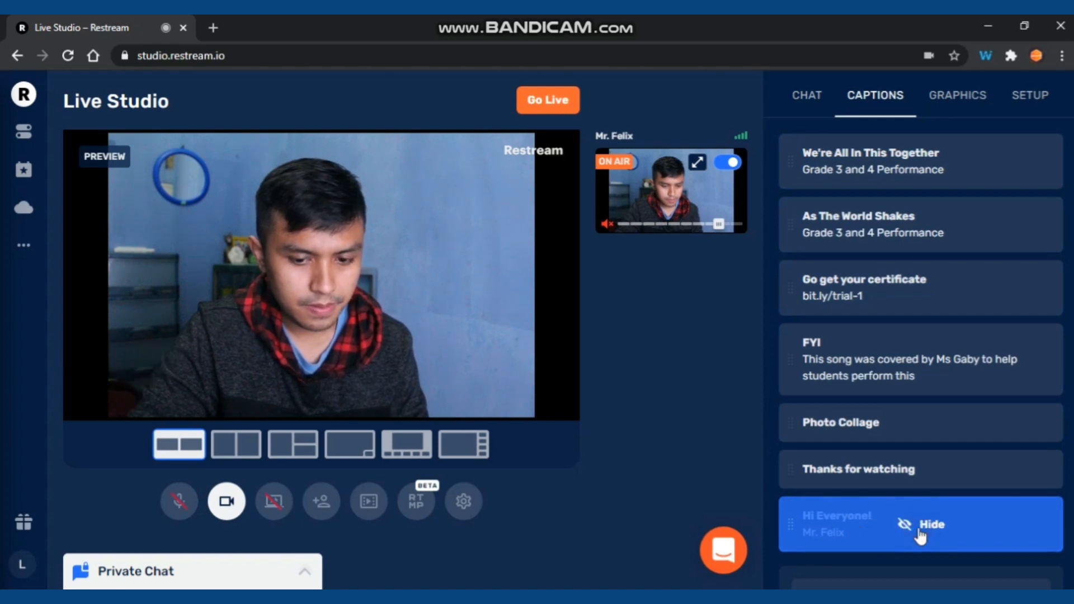
{"action": "left_click", "coordinate": [856, 523]}
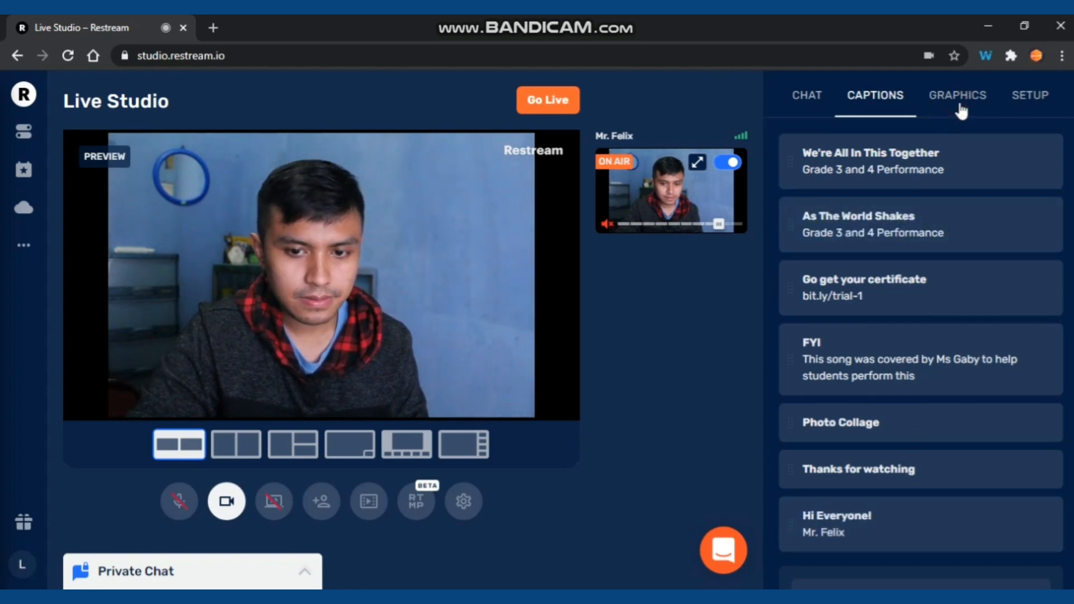
Step: Show the brand graphics settings with the Rounded theme, colour 266EFF and logo options
{"action": "left_click", "coordinate": [957, 95]}
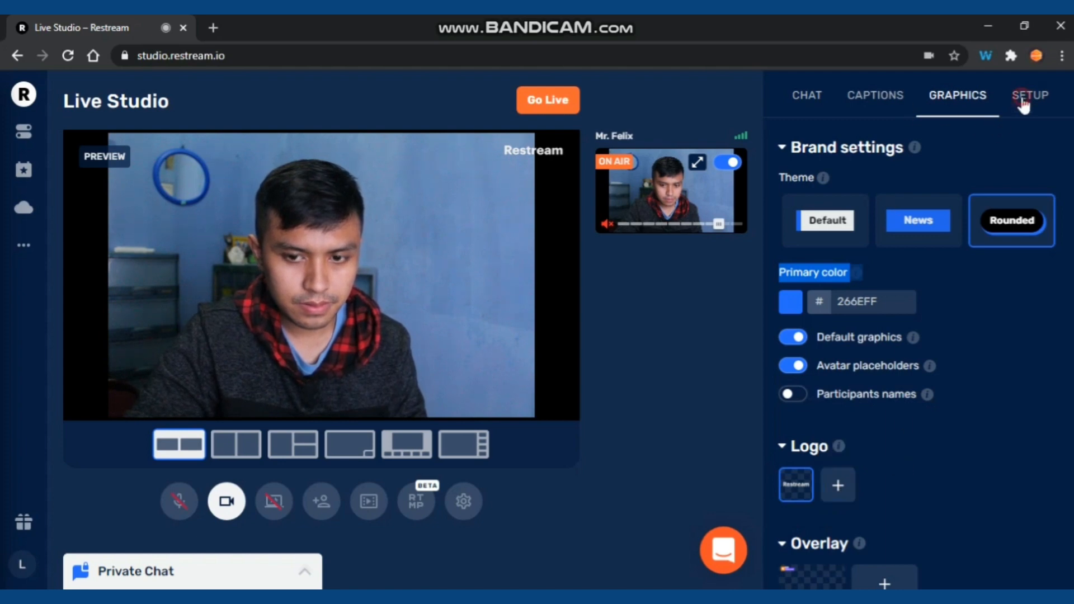
Step: Show the Setup panel with title, description and the Facebook and YouTube destinations
{"action": "left_click", "coordinate": [1031, 95]}
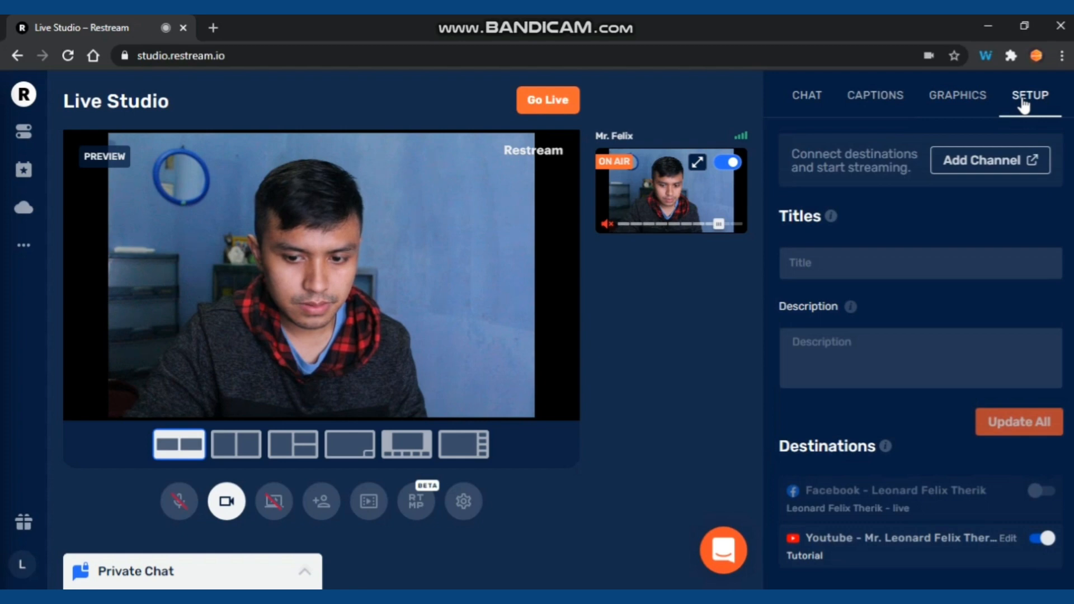
{"action": "mouse_move", "coordinate": [940, 184]}
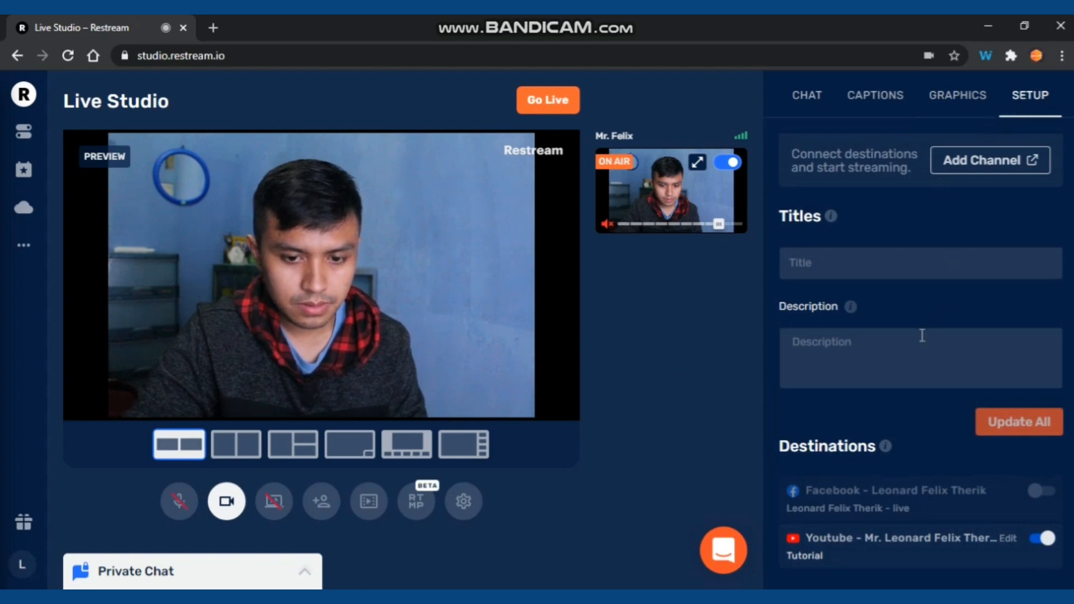
{"action": "mouse_move", "coordinate": [921, 557]}
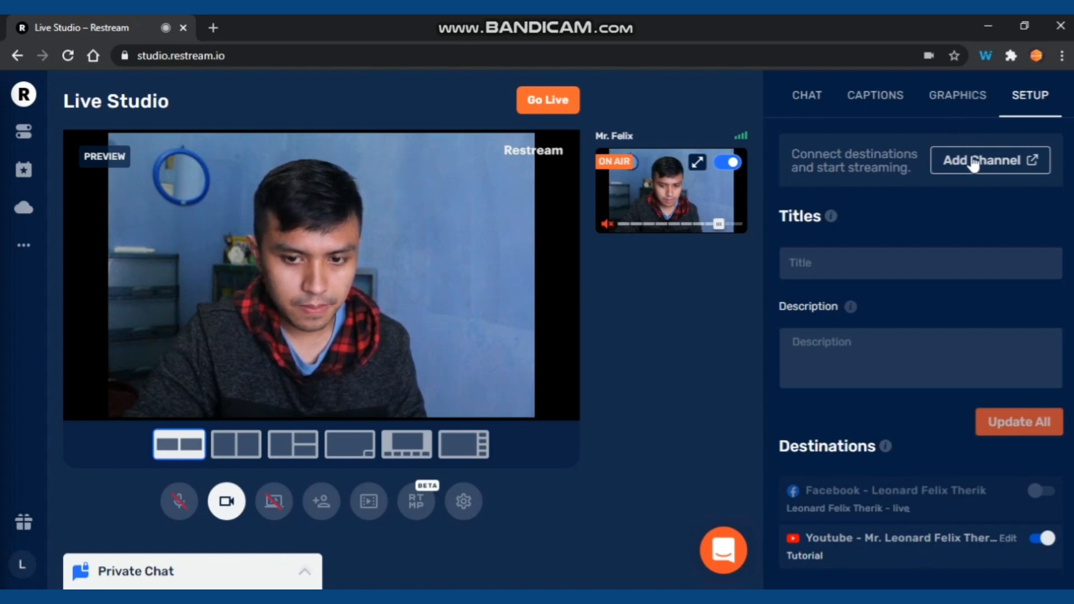
{"action": "mouse_move", "coordinate": [959, 103]}
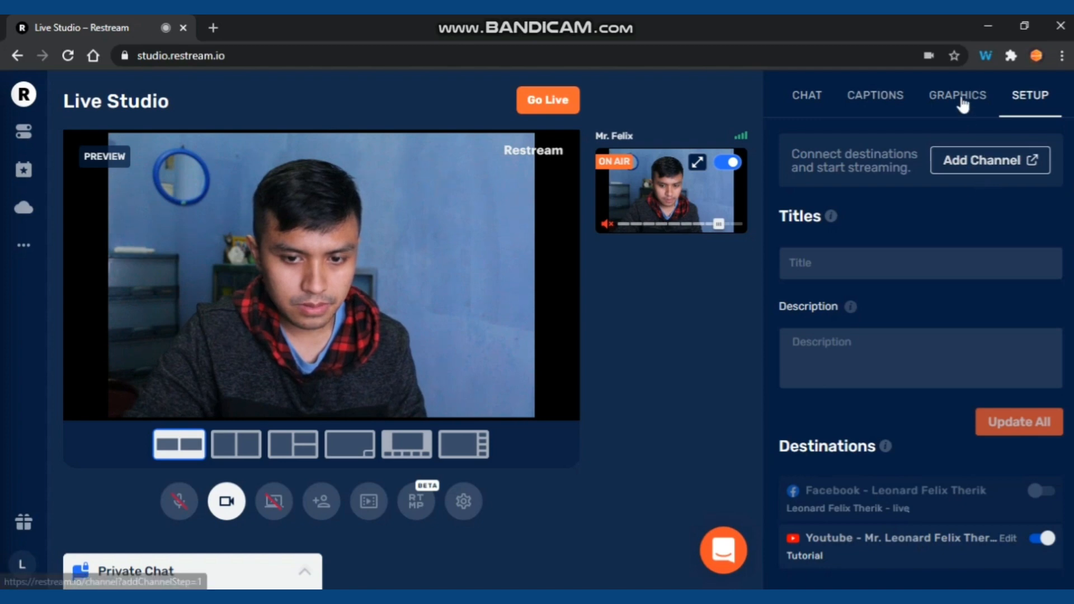
Step: Return the side panel to the brand graphics settings with the Rounded theme
{"action": "left_click", "coordinate": [957, 95]}
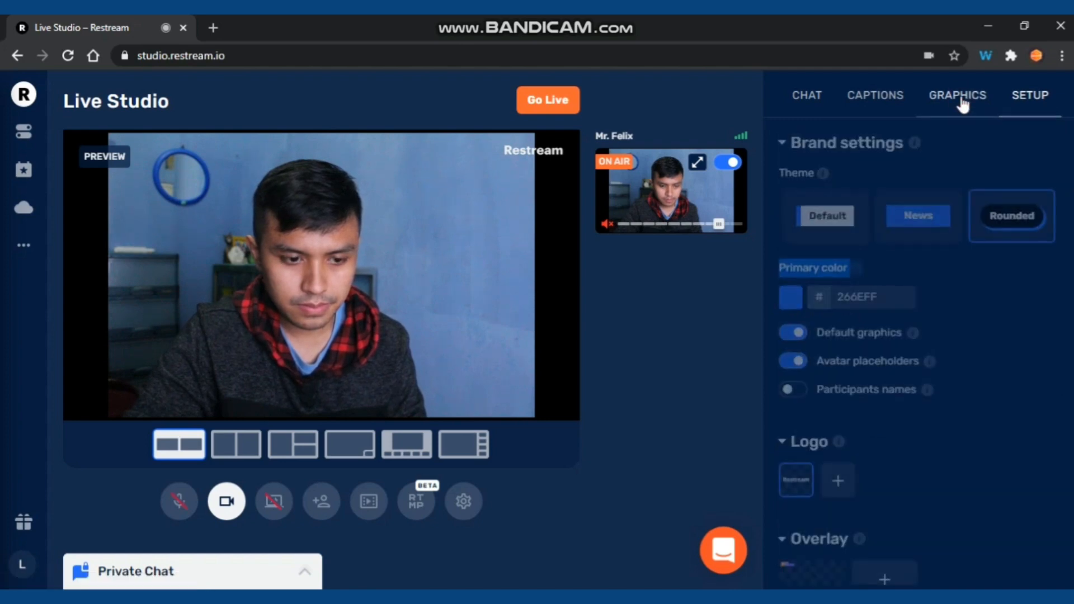
{"action": "left_click", "coordinate": [957, 95]}
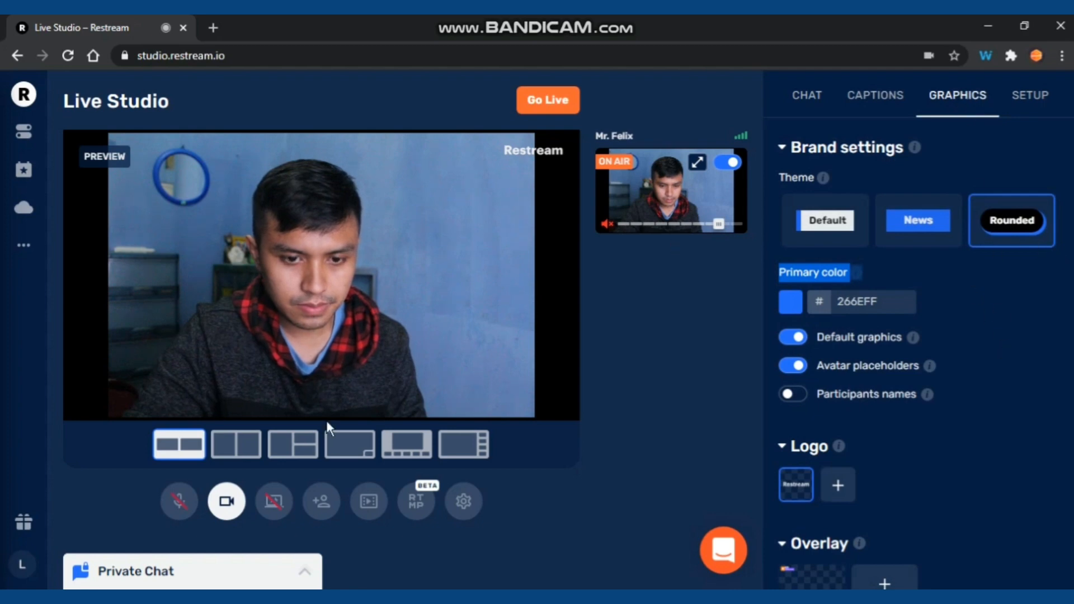
{"action": "mouse_move", "coordinate": [549, 400]}
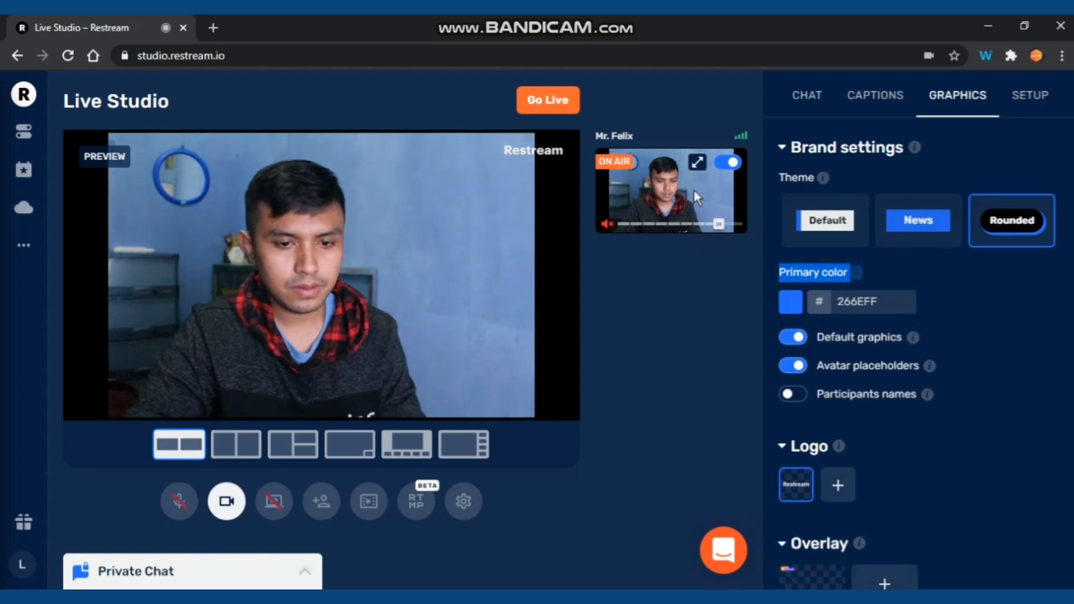
{"action": "mouse_move", "coordinate": [697, 163]}
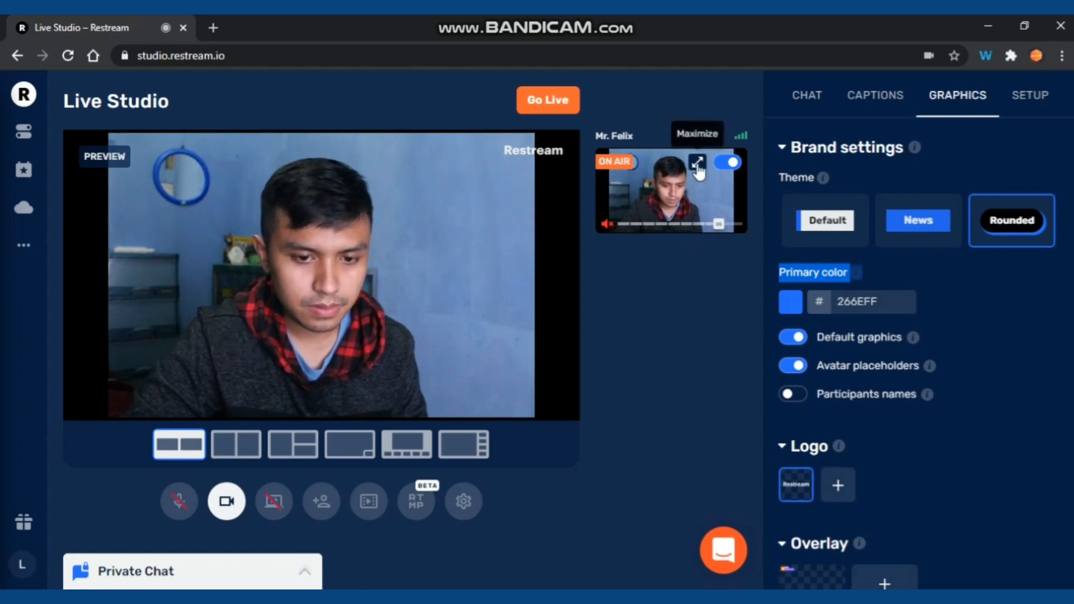
{"action": "mouse_move", "coordinate": [648, 154]}
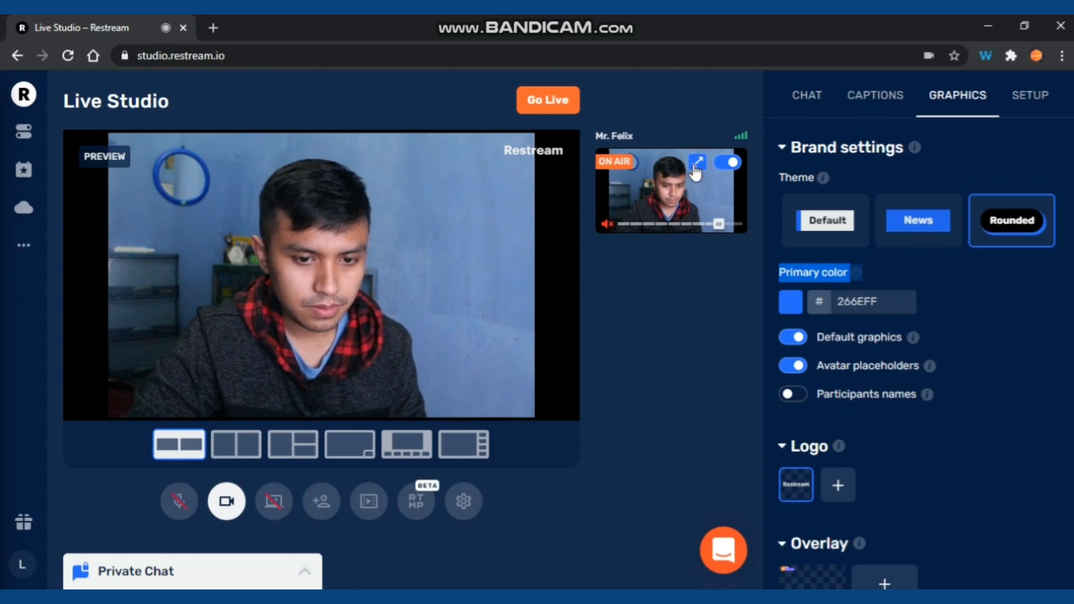
{"action": "mouse_move", "coordinate": [273, 501]}
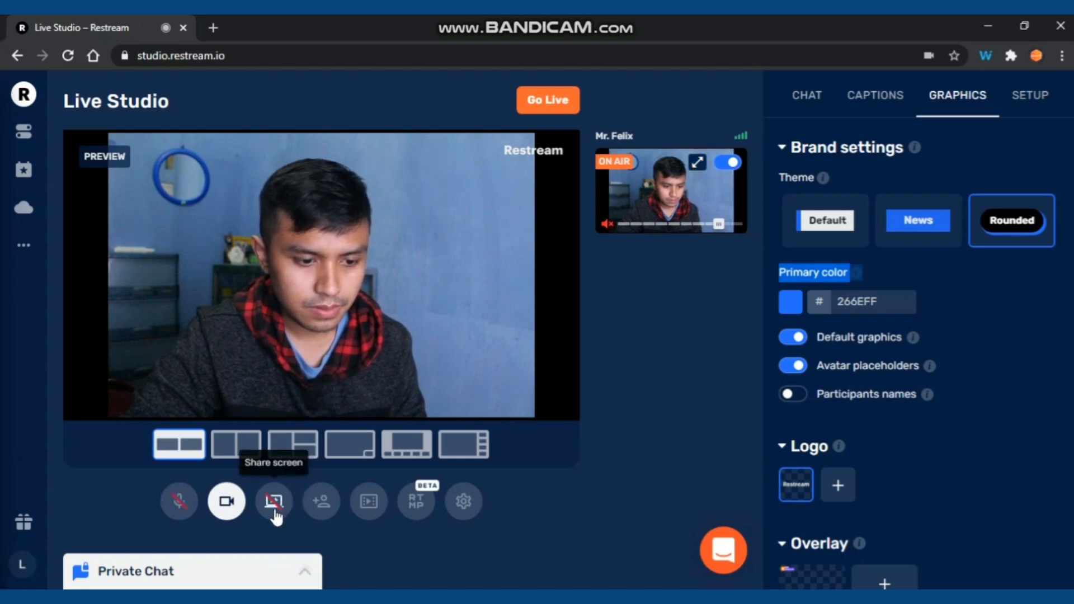
Step: Share the entire screen so it appears as a second source beside the webcam
{"action": "left_click", "coordinate": [273, 501]}
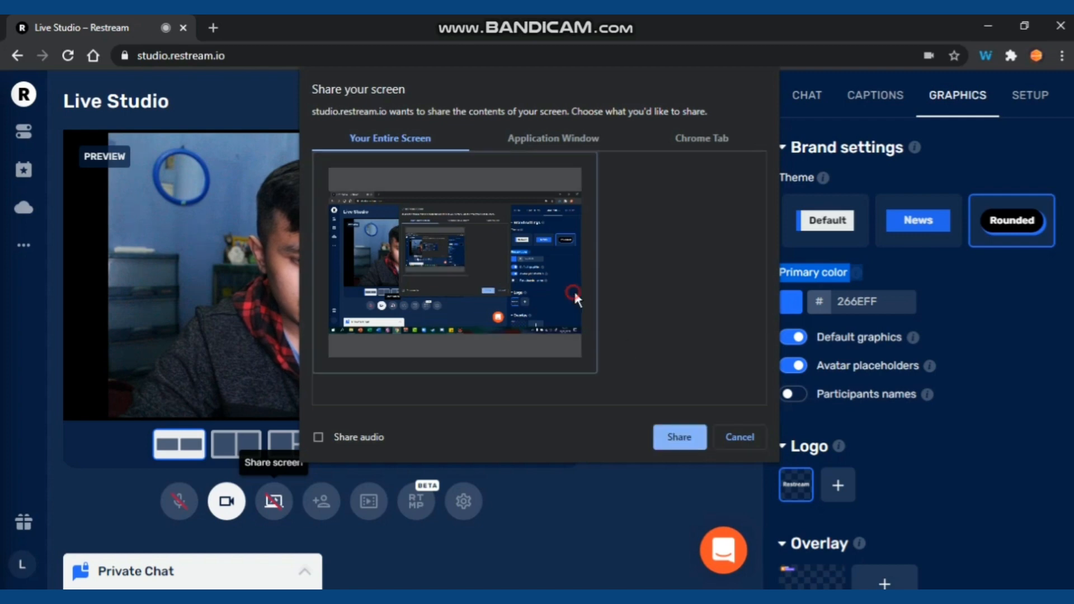
{"action": "left_click", "coordinate": [678, 438]}
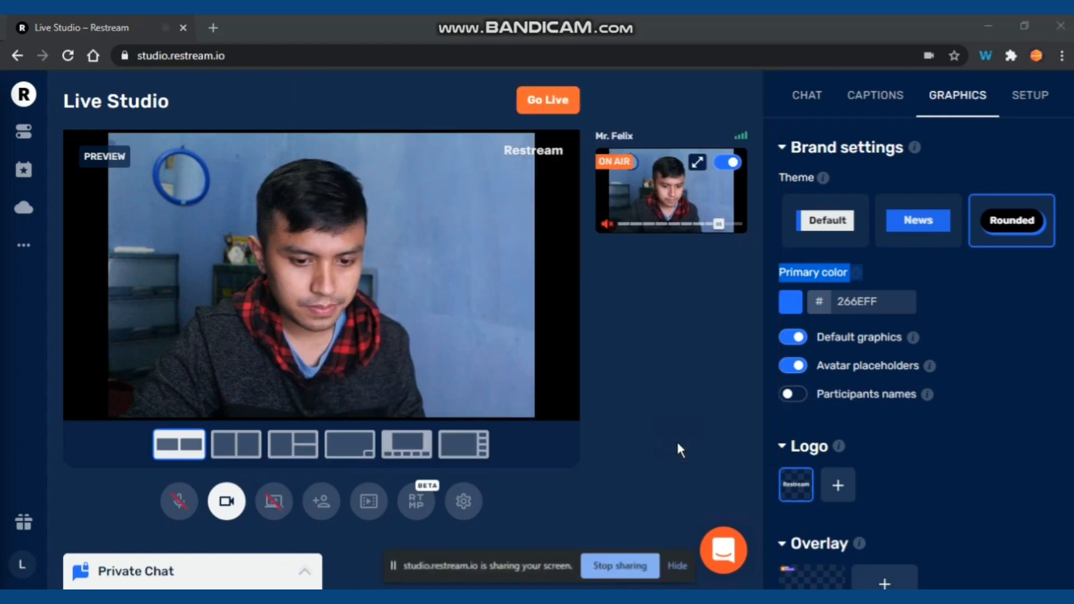
{"action": "left_click", "coordinate": [273, 500]}
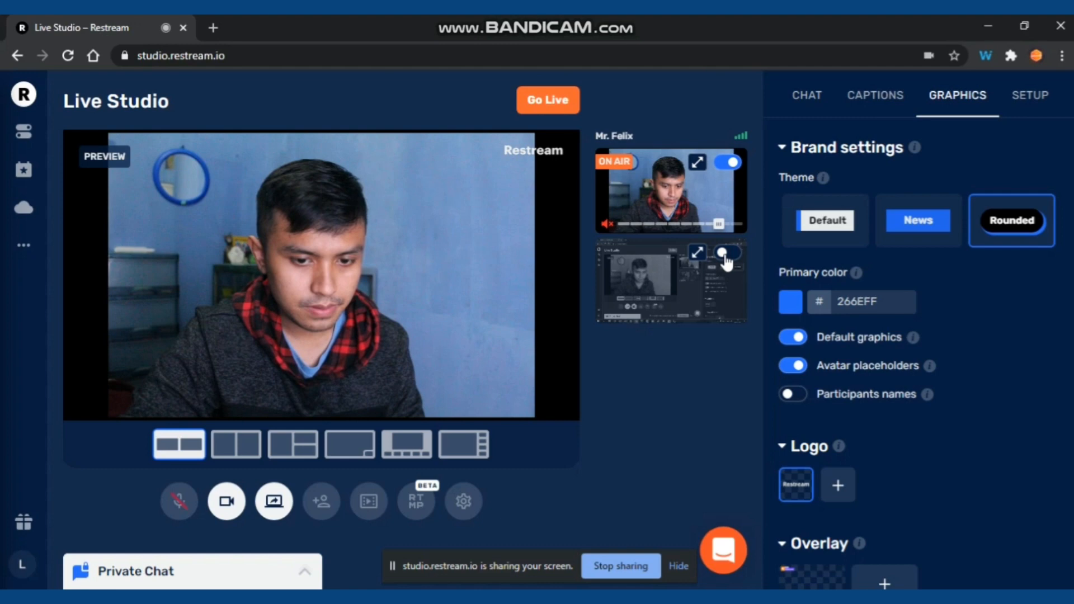
{"action": "left_click", "coordinate": [463, 444]}
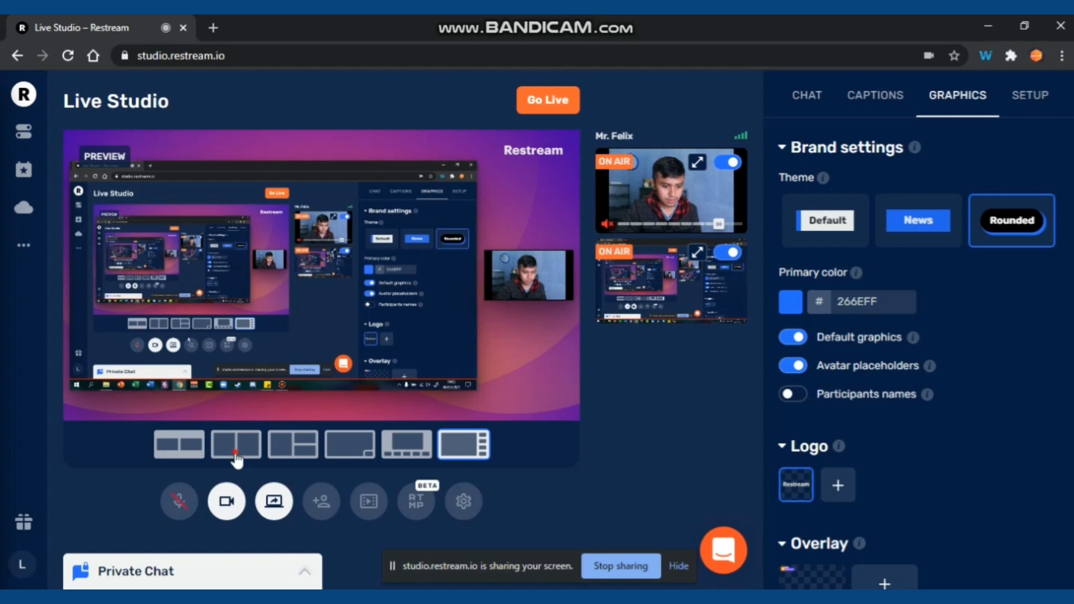
{"action": "mouse_move", "coordinate": [235, 444]}
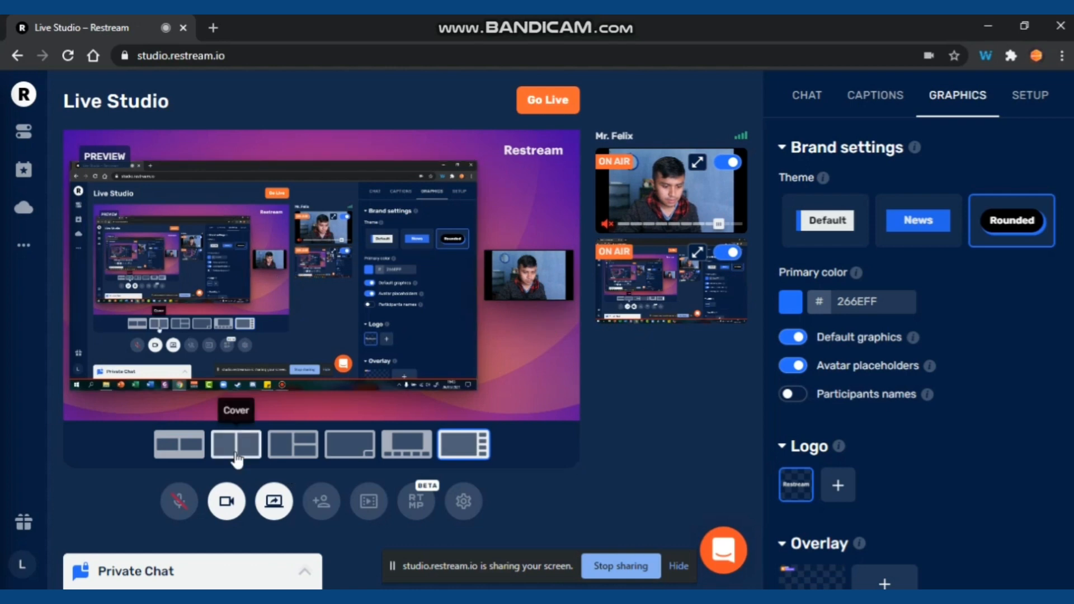
{"action": "left_click", "coordinate": [234, 444]}
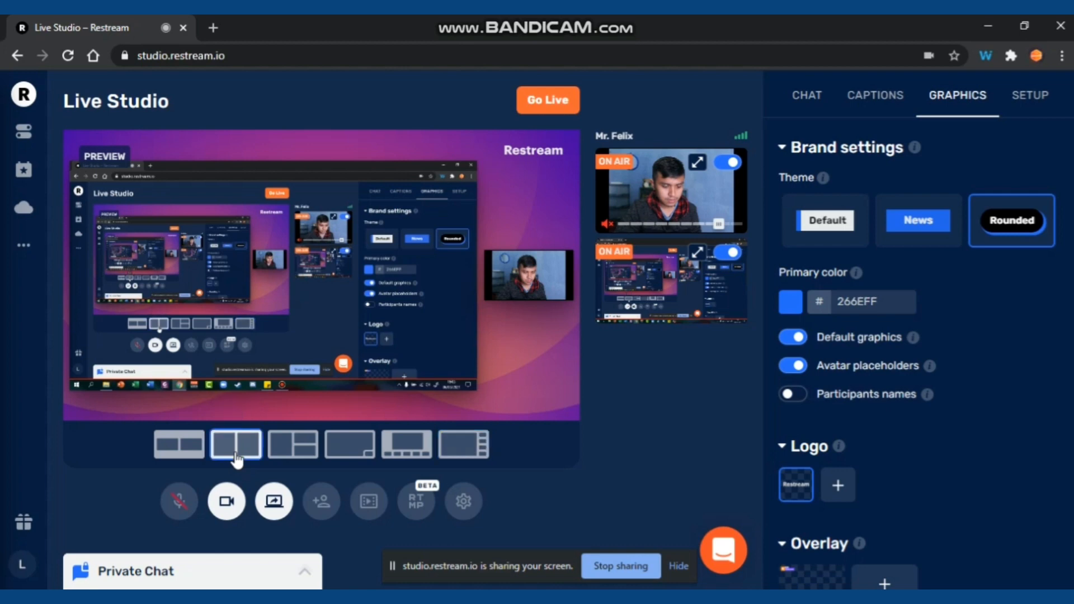
{"action": "left_click", "coordinate": [235, 444]}
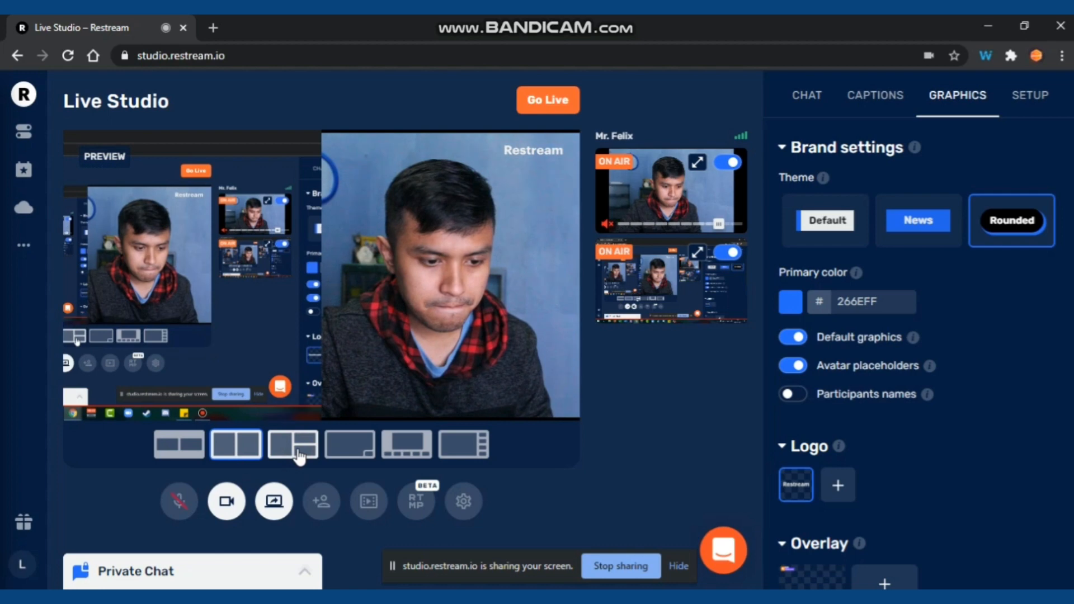
{"action": "left_click", "coordinate": [291, 444]}
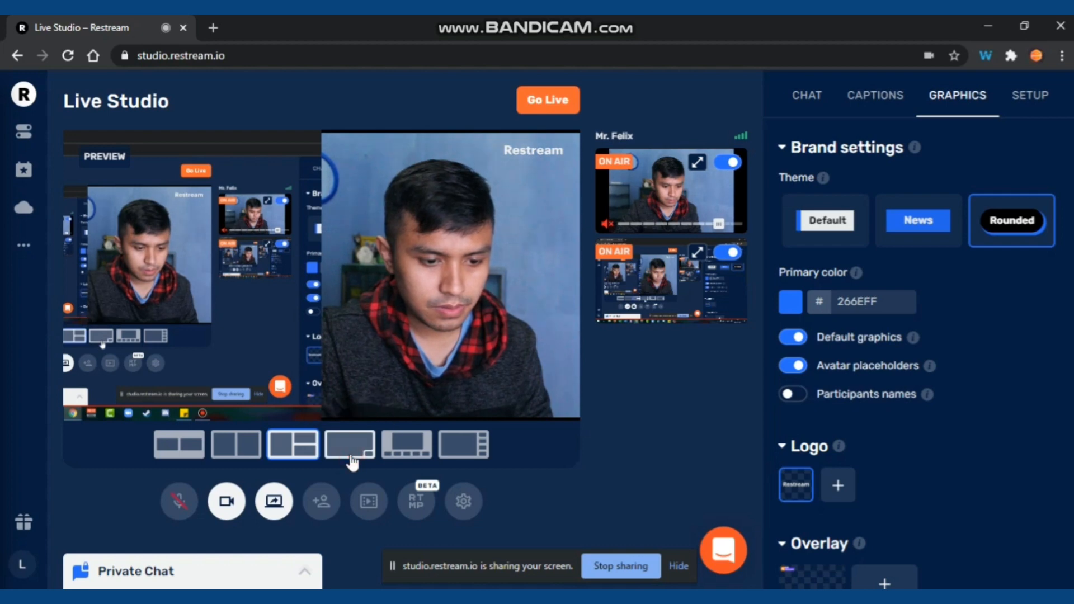
{"action": "left_click", "coordinate": [349, 444]}
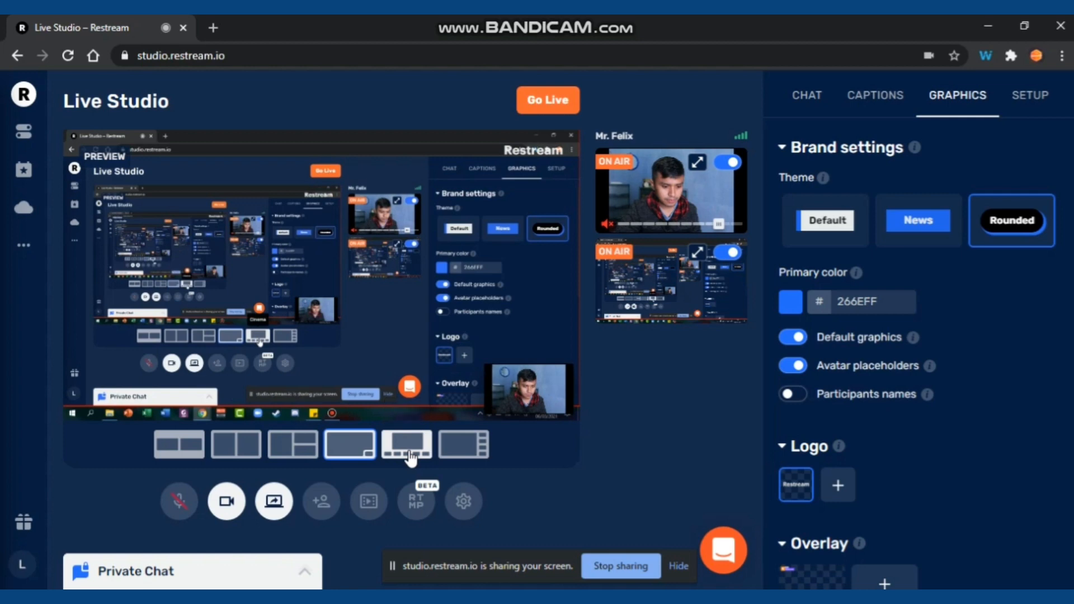
{"action": "left_click", "coordinate": [406, 444]}
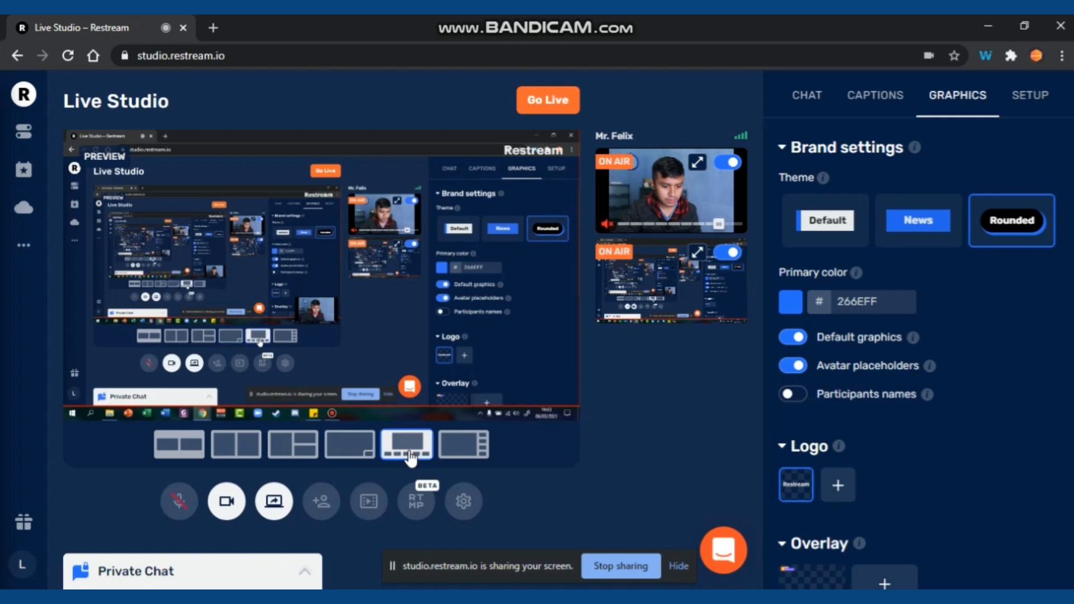
{"action": "left_click", "coordinate": [463, 444]}
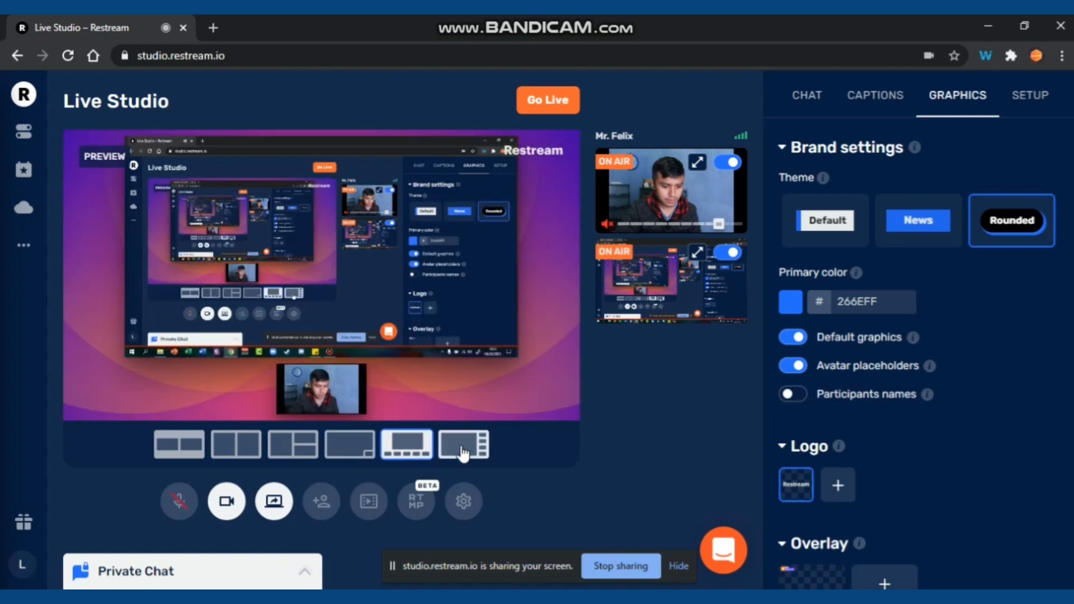
{"action": "mouse_move", "coordinate": [462, 445]}
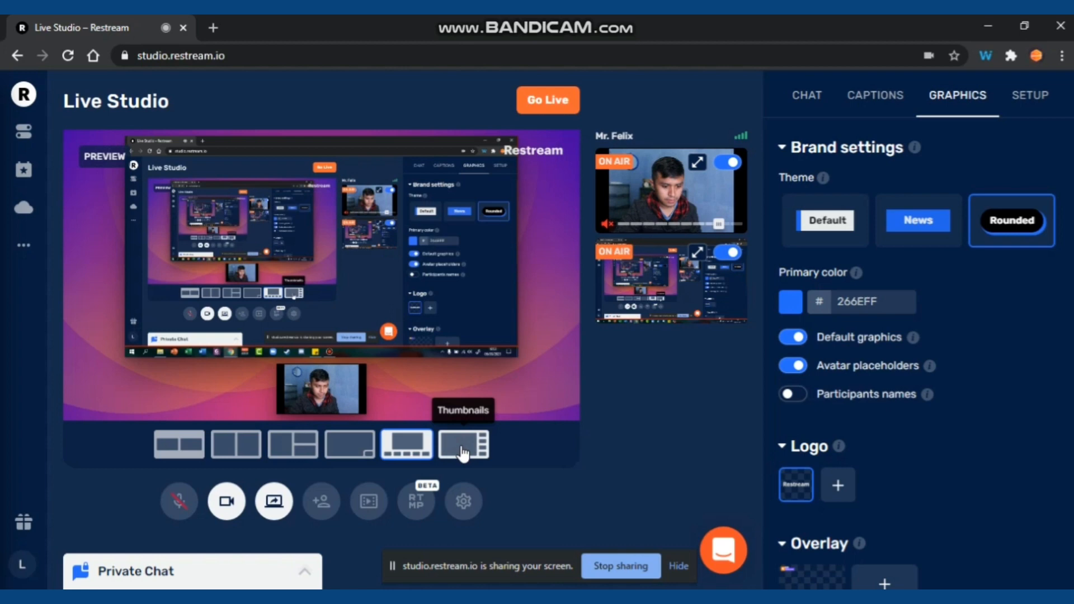
{"action": "left_click", "coordinate": [463, 444]}
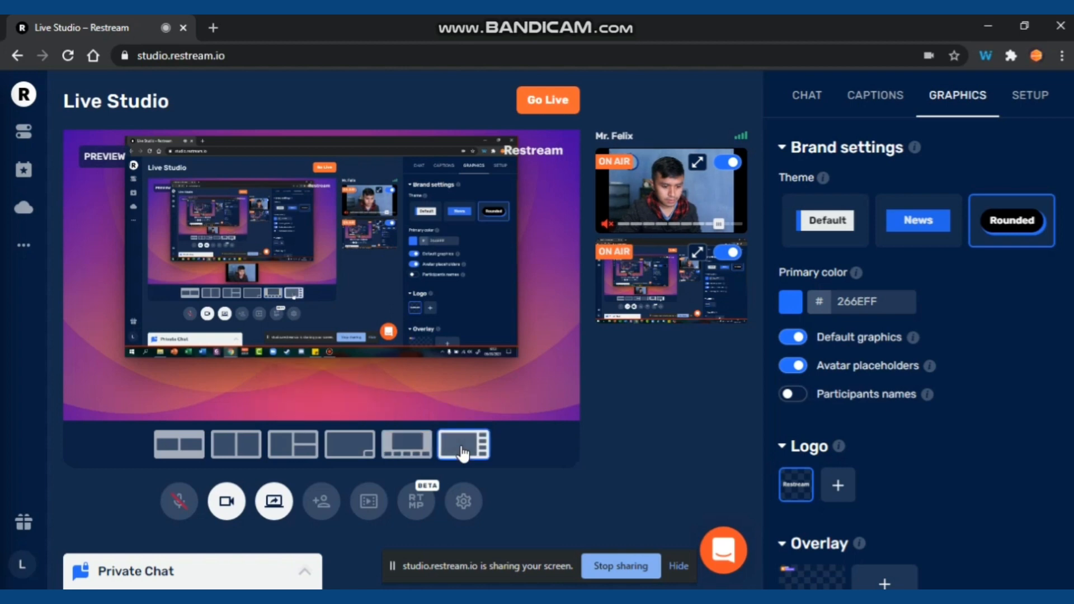
{"action": "left_click", "coordinate": [464, 443]}
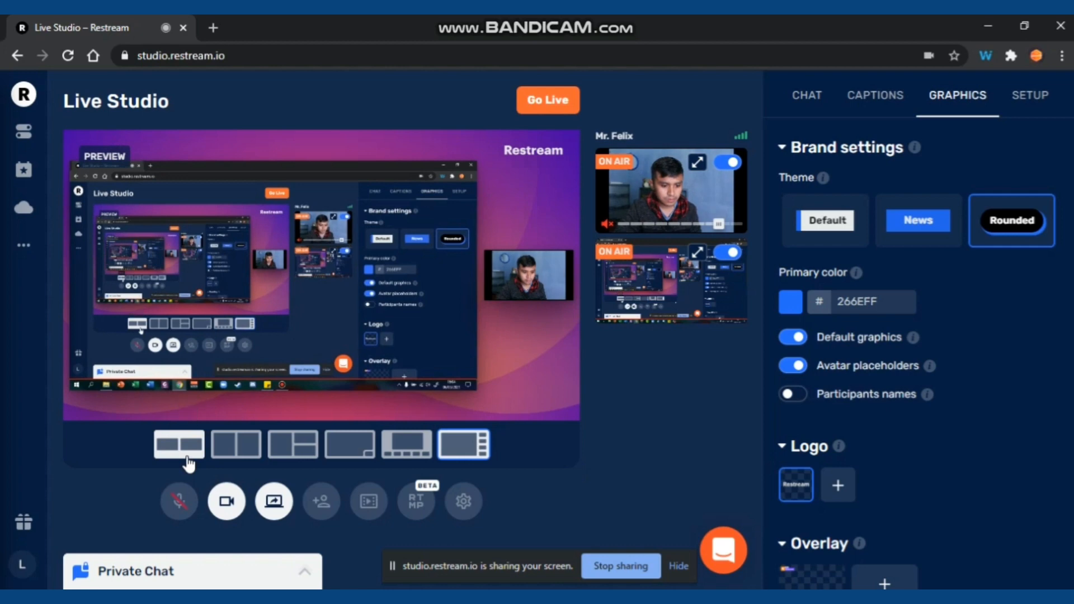
Step: Put screen and webcam side by side, maximize the shared screen, then take the webcam off air
{"action": "left_click", "coordinate": [178, 445]}
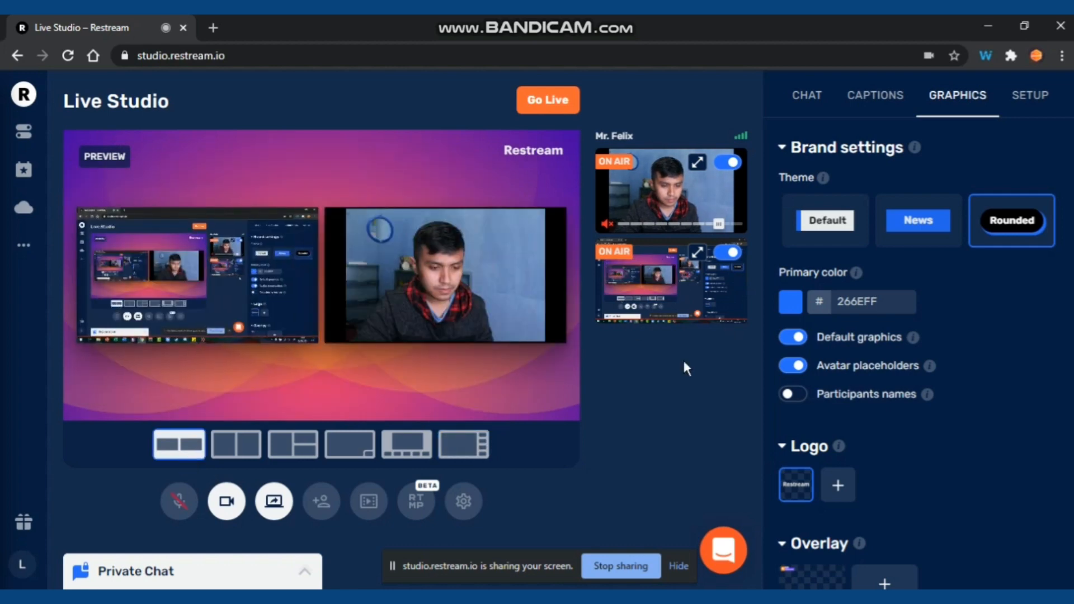
{"action": "mouse_move", "coordinate": [698, 255]}
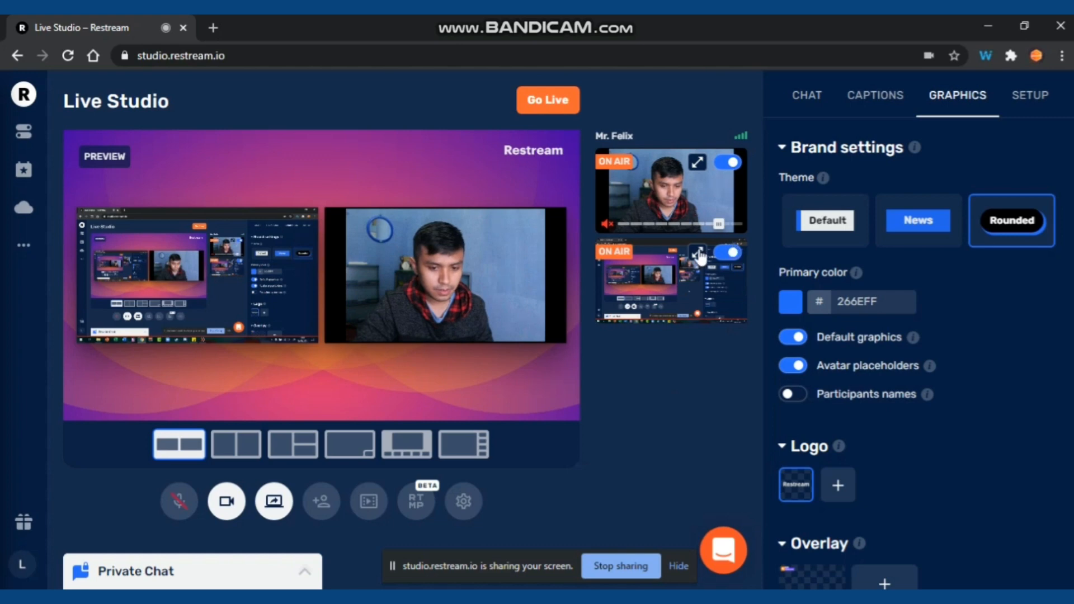
{"action": "mouse_move", "coordinate": [697, 164]}
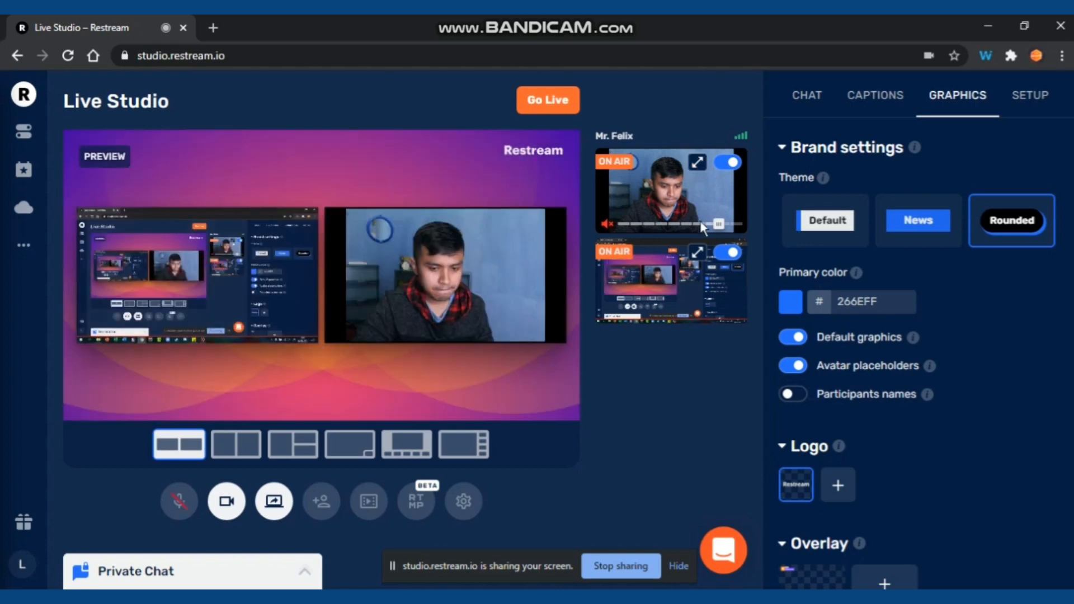
{"action": "mouse_move", "coordinate": [697, 255]}
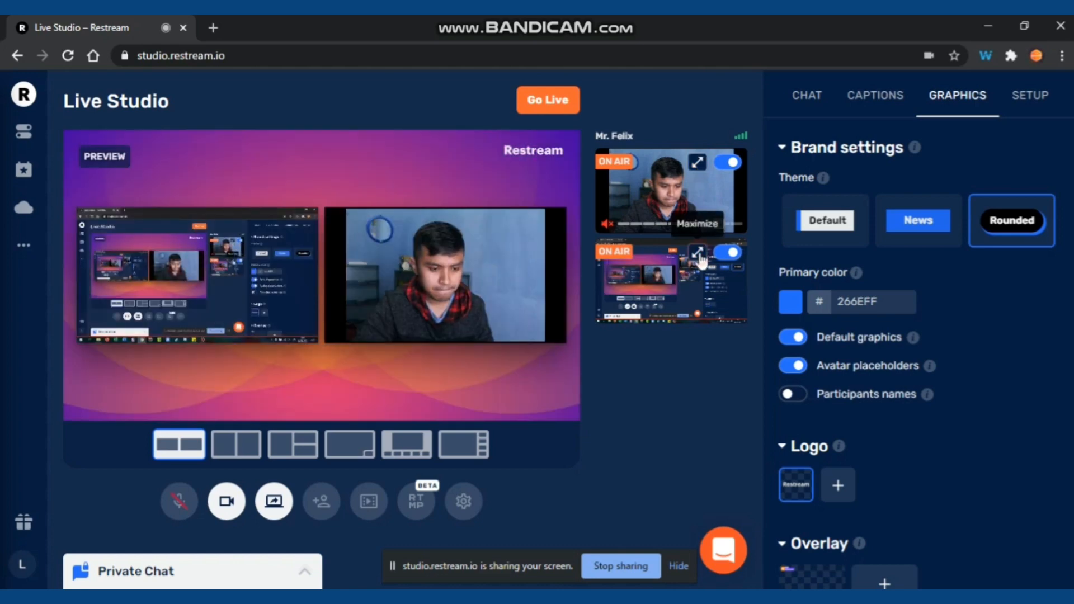
{"action": "left_click", "coordinate": [462, 444]}
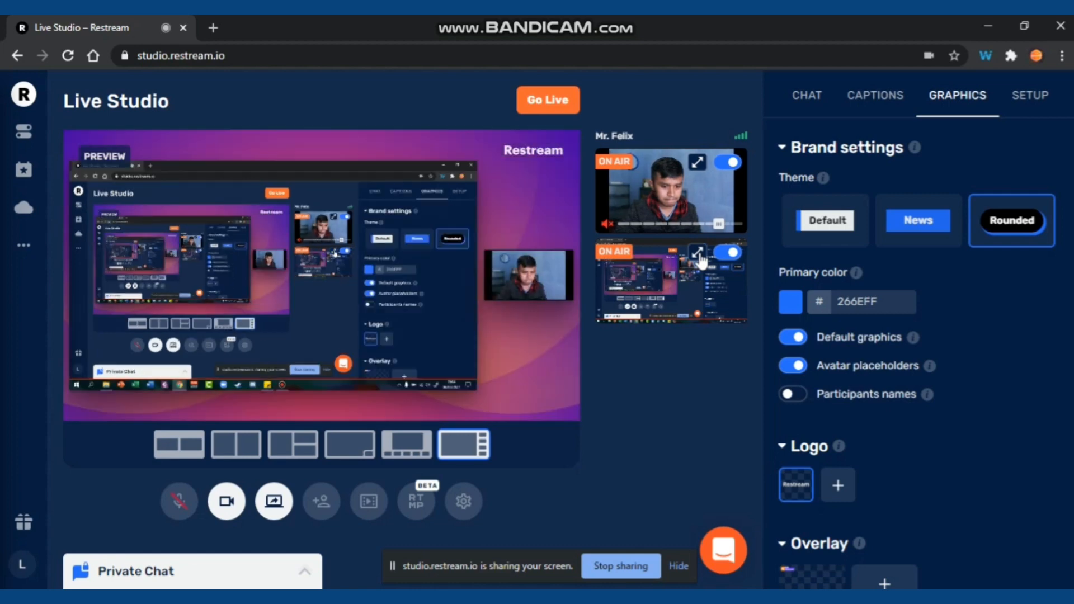
{"action": "mouse_move", "coordinate": [732, 163]}
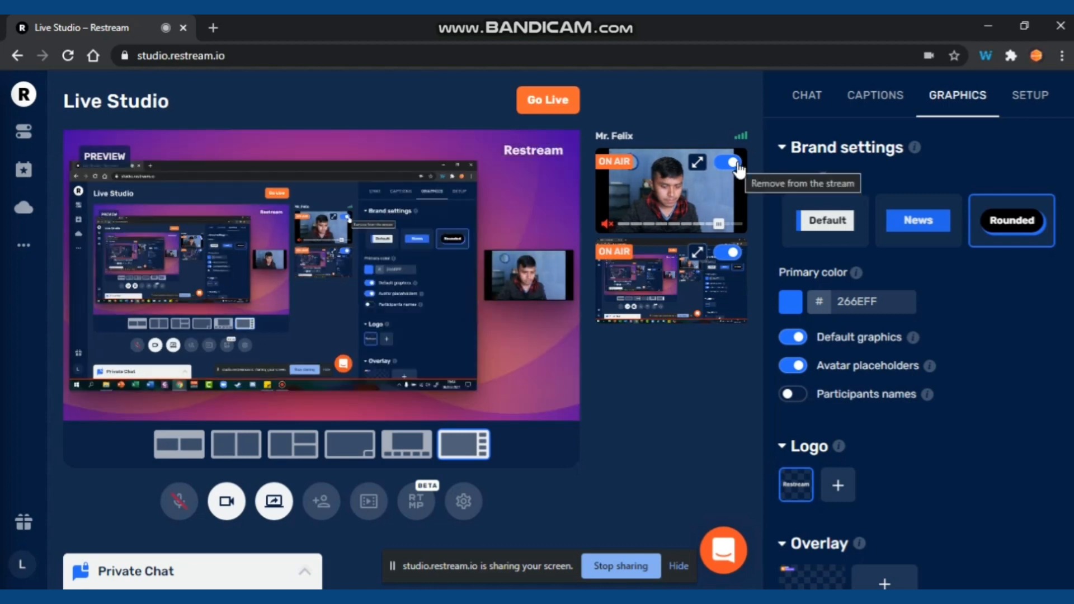
{"action": "left_click", "coordinate": [731, 163]}
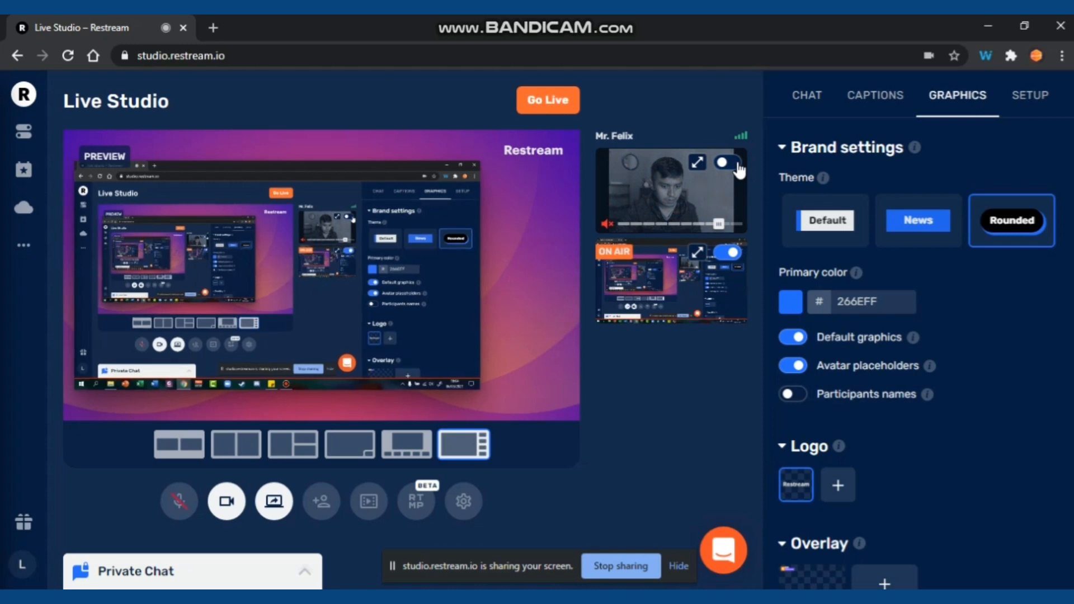
Step: Take the shared screen off air and set the stage background to the purple and pink bubbles
{"action": "left_click", "coordinate": [729, 253]}
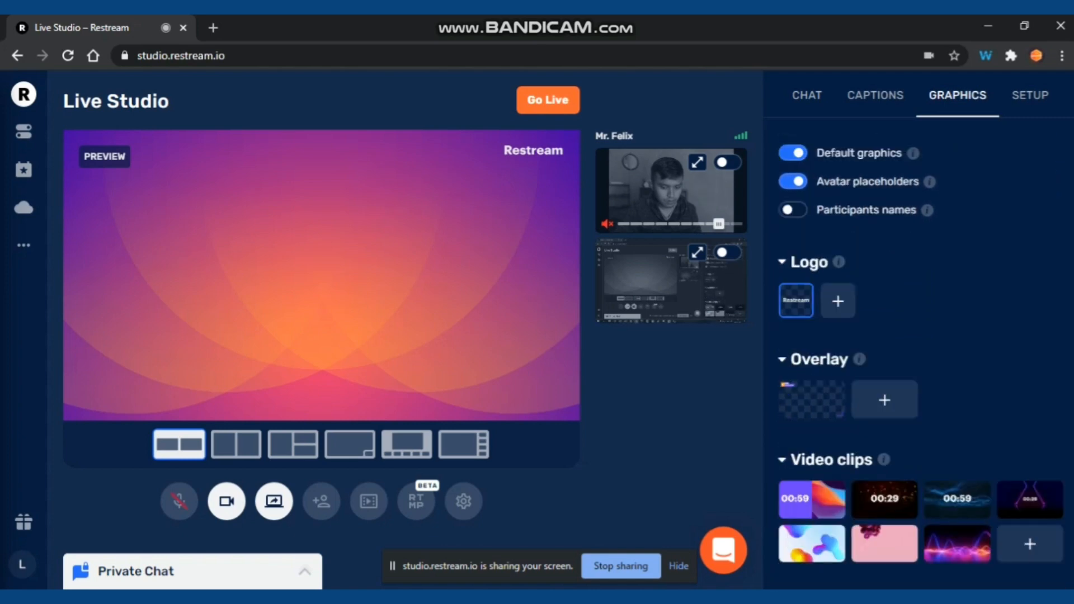
{"action": "scroll", "scroll_direction": "down", "scroll_amount": 3}
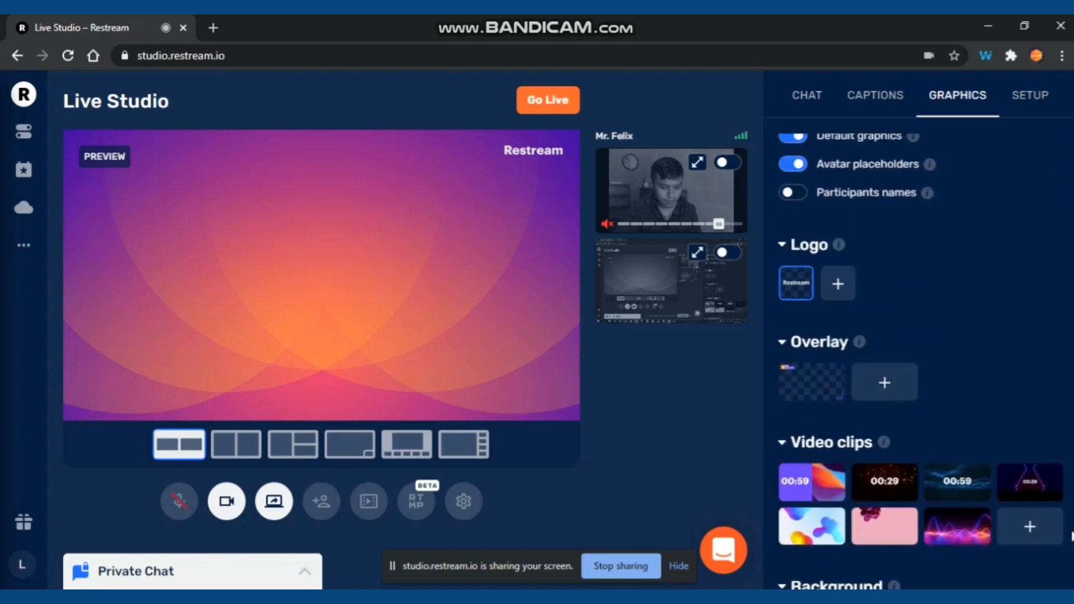
{"action": "scroll", "scroll_direction": "down", "scroll_amount": 3}
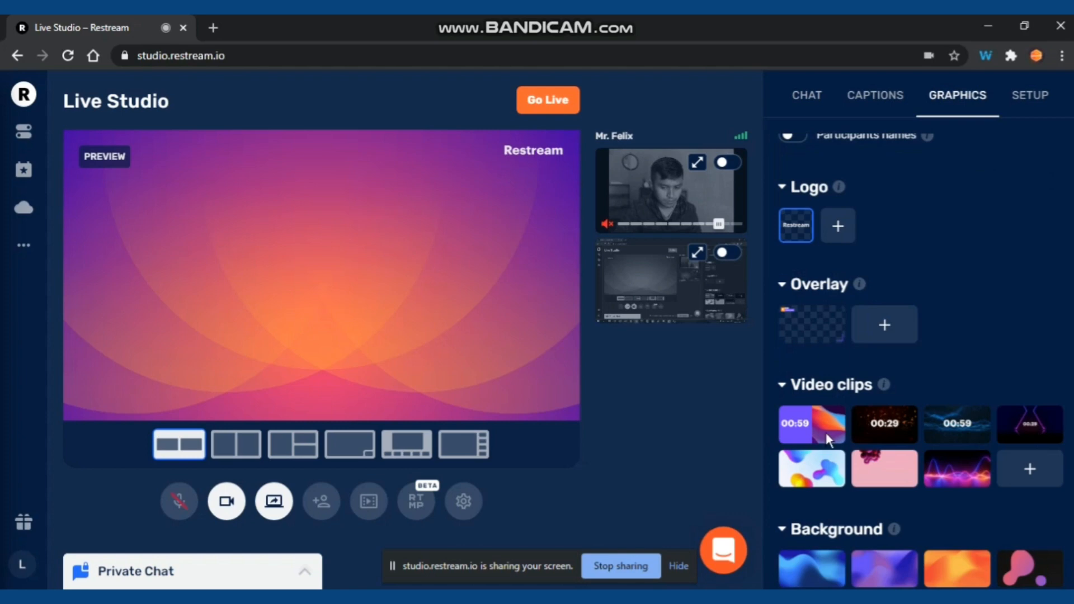
{"action": "scroll", "scroll_direction": "down", "scroll_amount": 3}
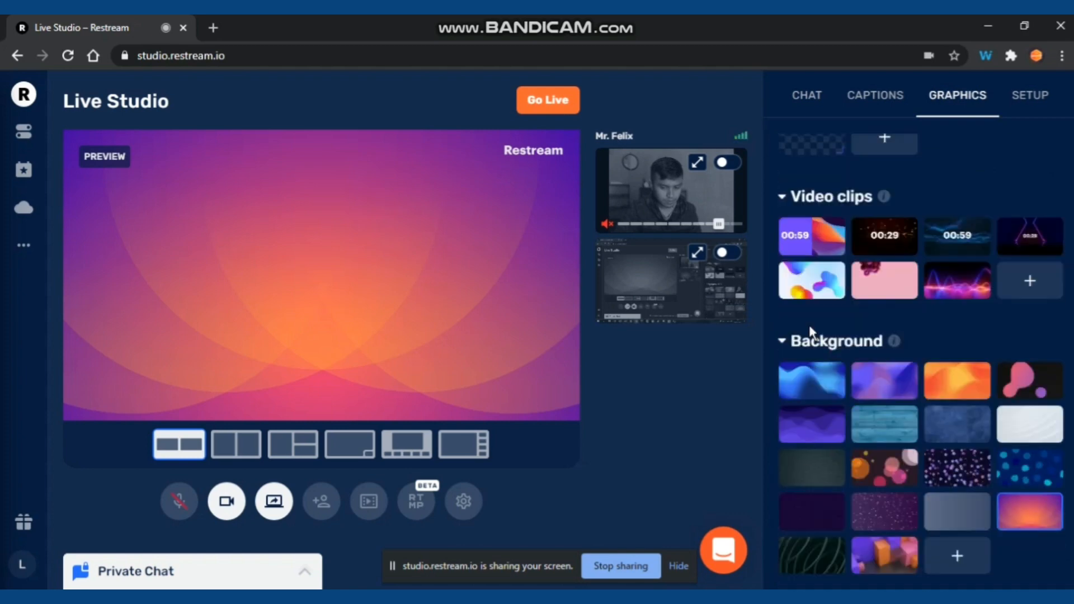
{"action": "mouse_move", "coordinate": [812, 380]}
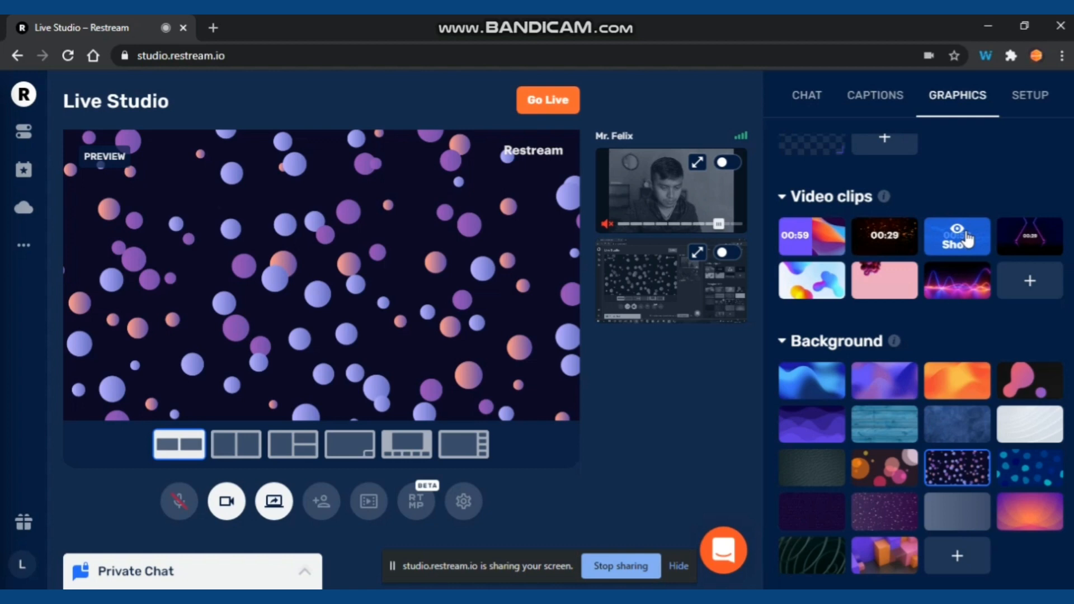
{"action": "left_click", "coordinate": [956, 236]}
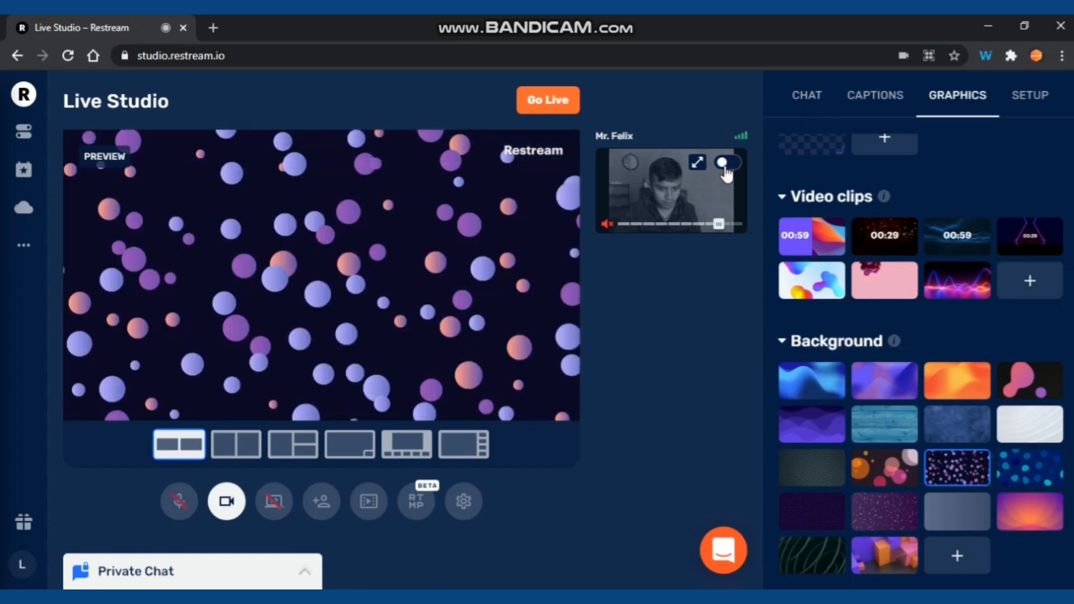
Step: Put the webcam back on air and bring up the captions list
{"action": "left_click", "coordinate": [728, 162]}
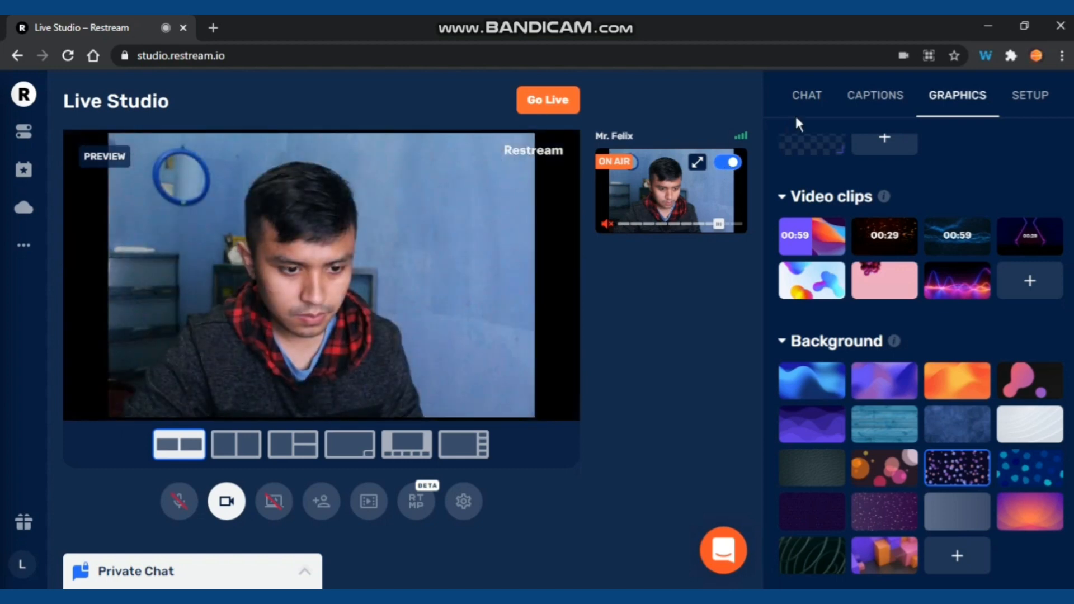
{"action": "left_click", "coordinate": [875, 95]}
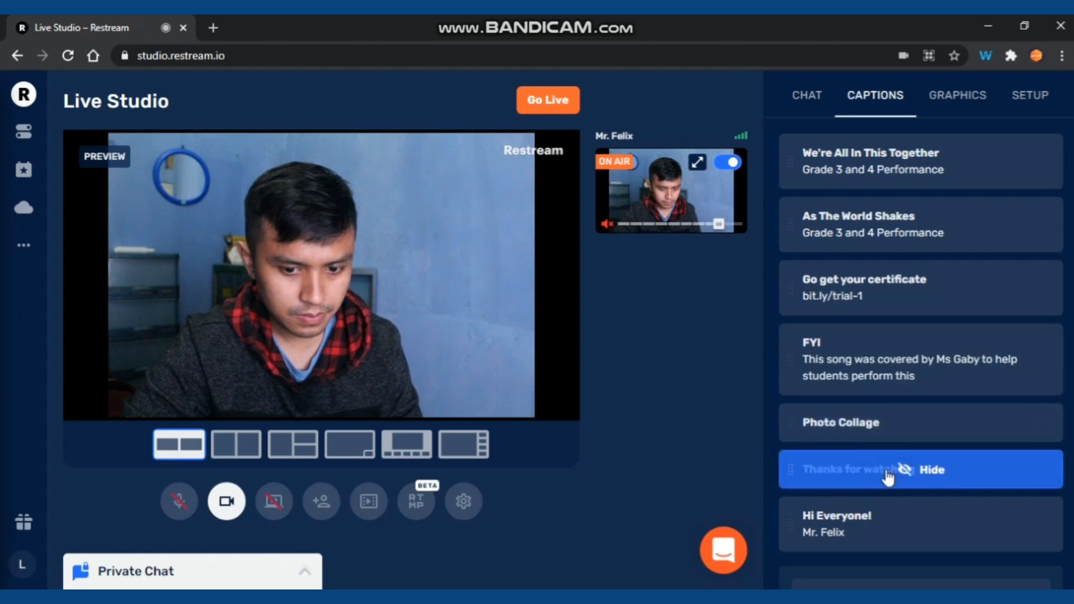
Step: Show the 'Thanks for watching' caption over the webcam feed
{"action": "left_click", "coordinate": [871, 469]}
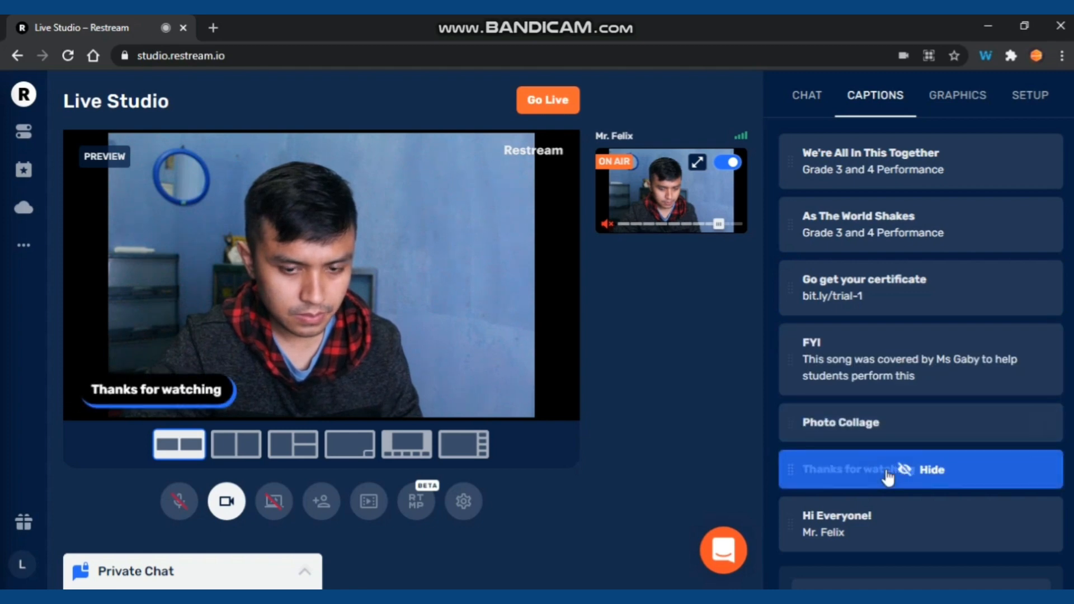
{"action": "mouse_move", "coordinate": [664, 335]}
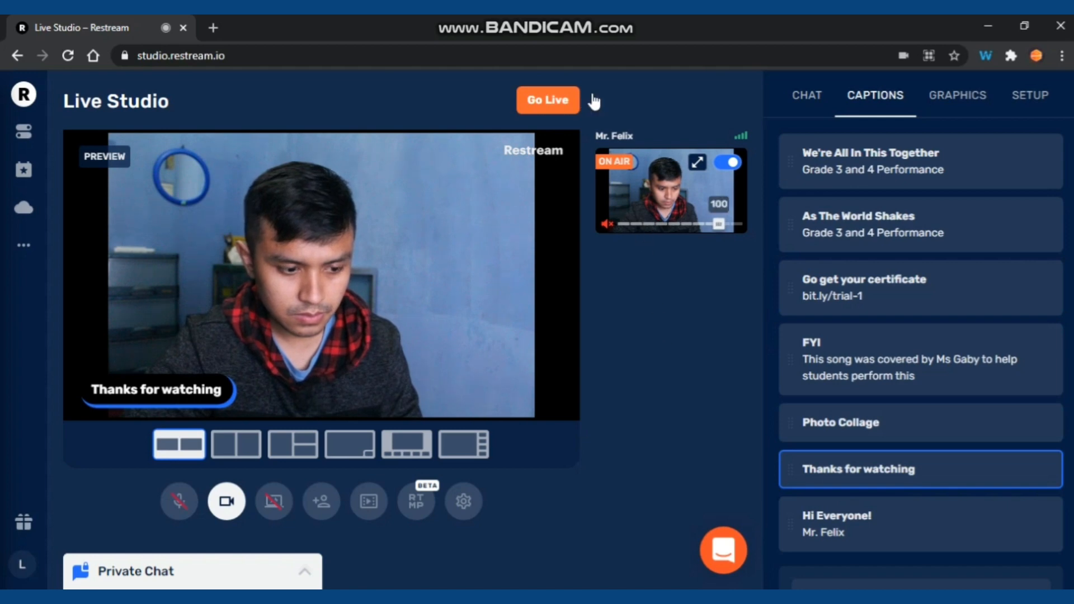
{"action": "mouse_move", "coordinate": [547, 100]}
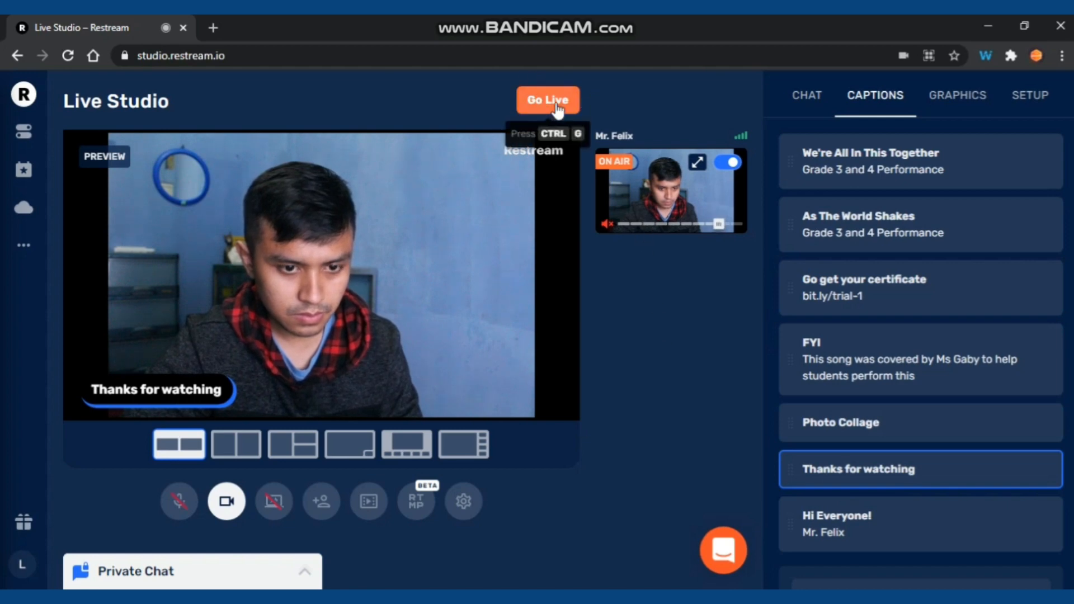